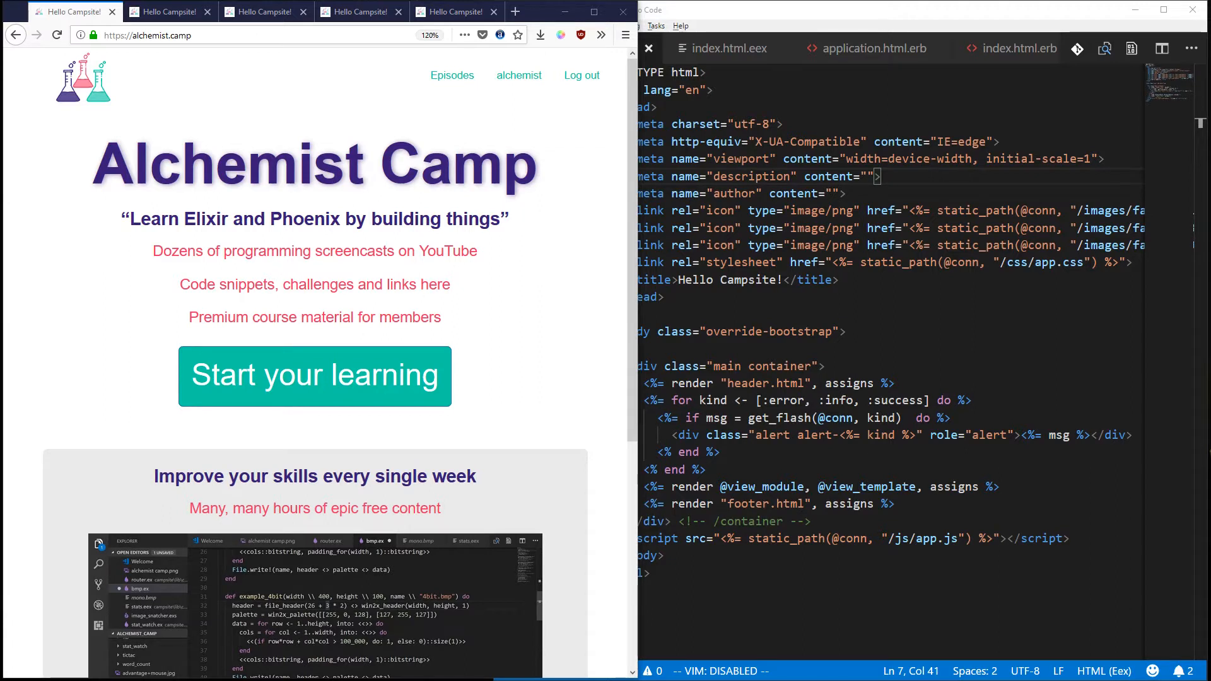
mouse_move(509, 585)
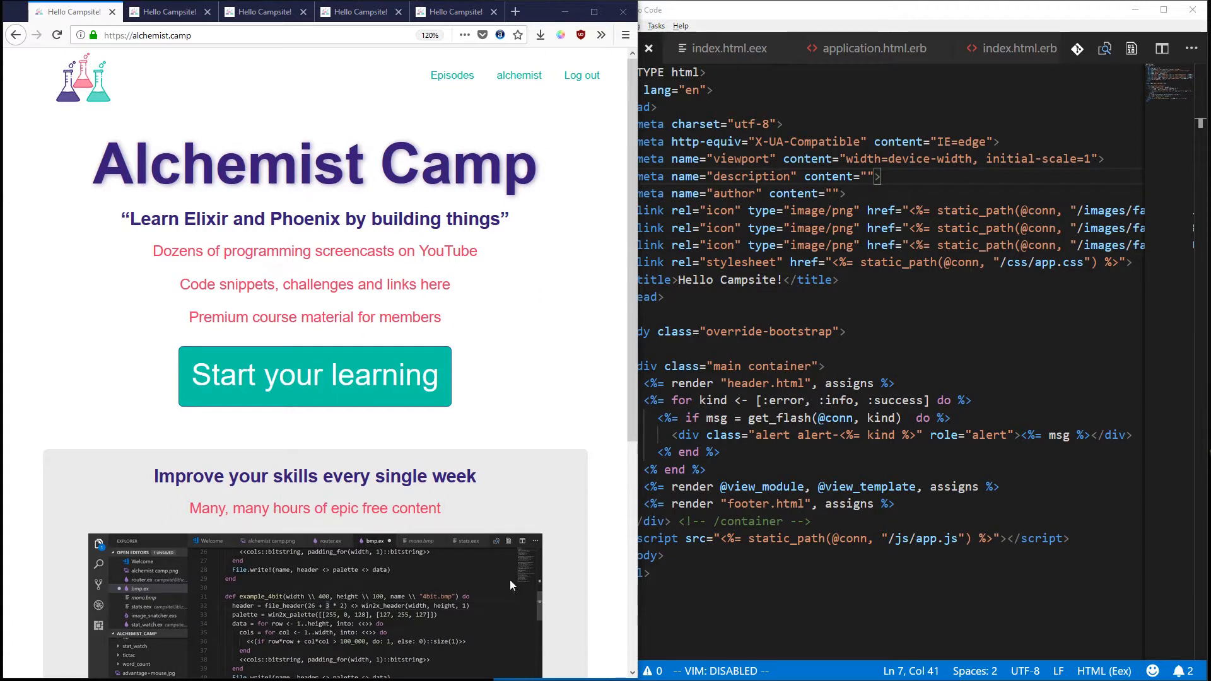
mouse_move(473, 338)
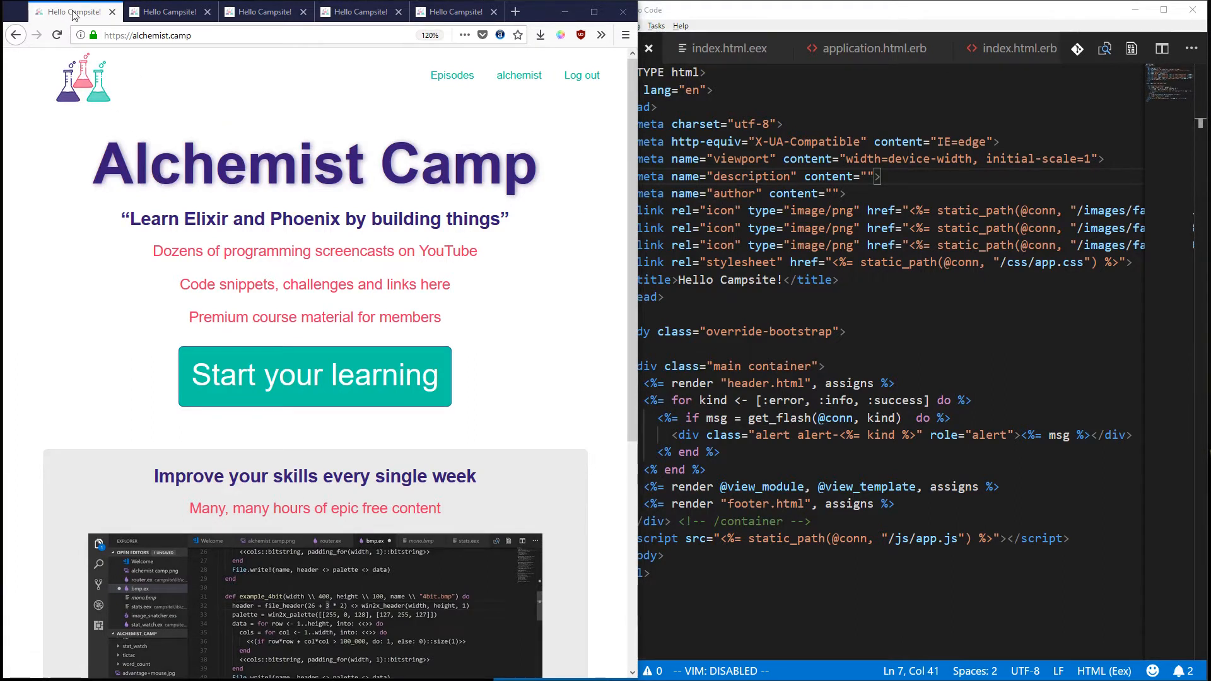
mouse_move(74, 12)
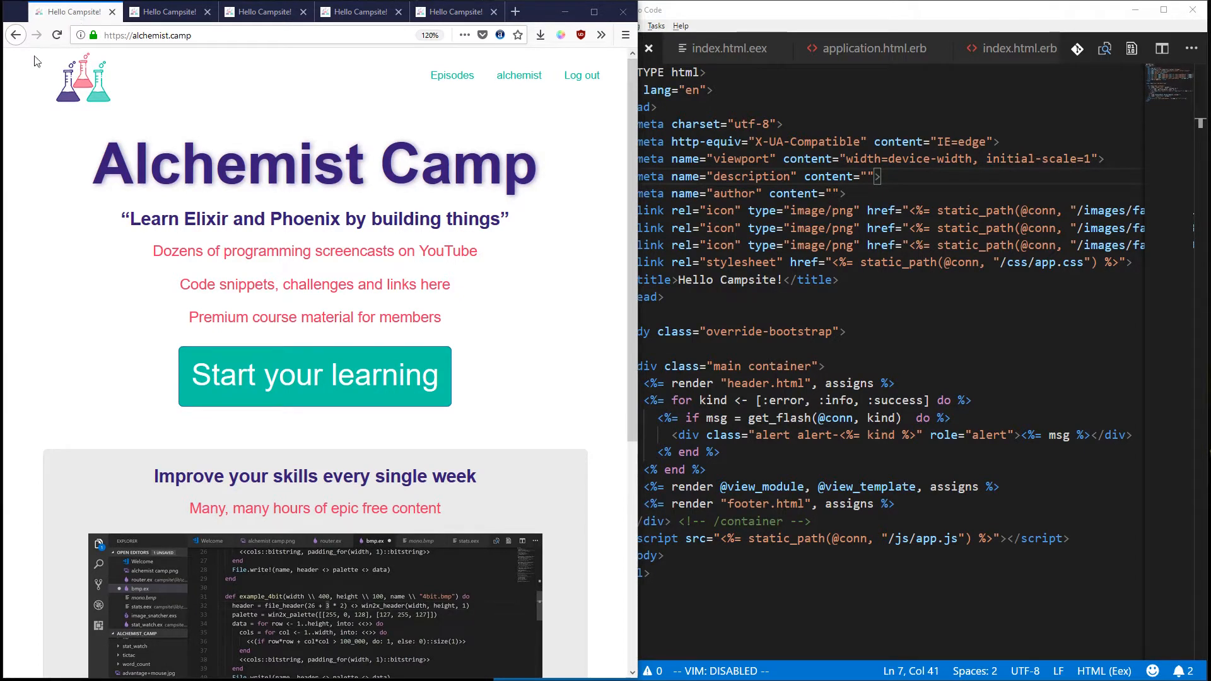
Step: Open the Alchemist Camp episodes list in Firefox
left_click(452, 74)
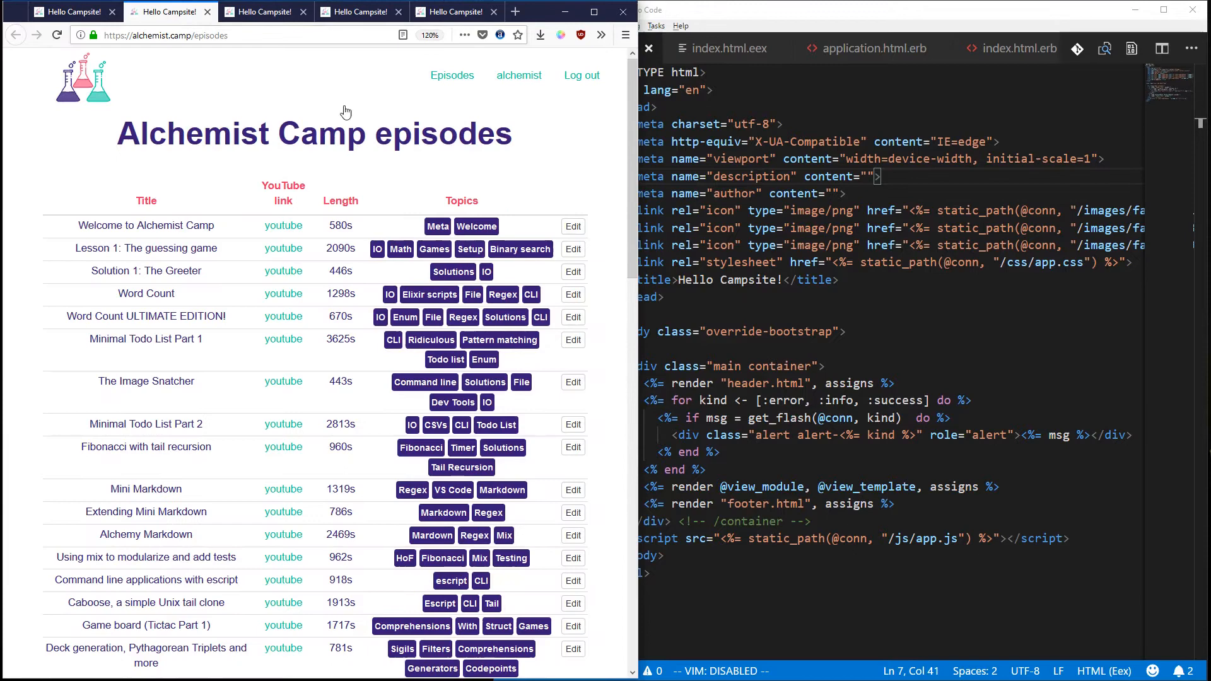
mouse_move(171, 11)
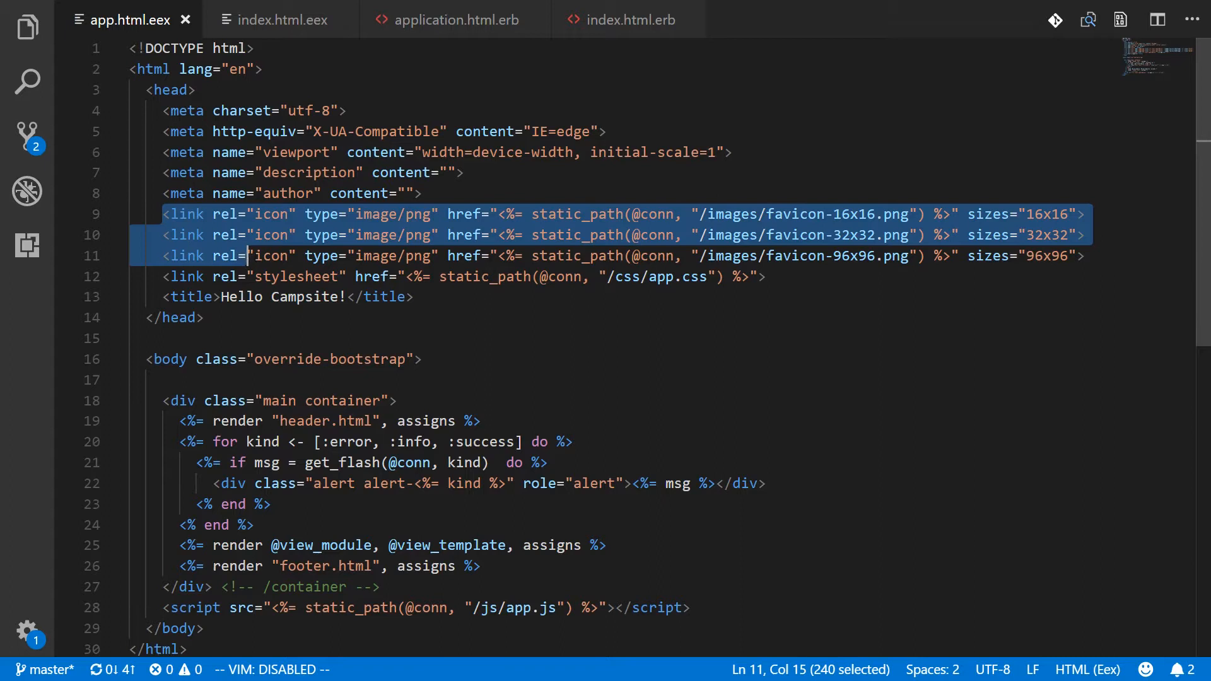
Step: Review the Rails layout's full_title with yield(:title) and the index view's provide(:title)
left_click(280, 296)
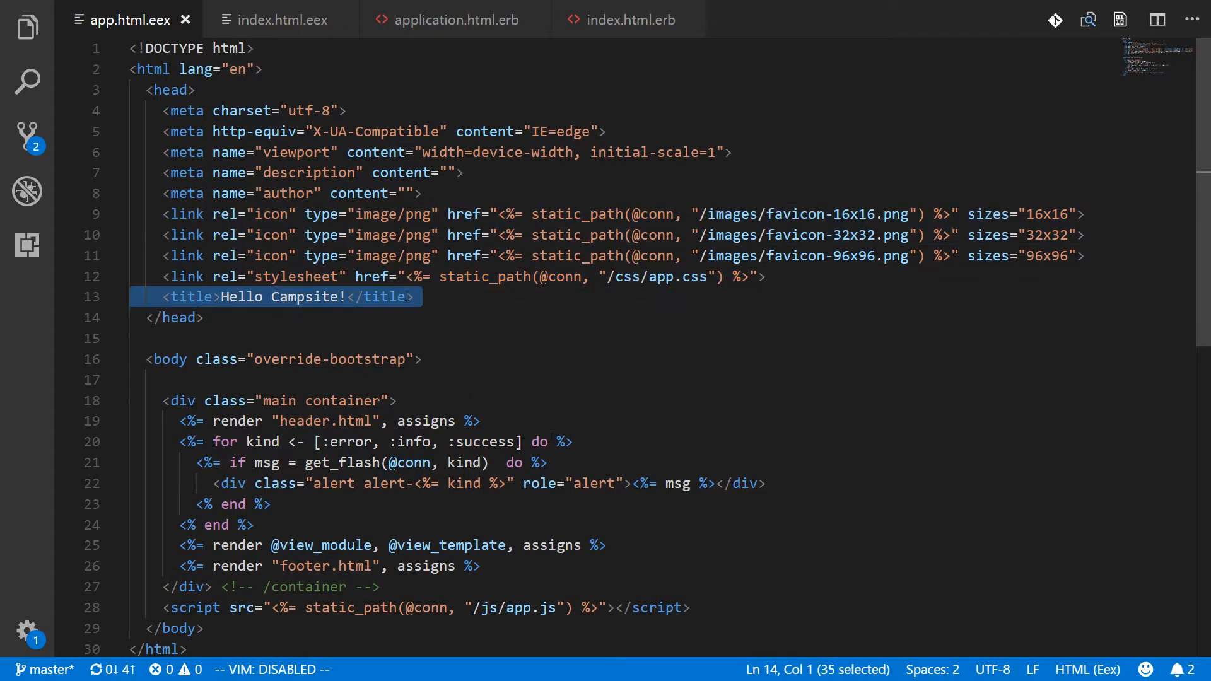
left_click(456, 19)
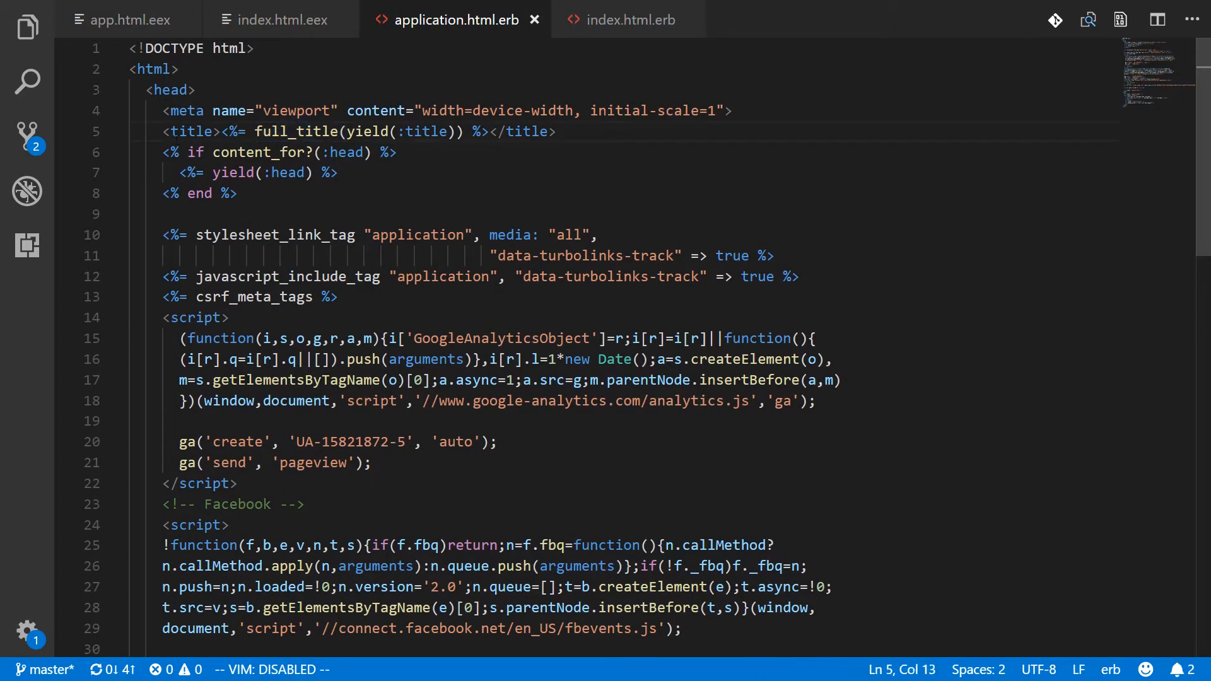
double_click(295, 132)
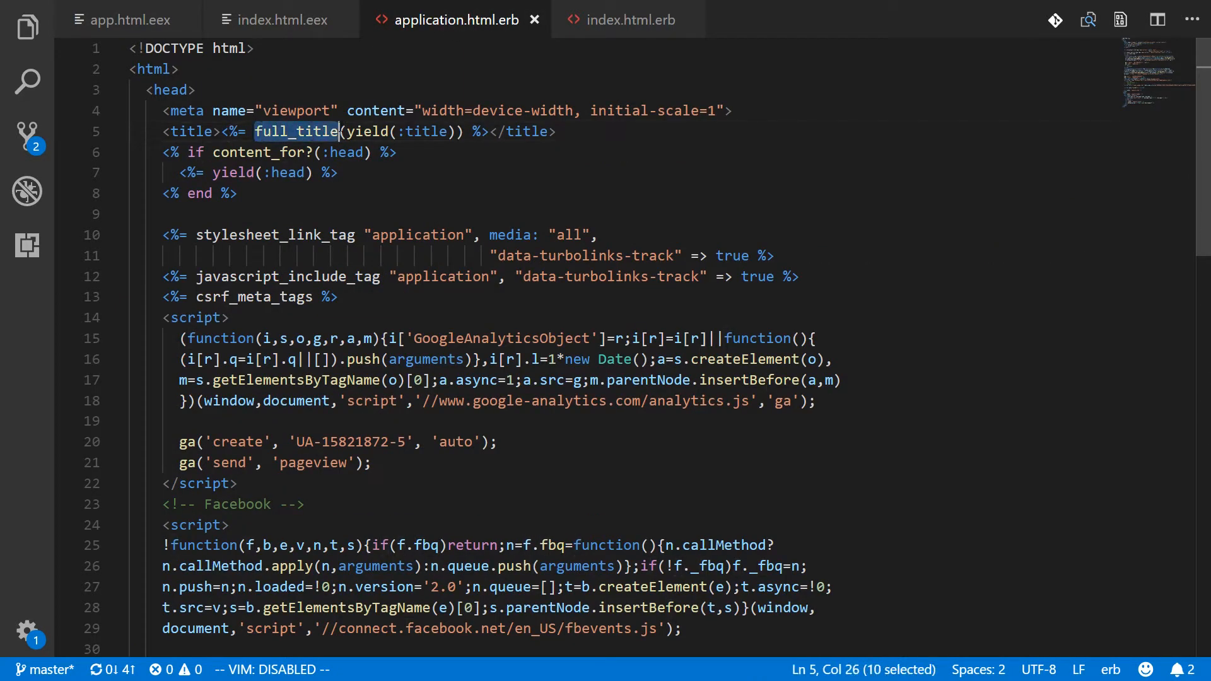
left_click_drag(338, 131, 455, 131)
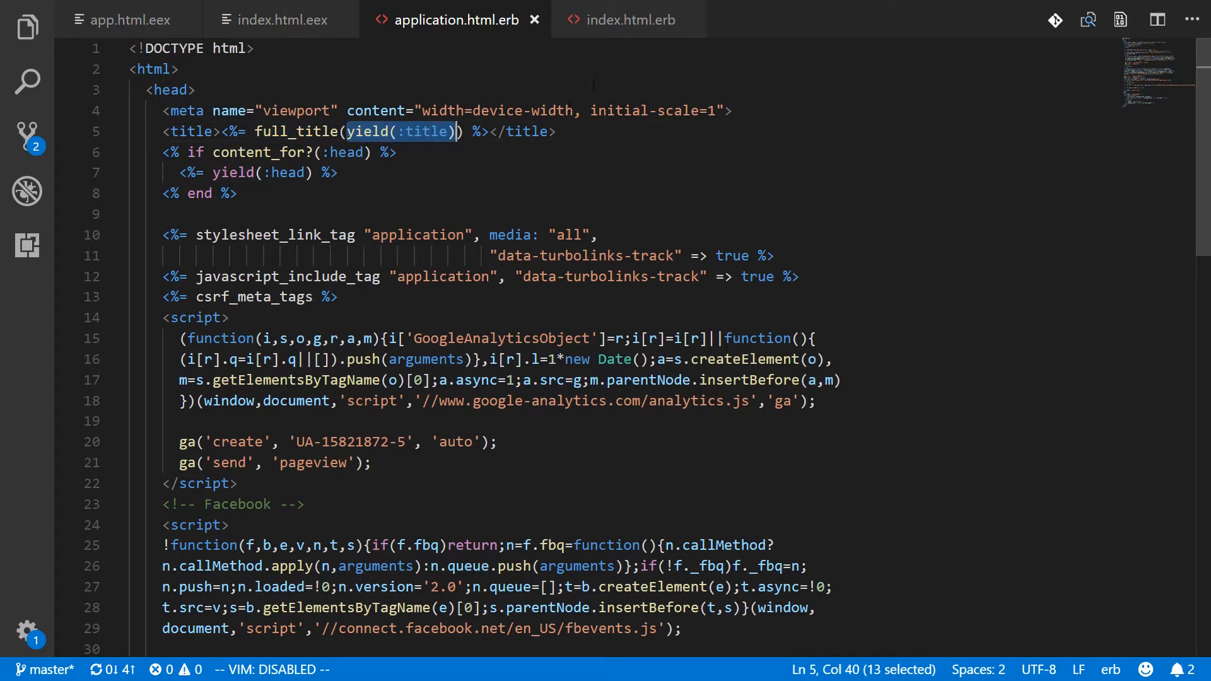
left_click(629, 19)
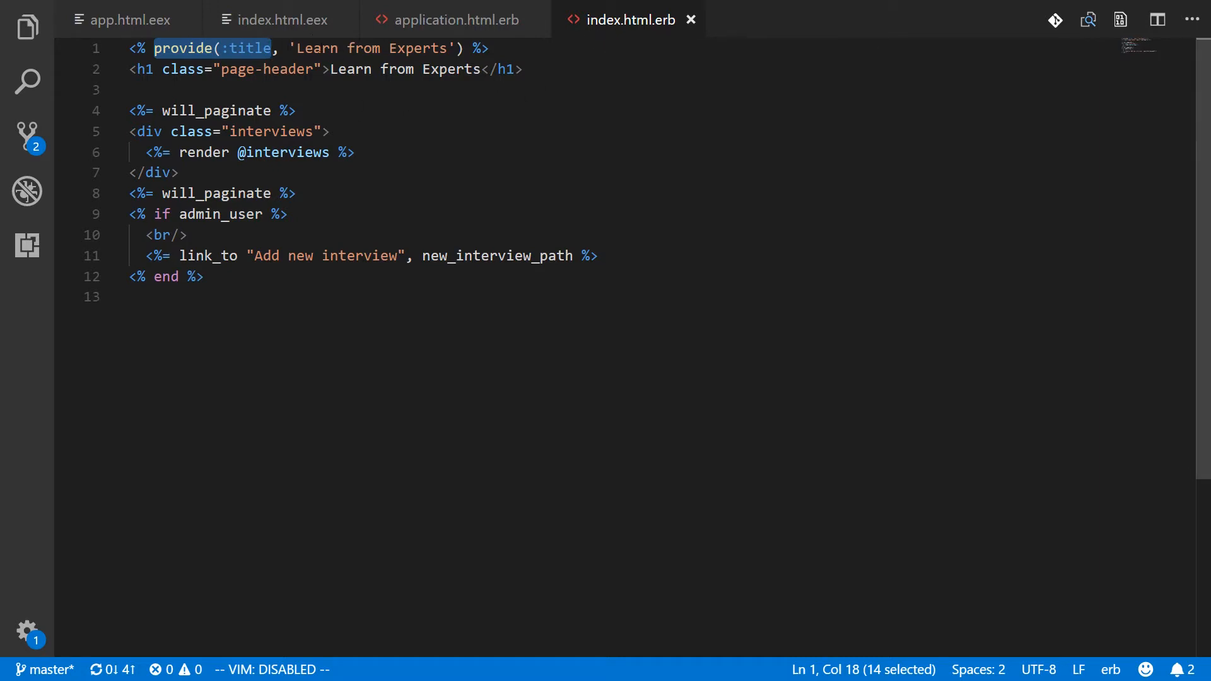
left_click(455, 19)
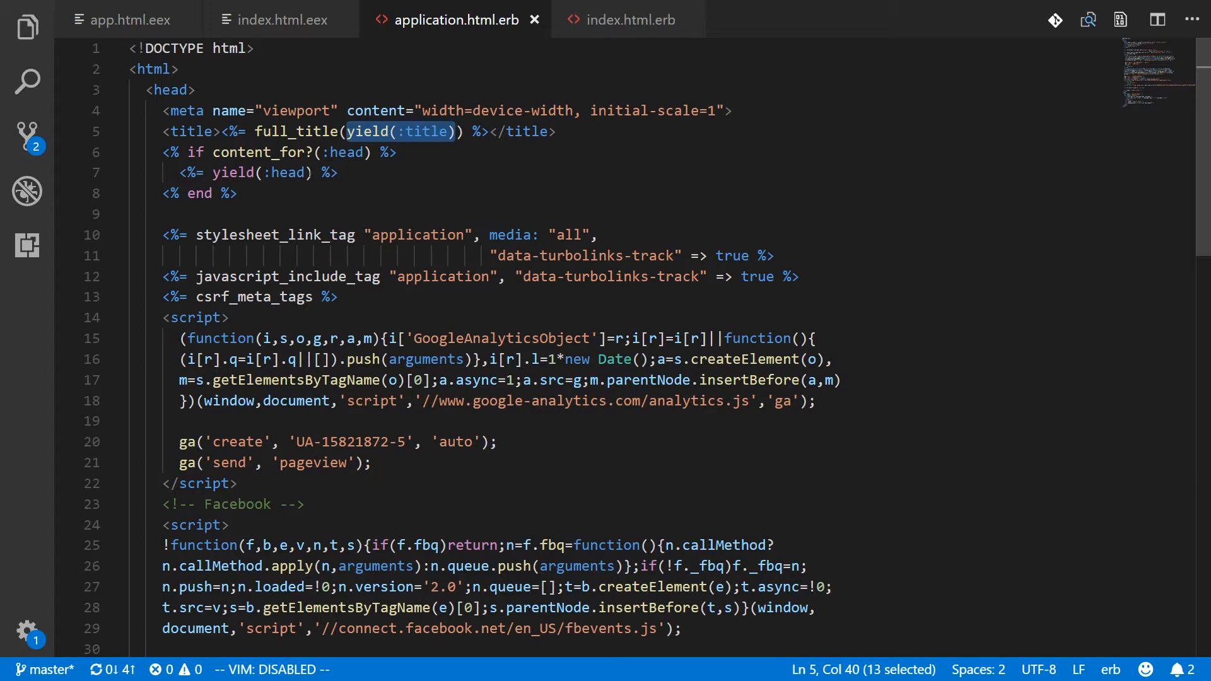
Step: Cut the title, meta and favicon link tags from the head of app.html.eex
left_click(282, 19)
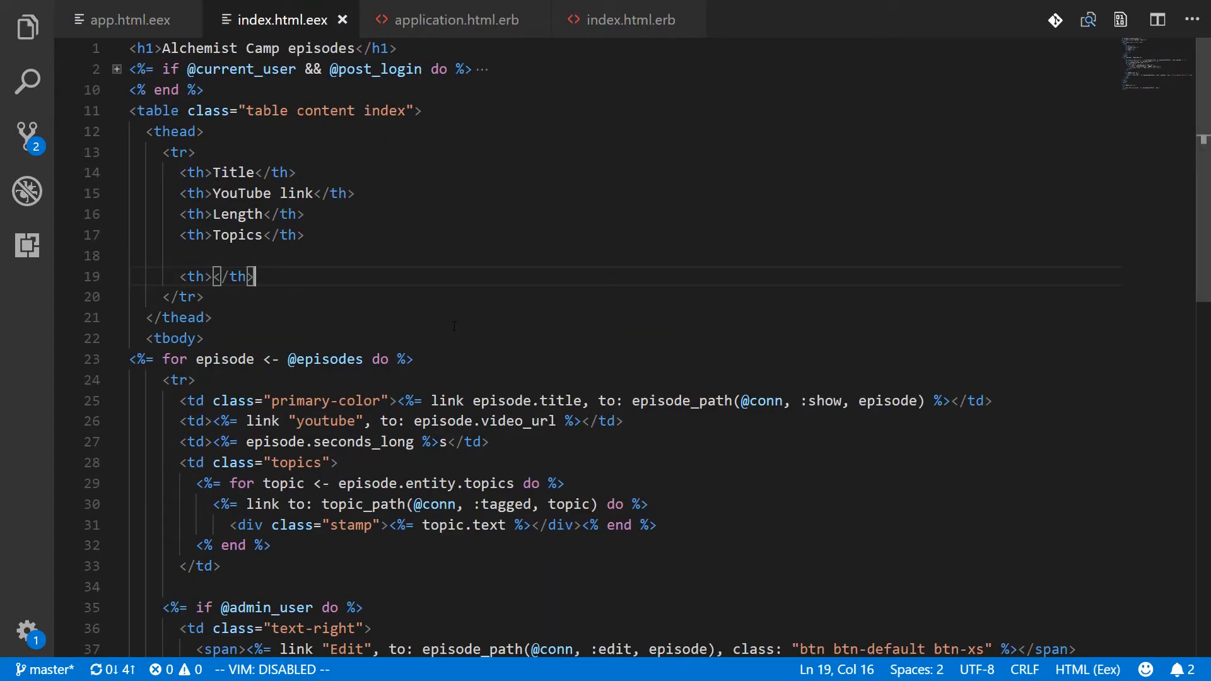
mouse_move(128, 19)
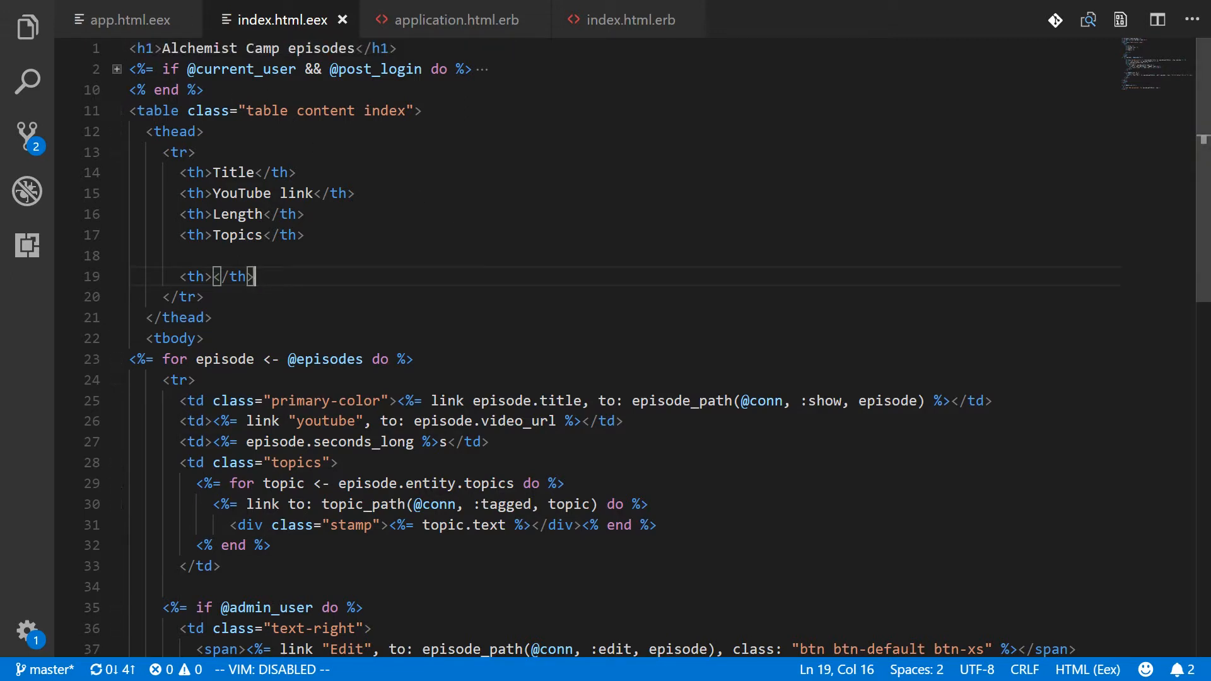
mouse_move(280, 19)
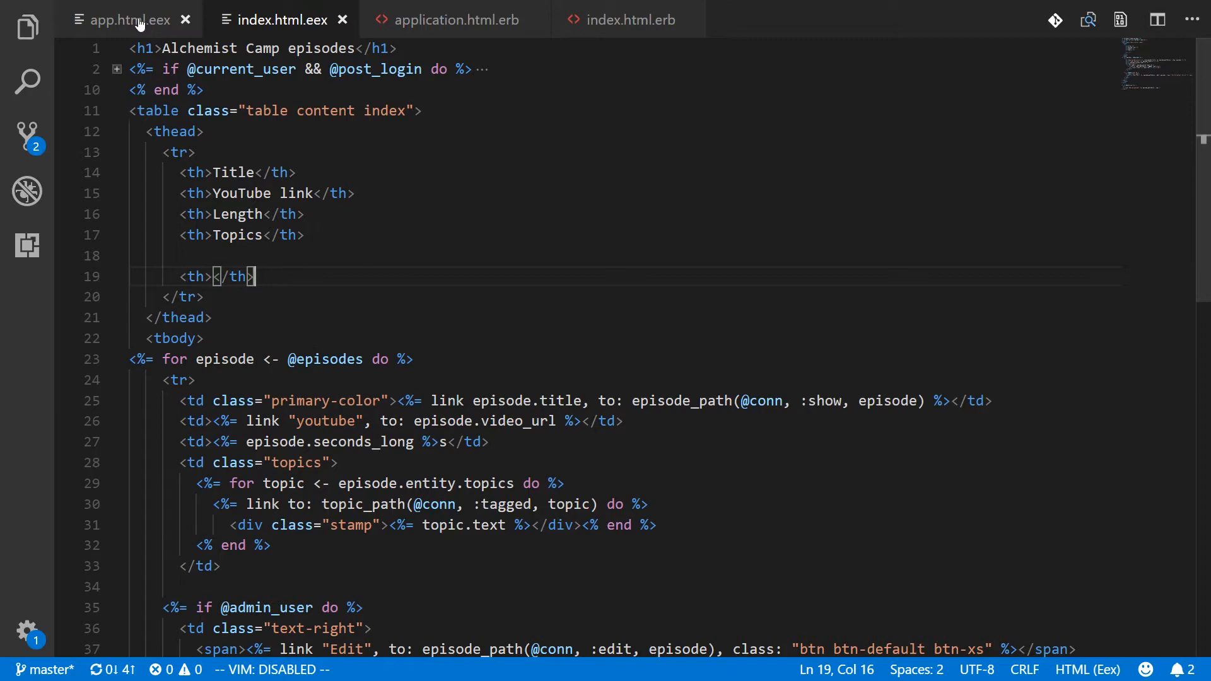
left_click(127, 19)
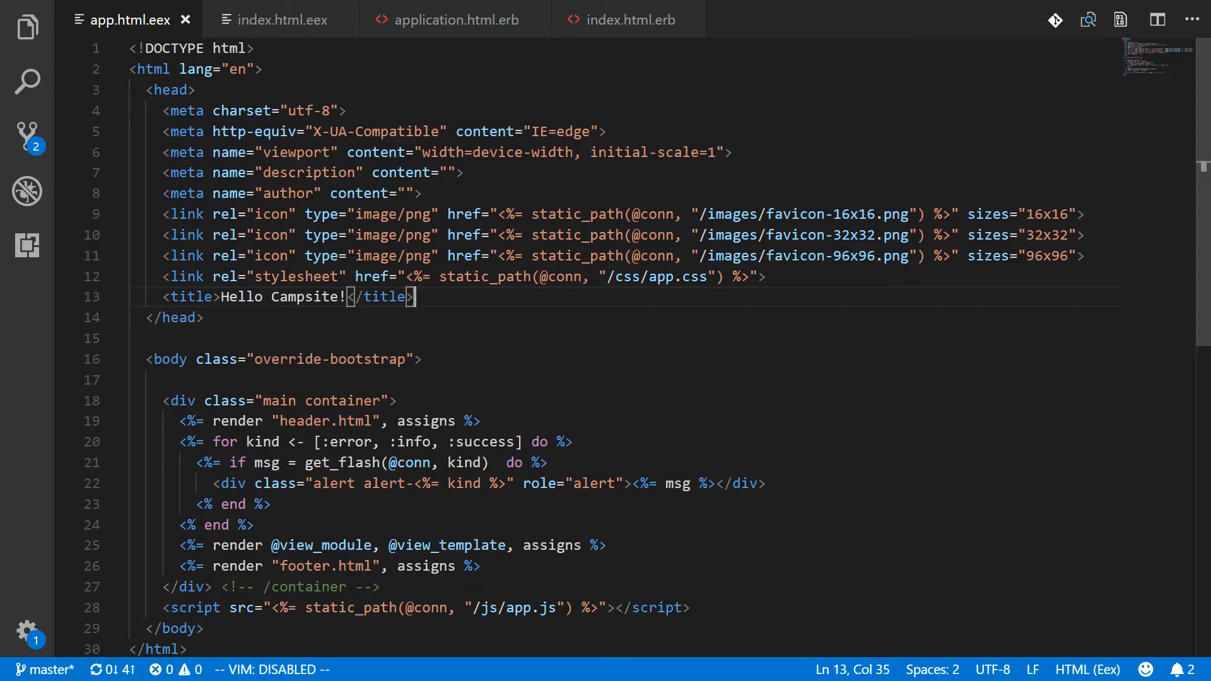
scroll("down", 3)
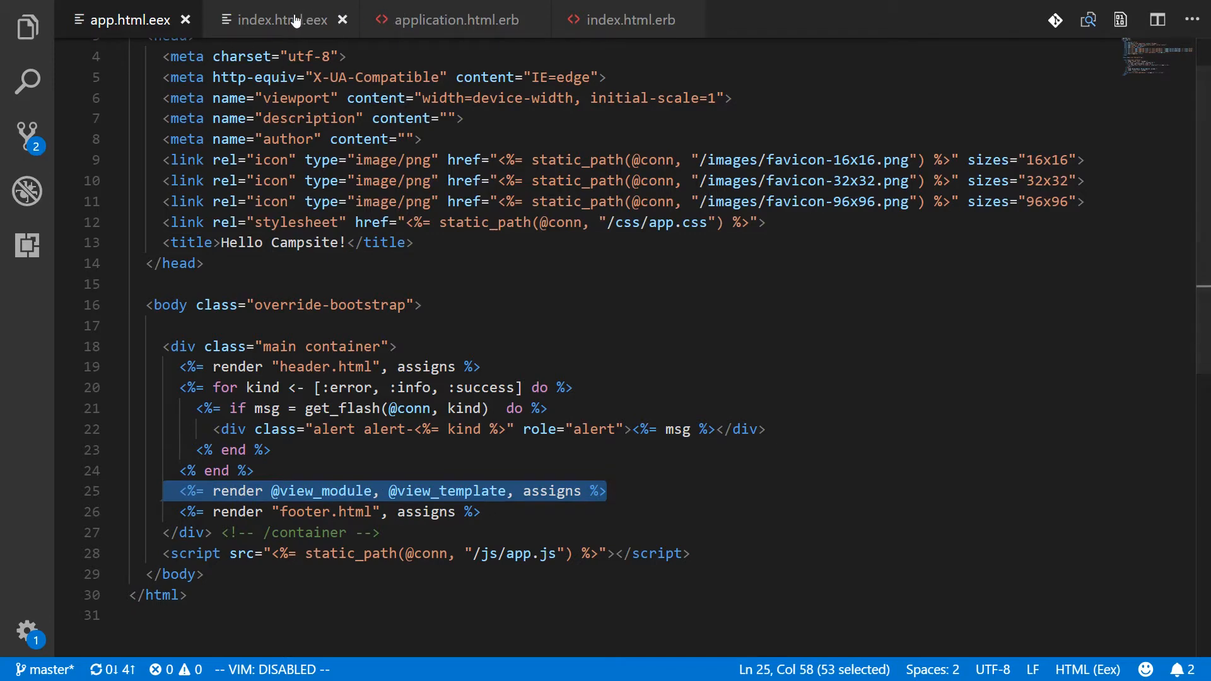
left_click(280, 19)
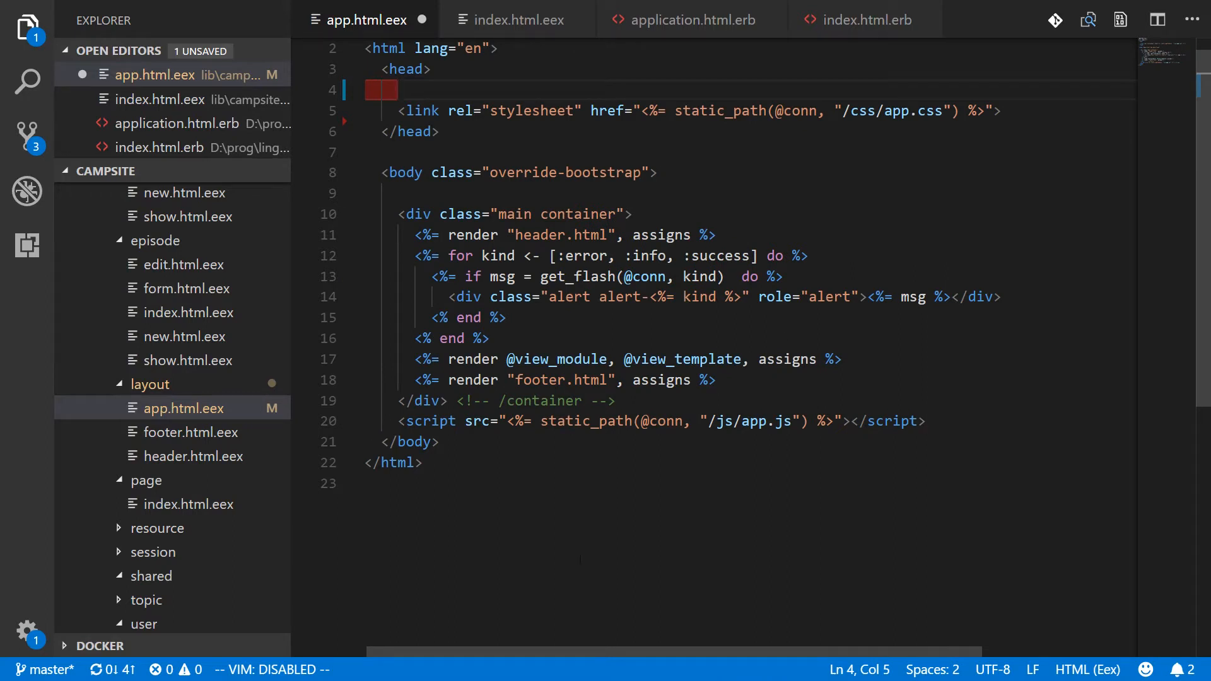
Step: Create meta.html.eex in the layout folder holding the cut title, meta and favicon tags
left_click(183, 407)
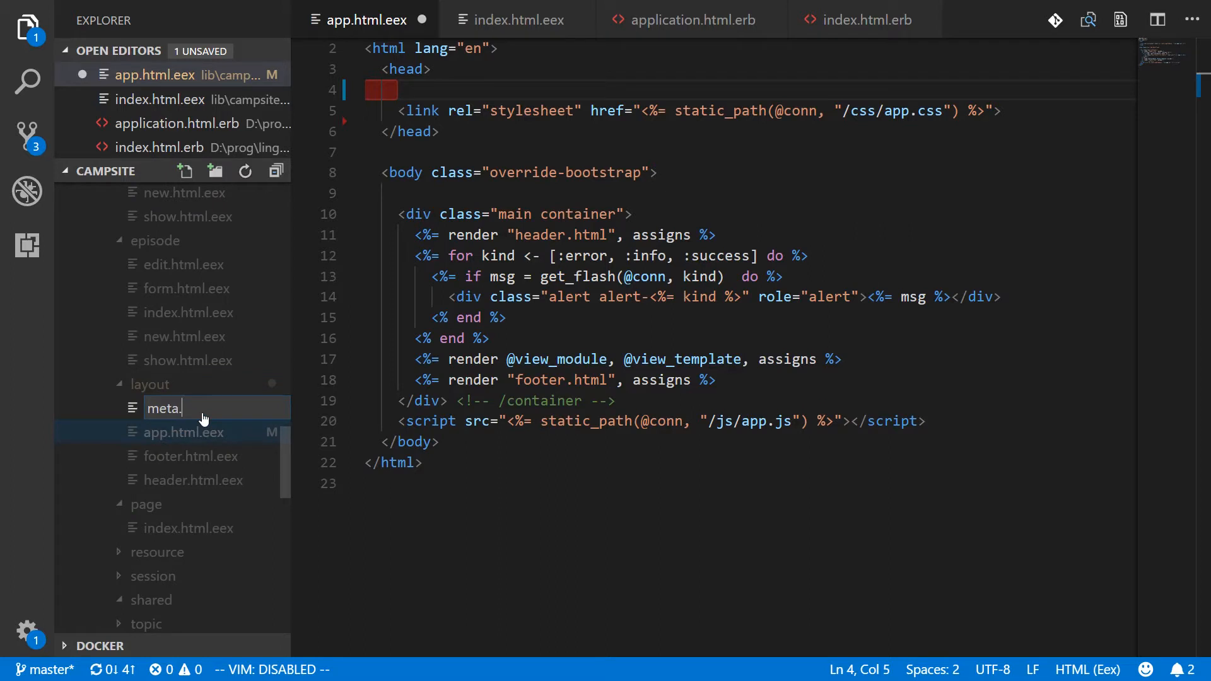
type("html.eee")
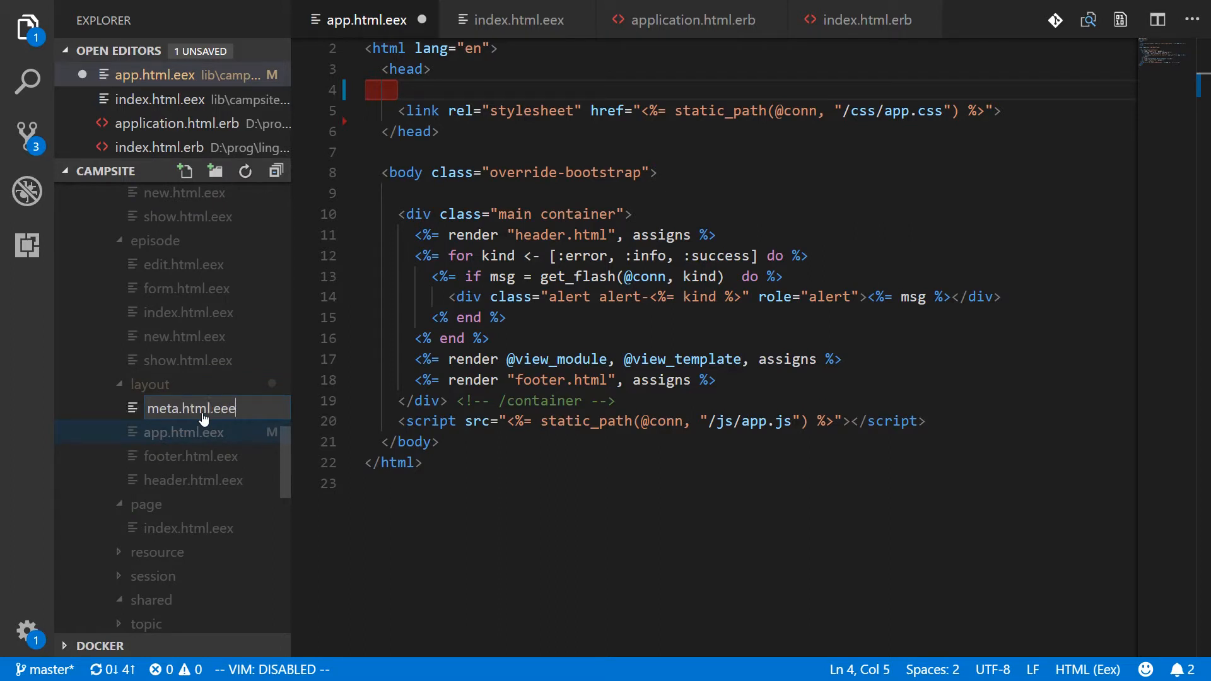
key("Enter")
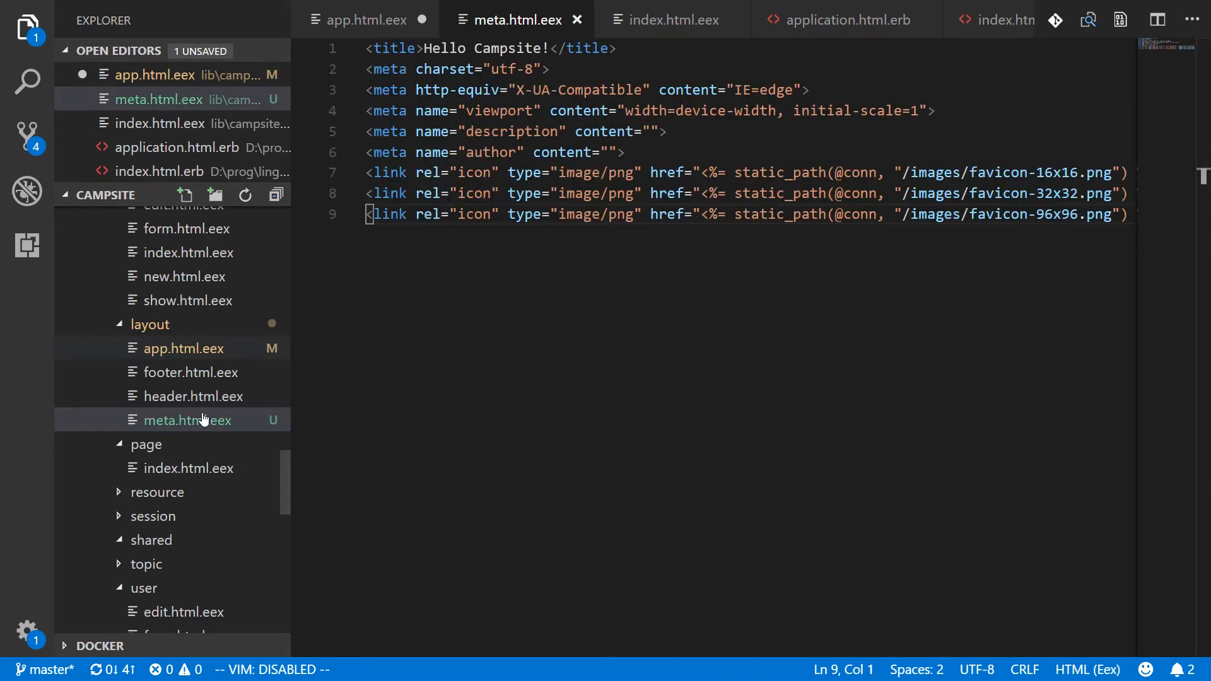
left_click(367, 19)
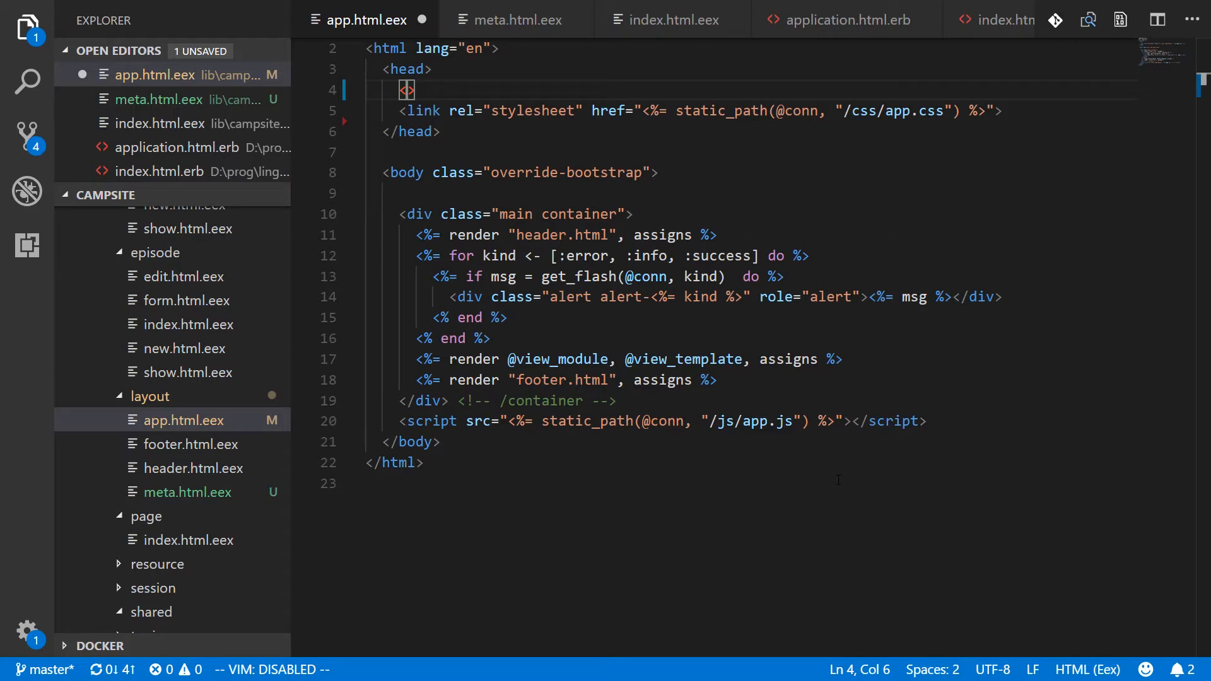
Step: Add <%= render CampsiteWeb.LayoutView, "meta.html", assigns %> inside the layout's head
type("render %")
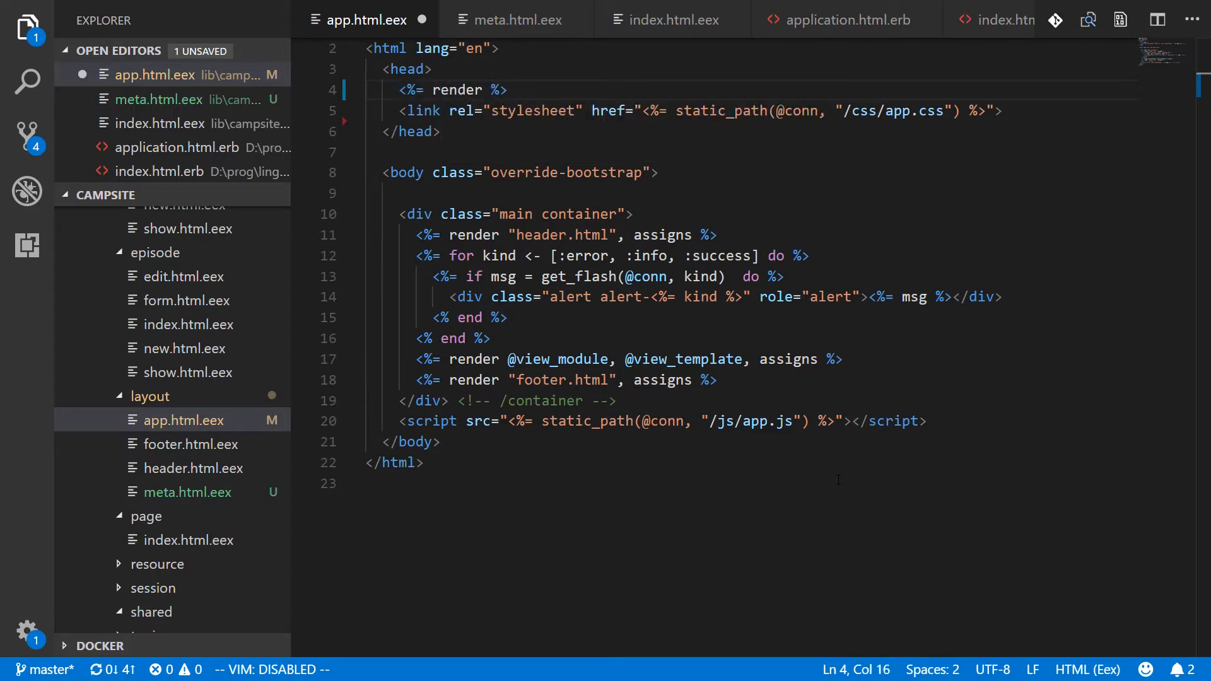
type("Campsite")
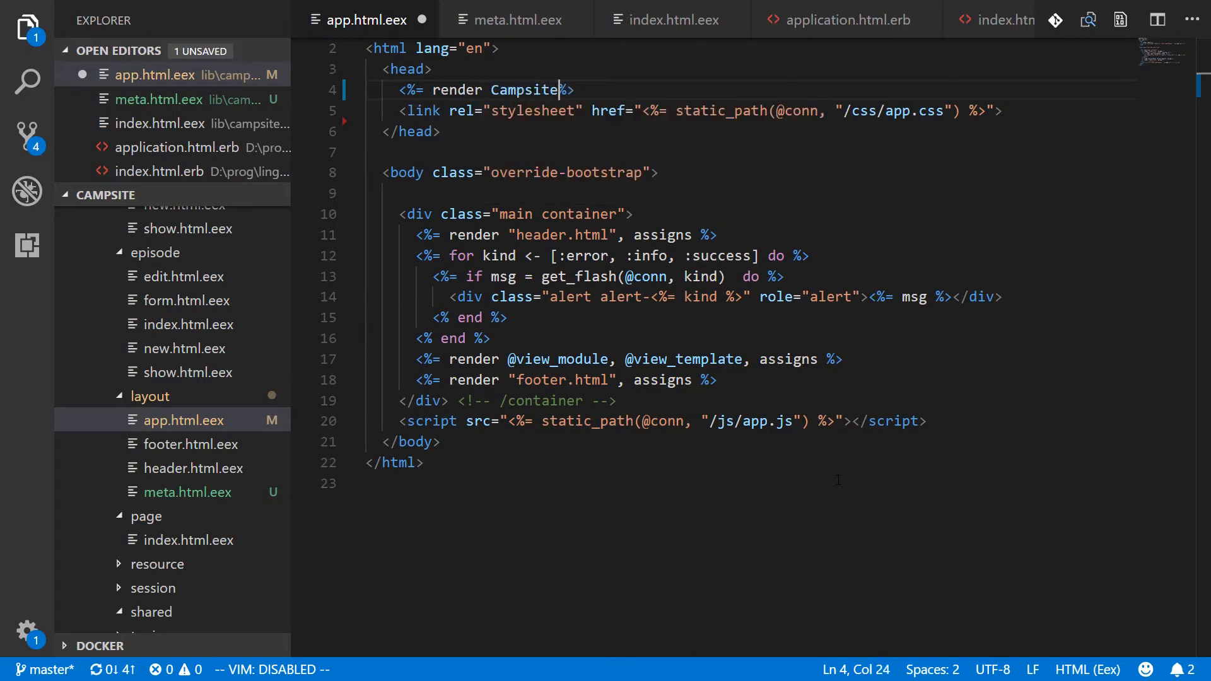
type("Web.")
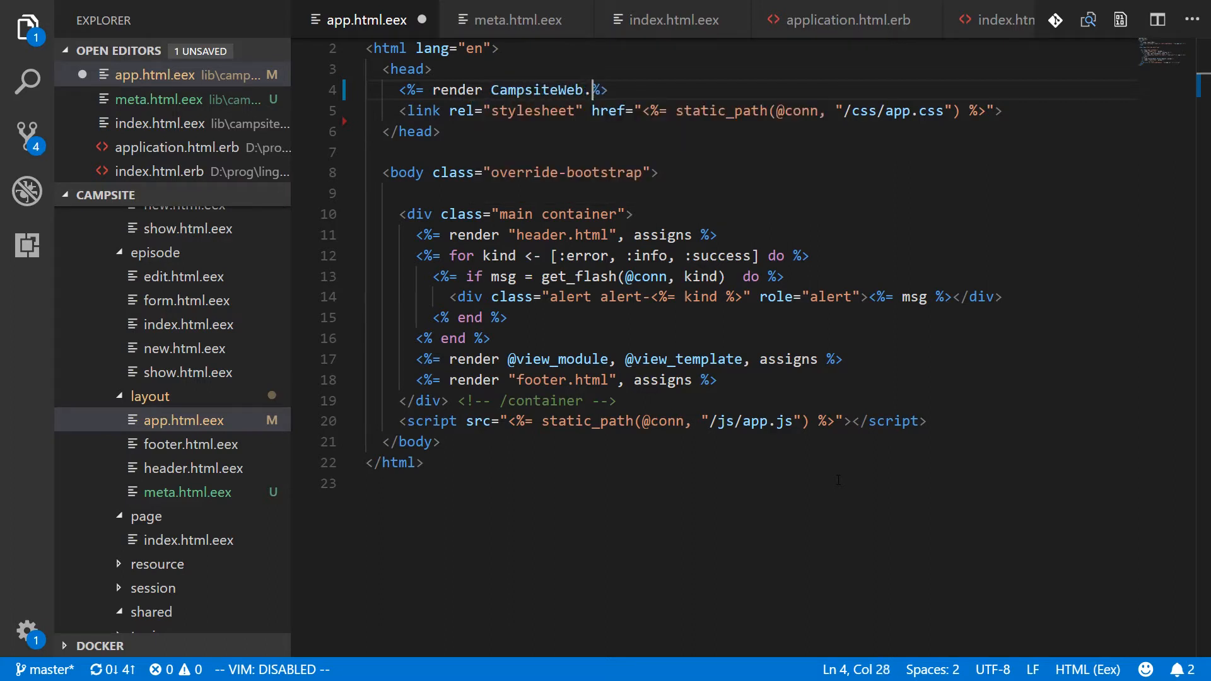
type("LayoutView,")
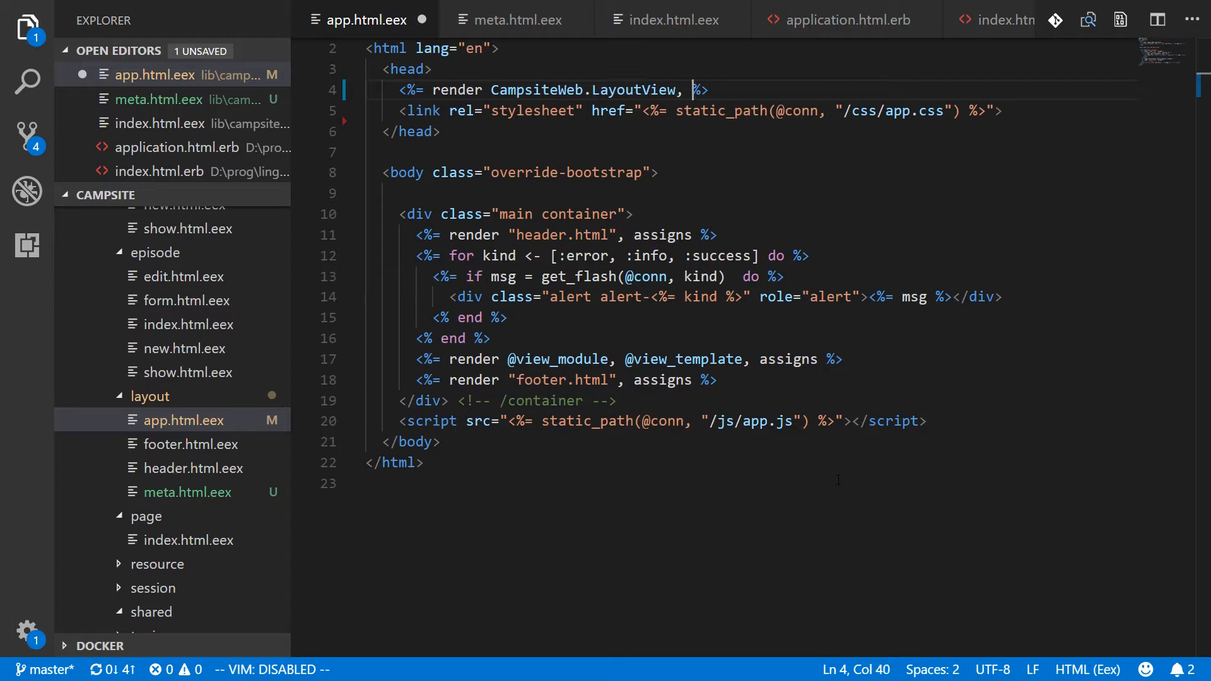
type("\"meta.html\", assigns")
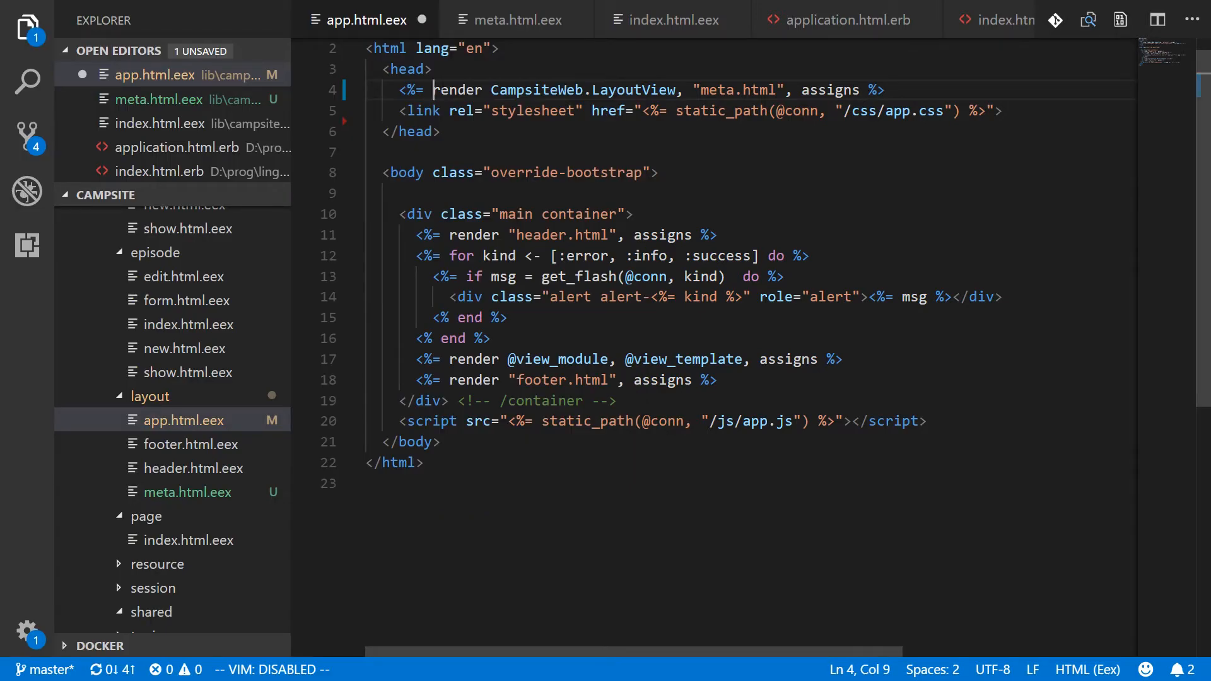
left_click_drag(435, 89, 859, 89)
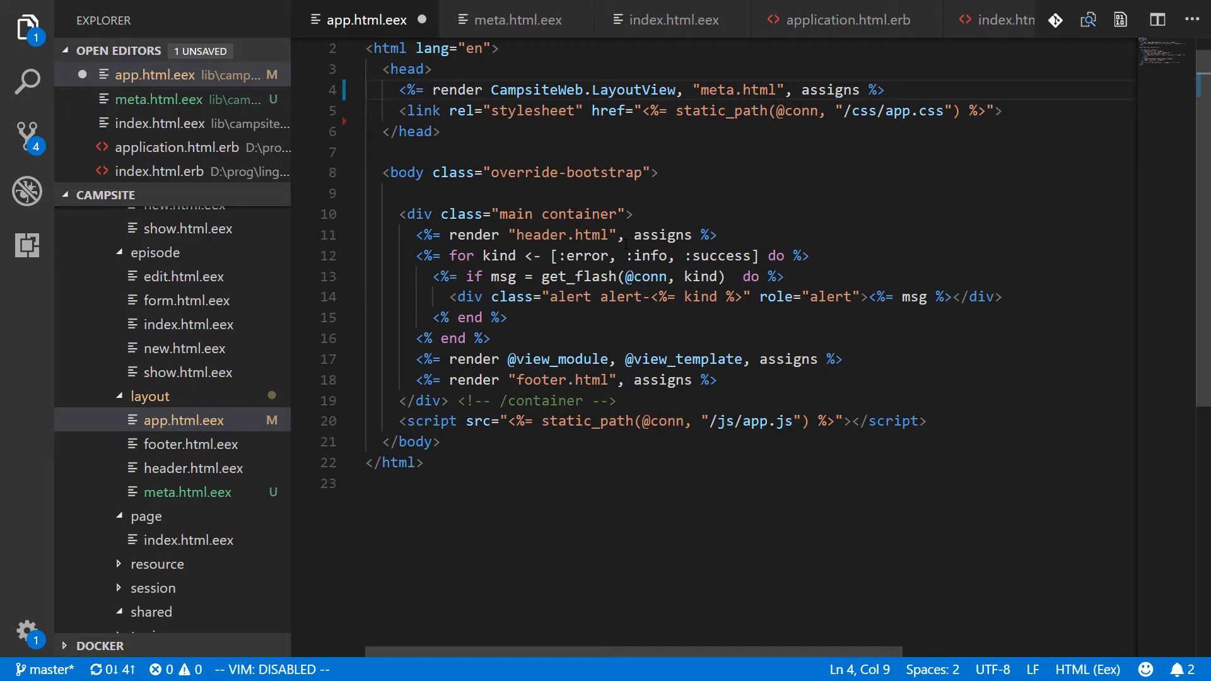
key("Enter")
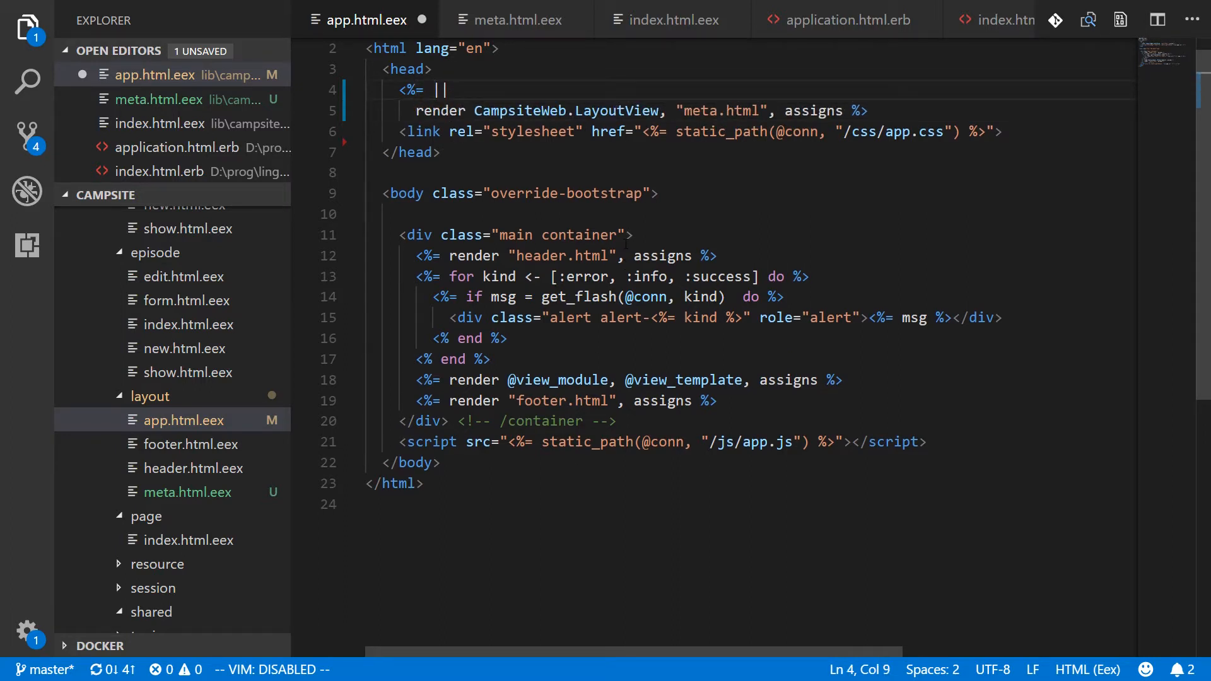
type("render")
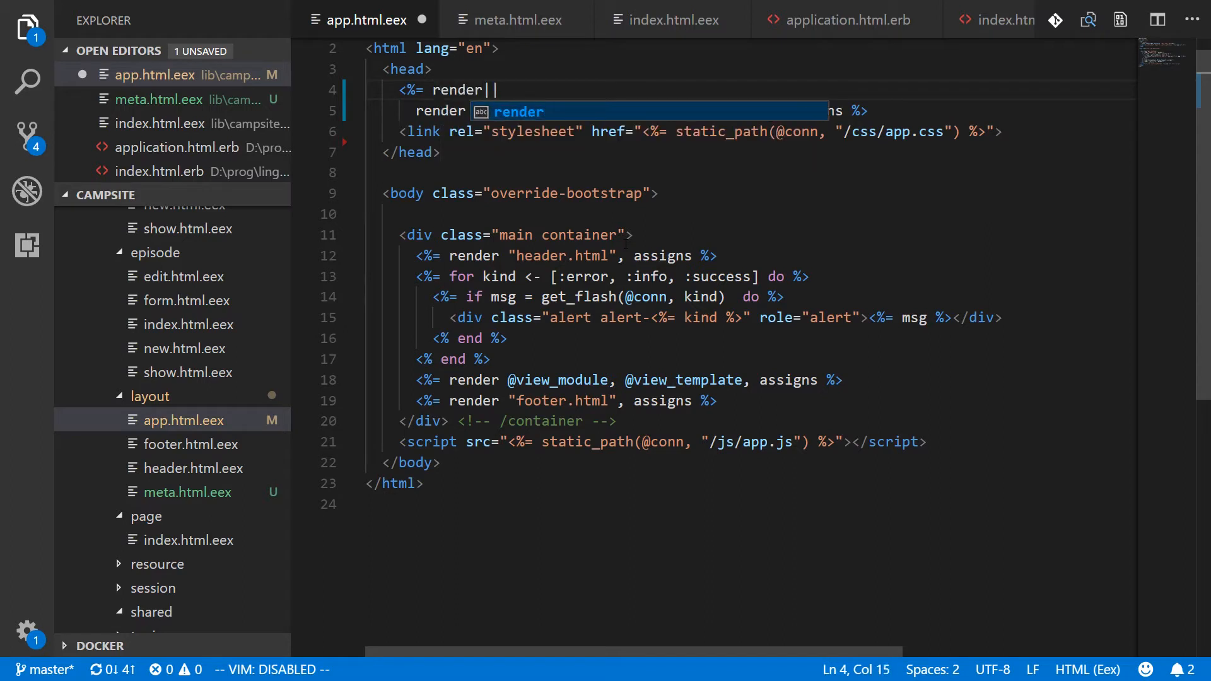
type("_existing(")
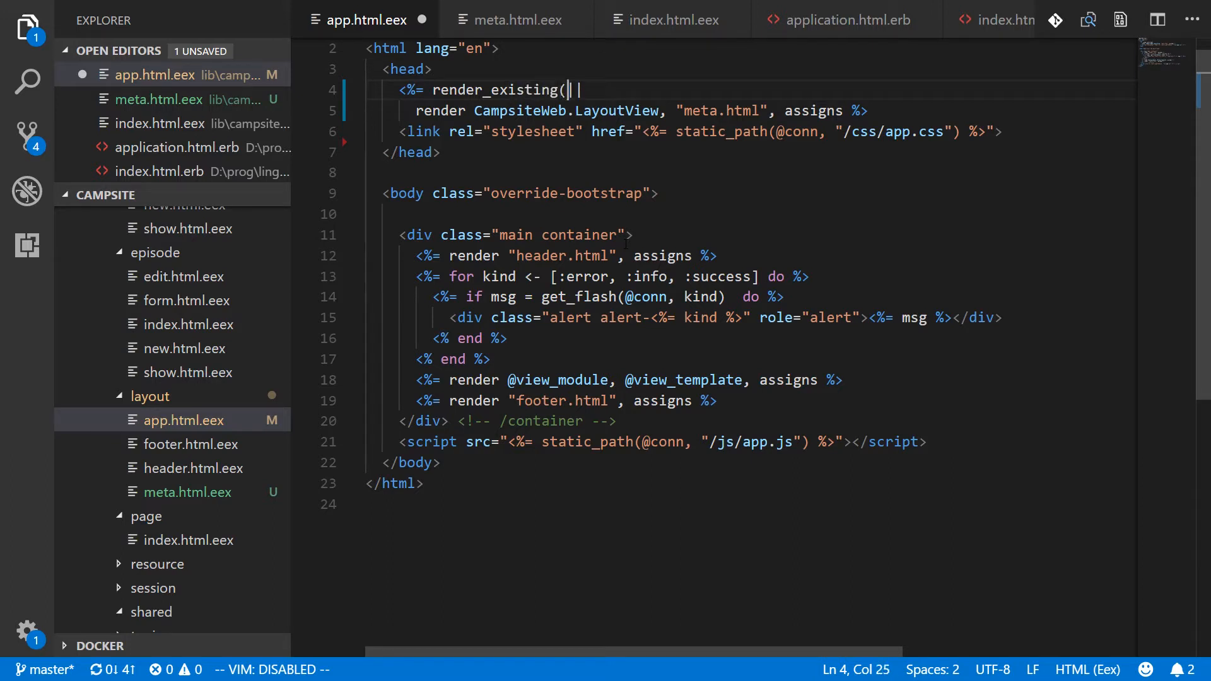
type("@view_module")
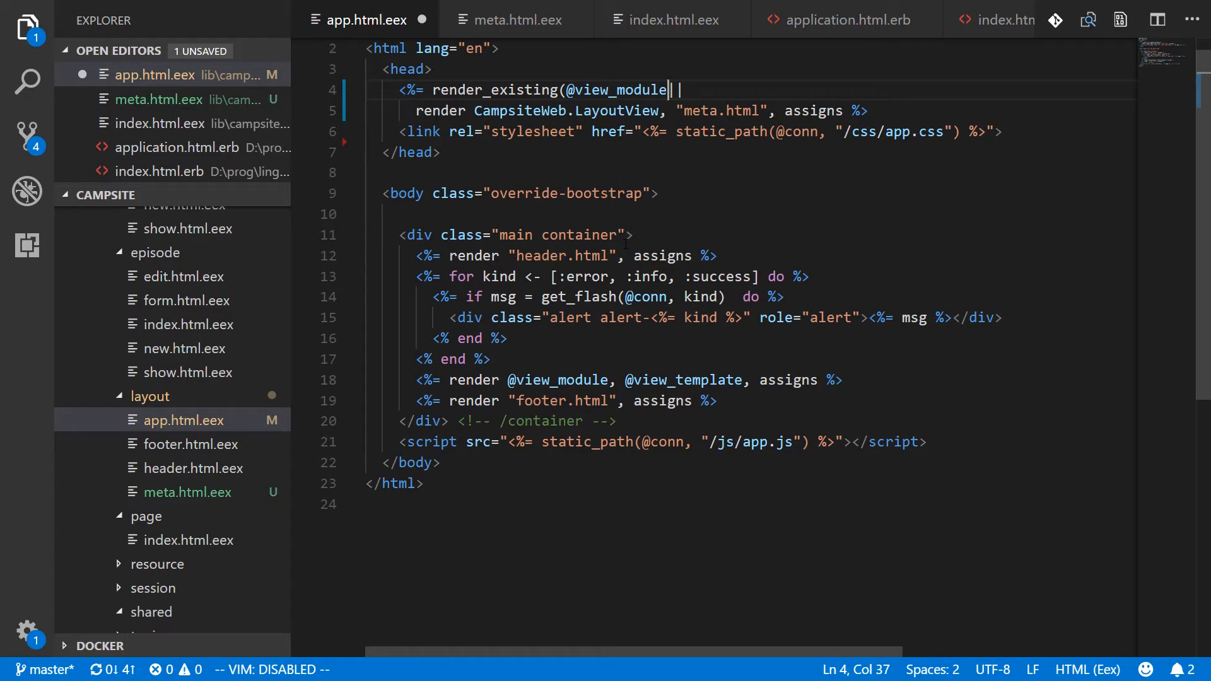
type(", \"")
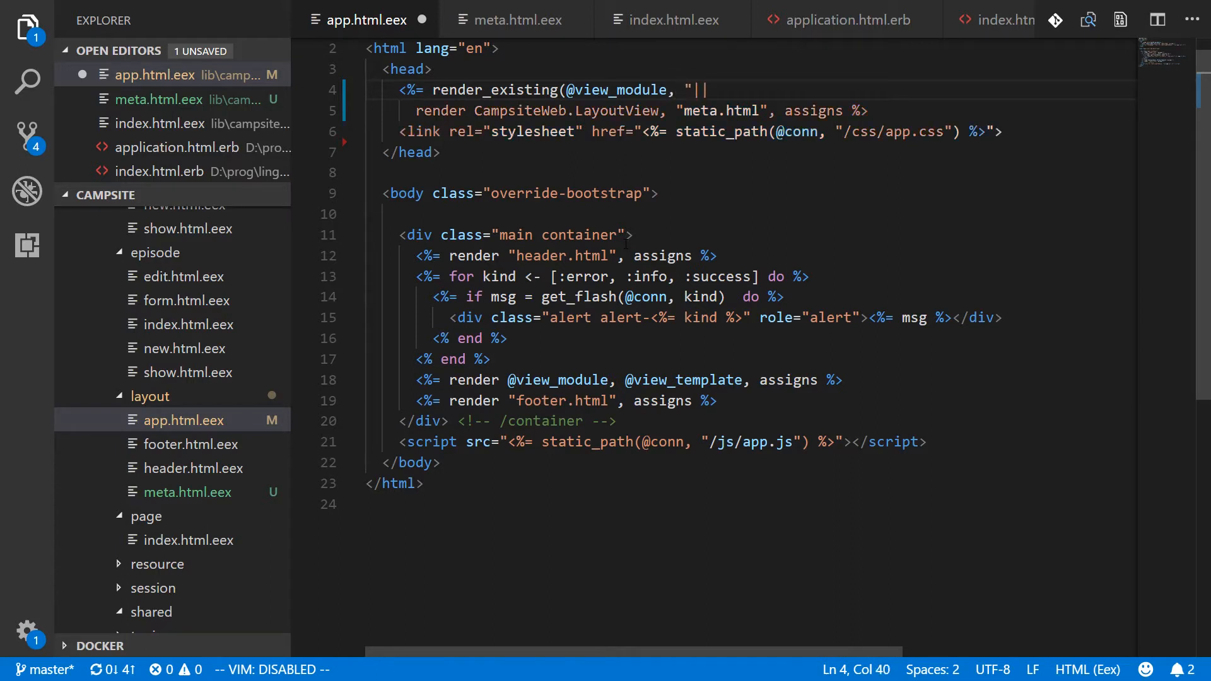
type("meta.")
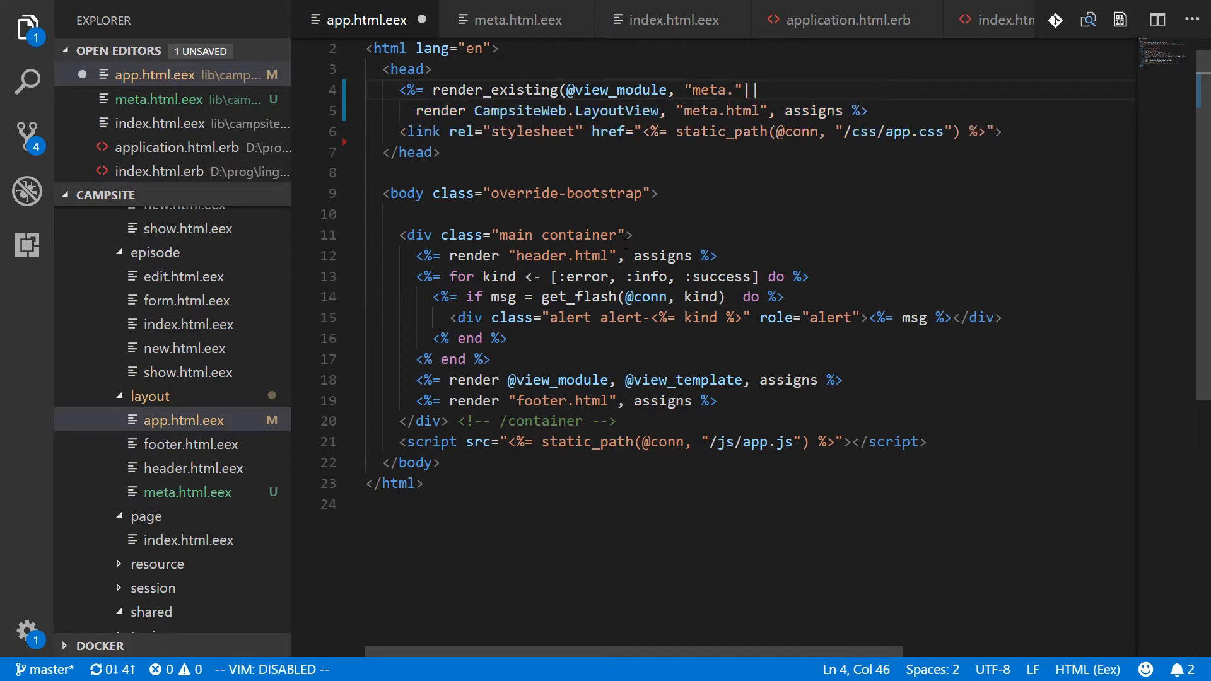
type("<>")
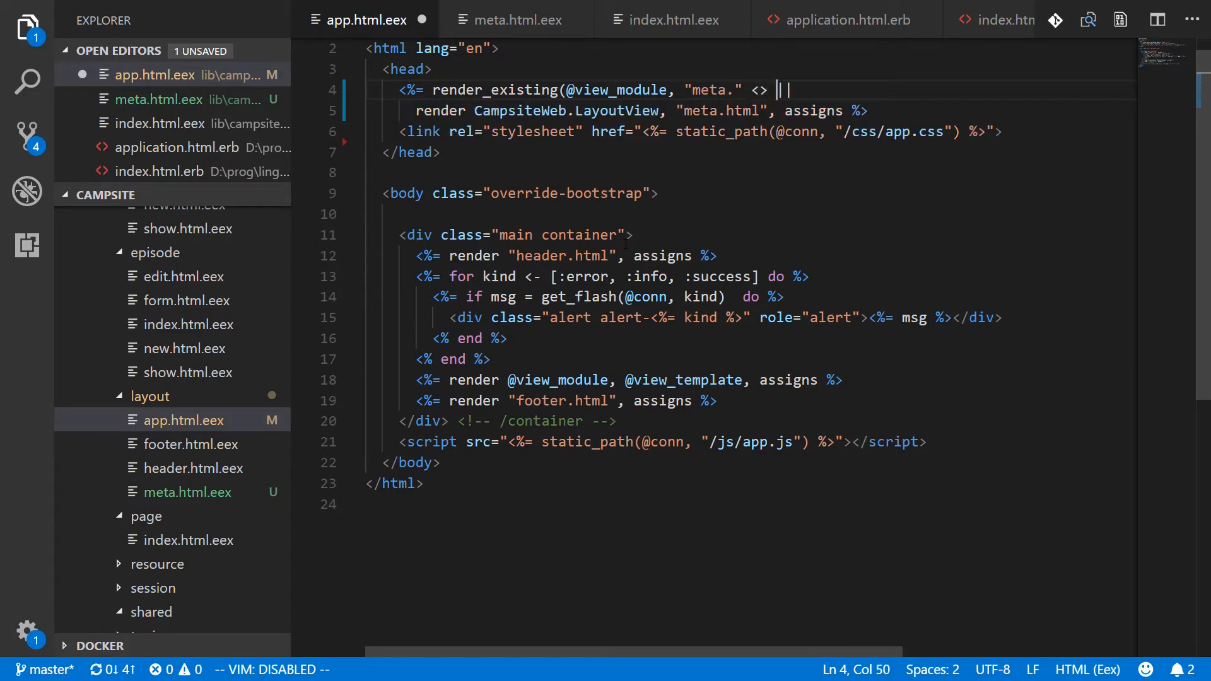
type("@vie2")
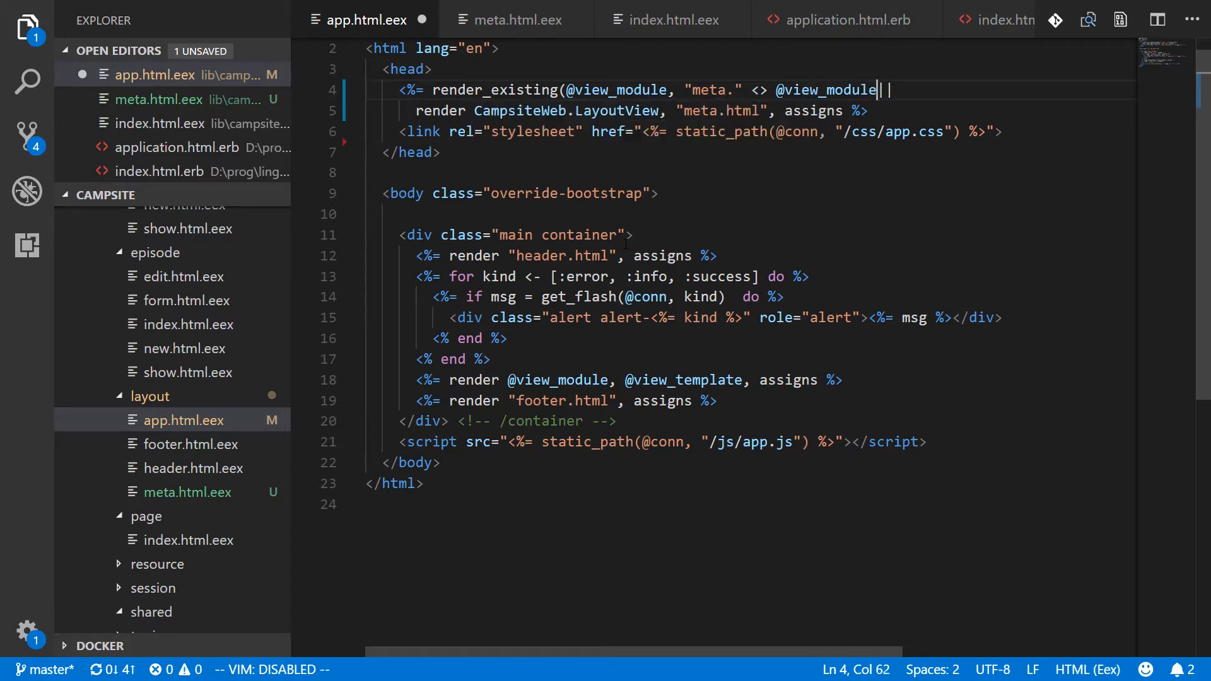
key("BackSpace")
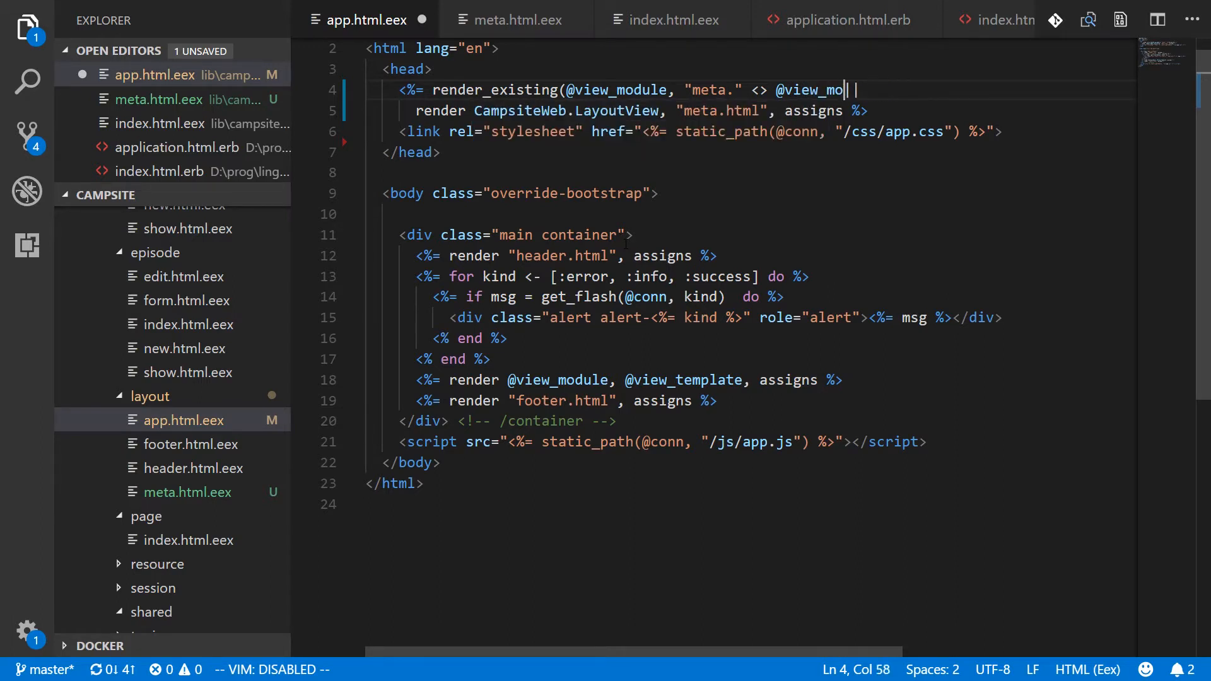
type("template")
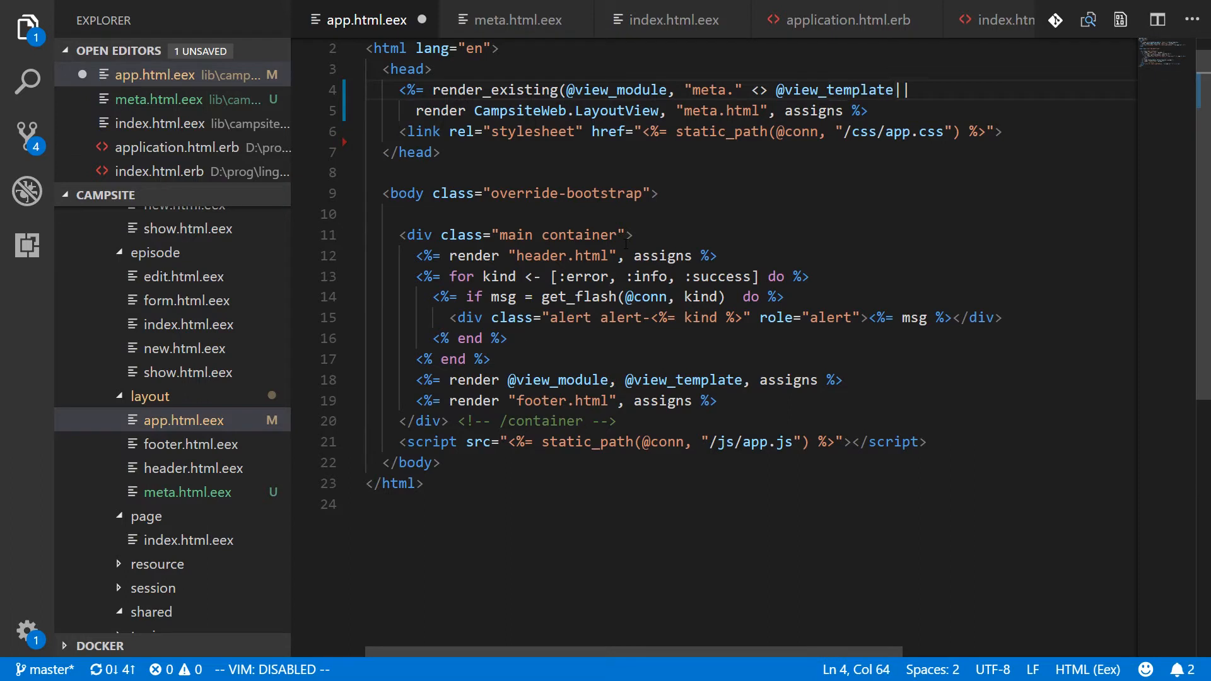
type(", assigns)")
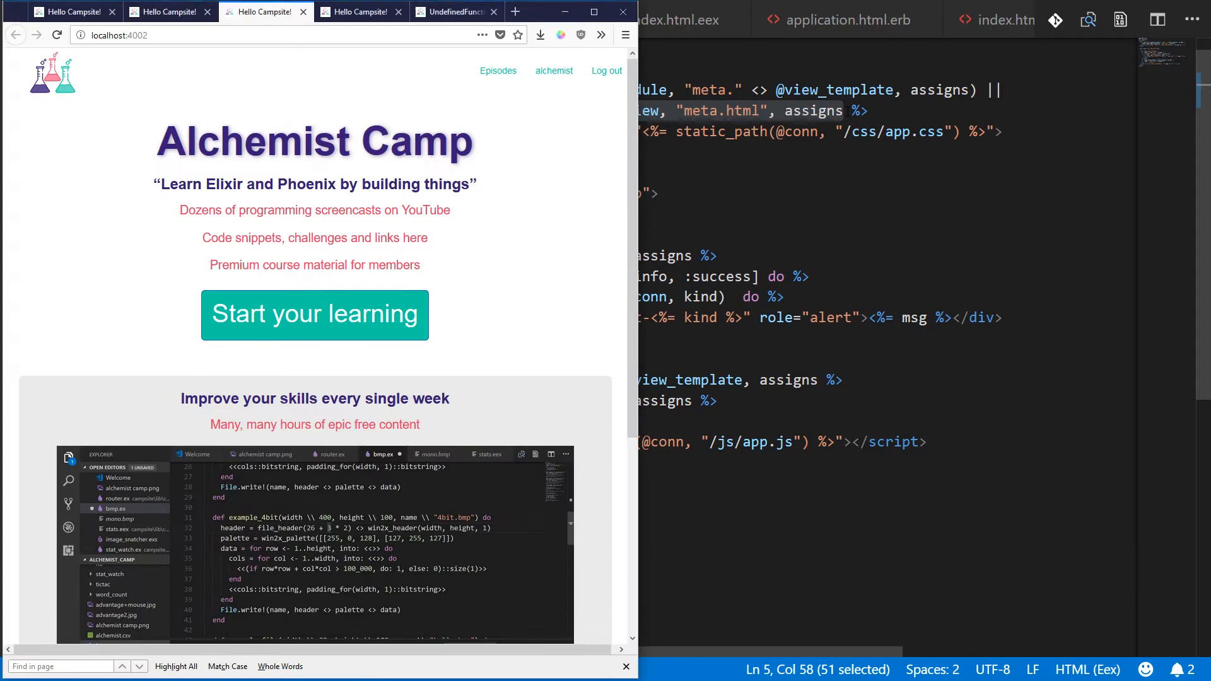
left_click(359, 12)
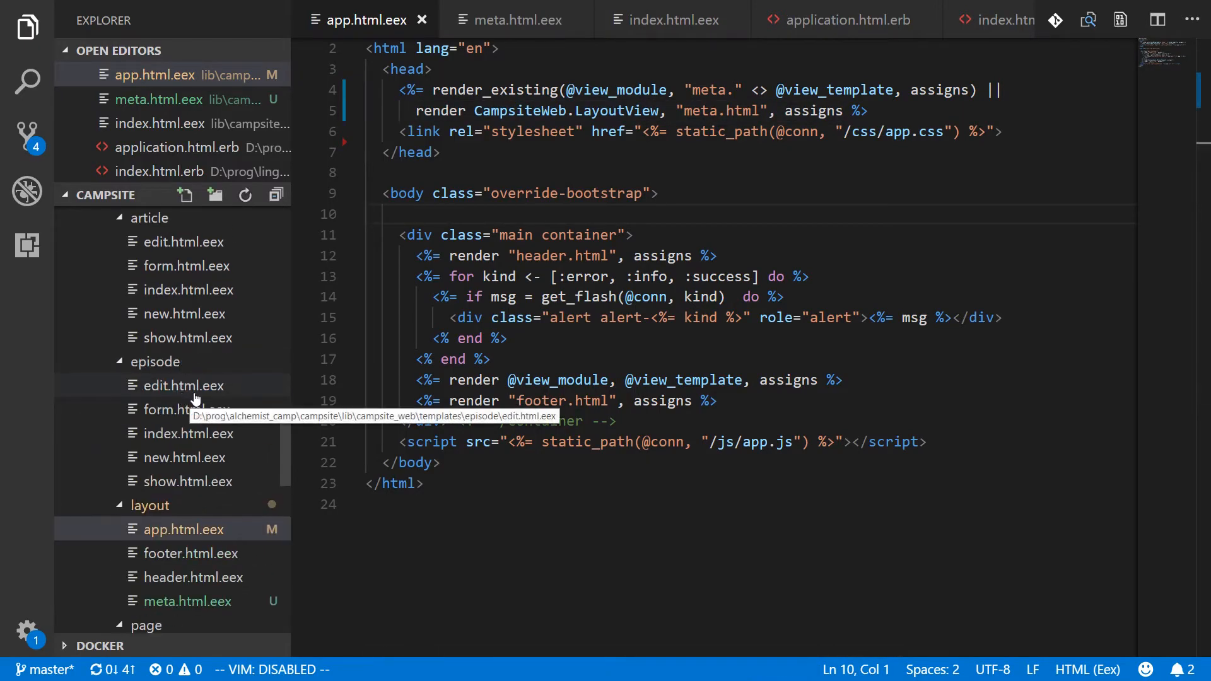
Step: Create meta.index.html.eex in the episode folder and copy meta.html.eex's contents into it
left_click(187, 433)
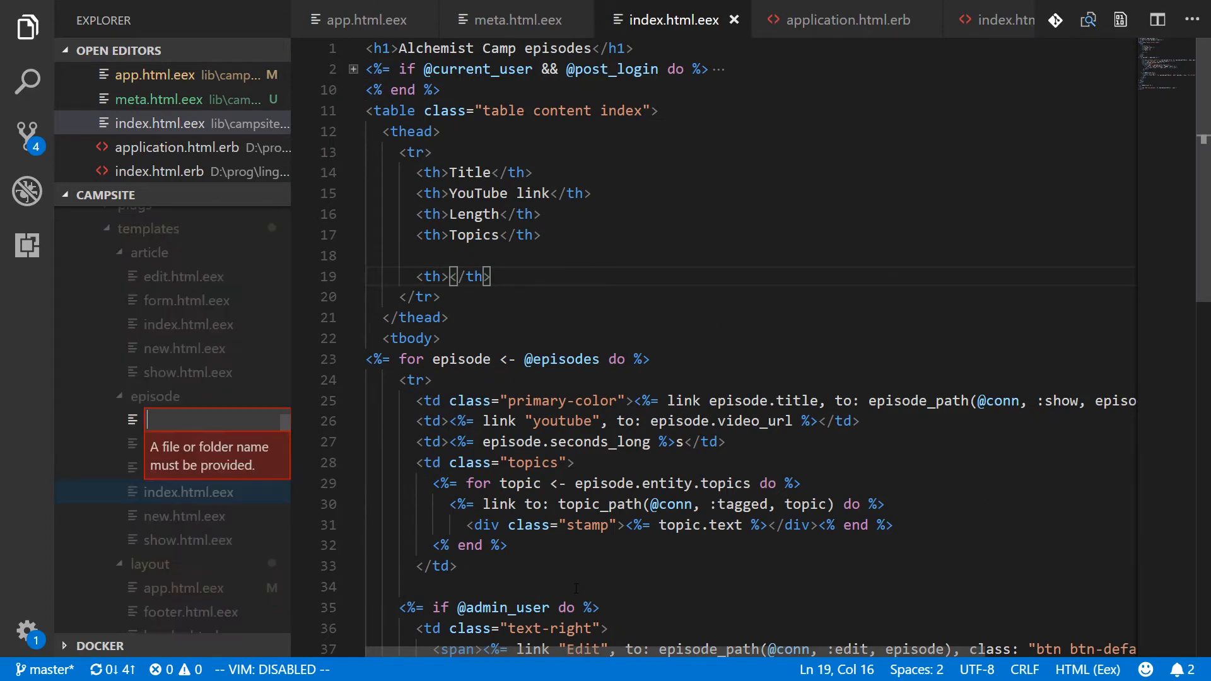
type("meta.index.html.eex")
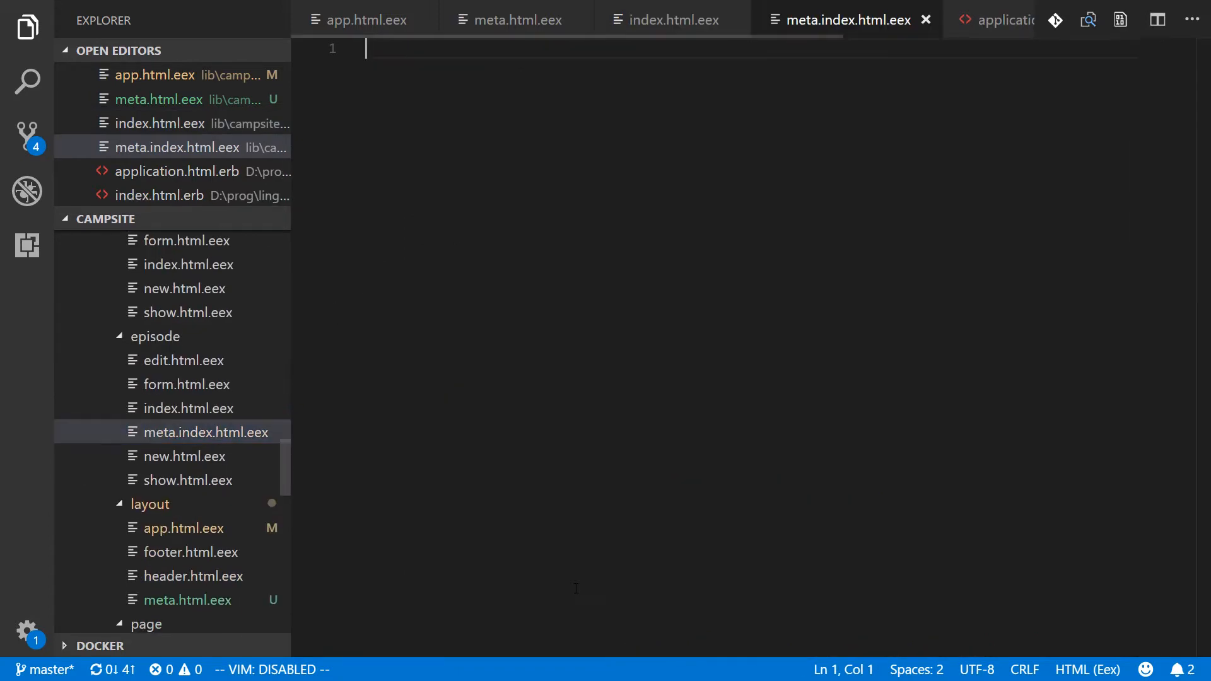
left_click(514, 19)
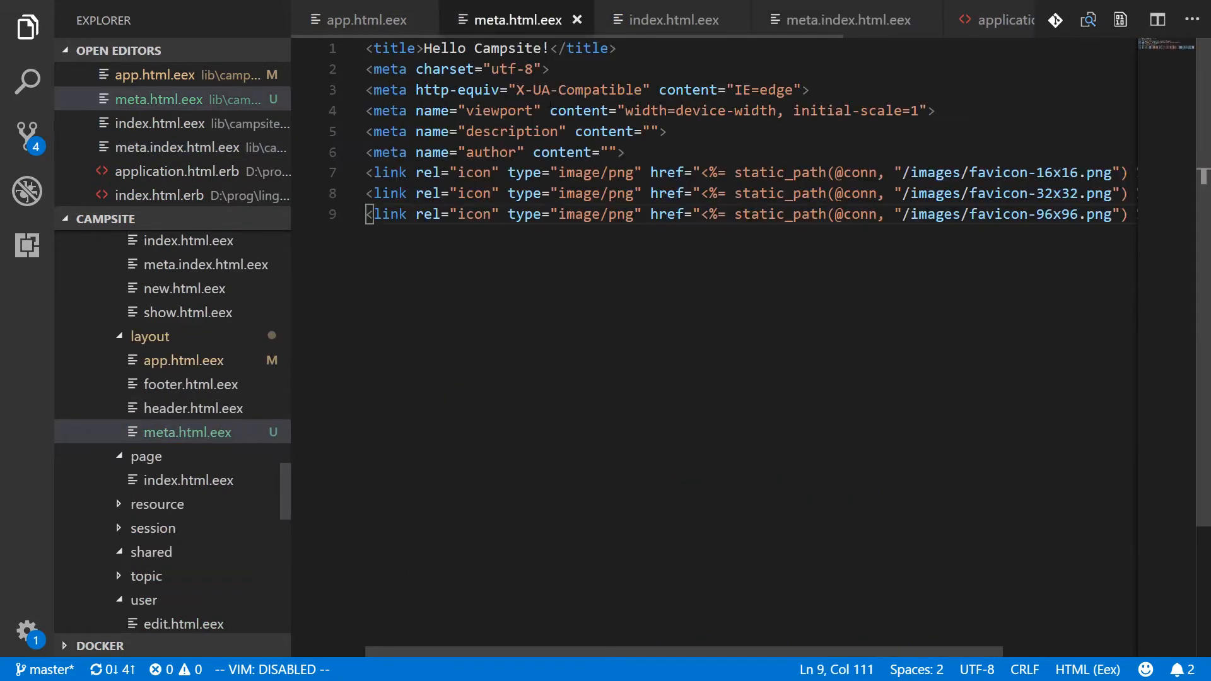
key("ctrl+a")
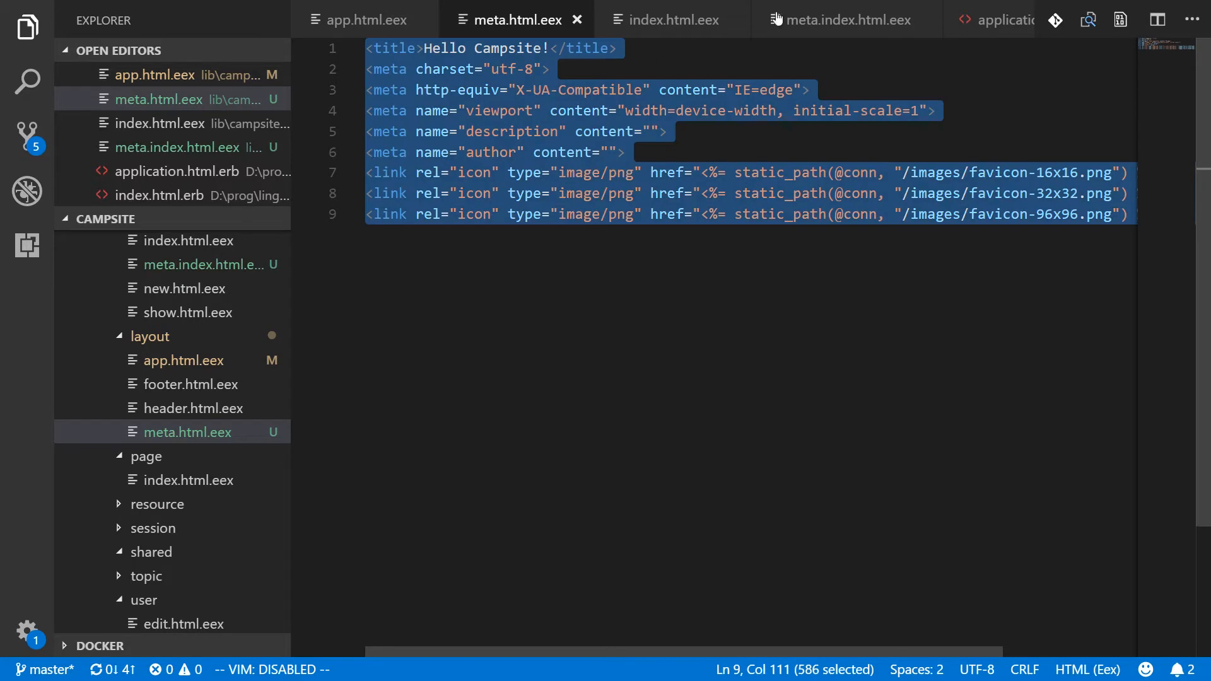
left_click(841, 19)
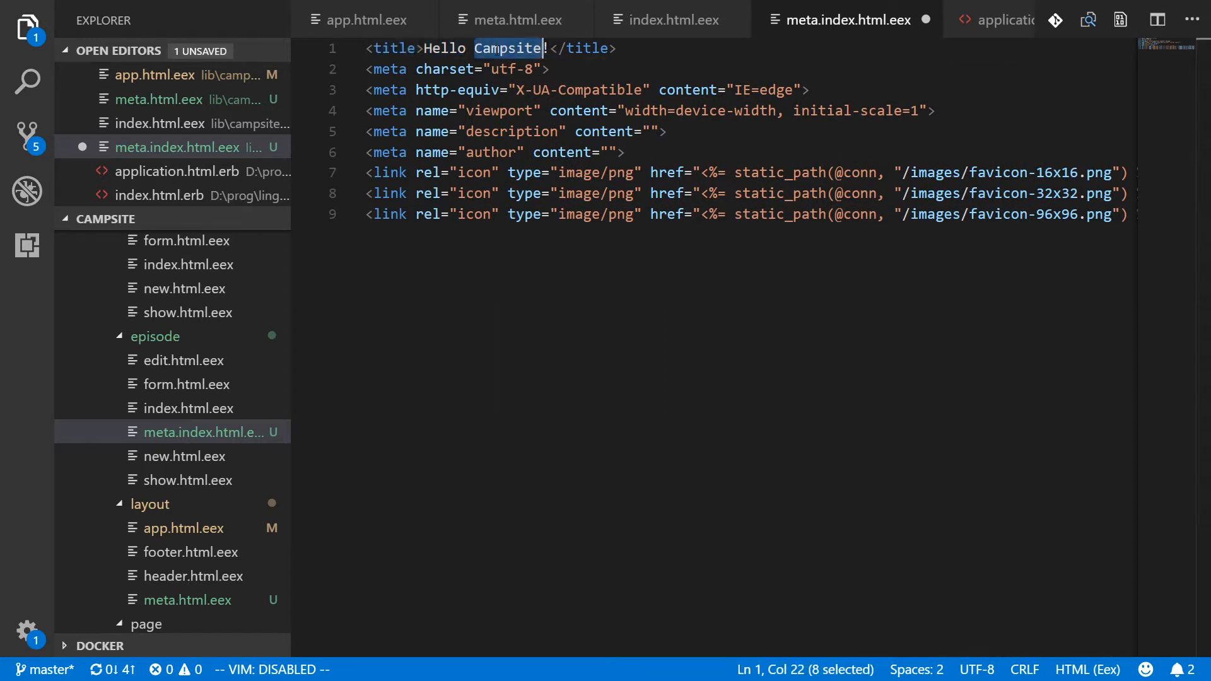
Step: Change the page title text to Hello Elixir Episodes!
type("Elixir E")
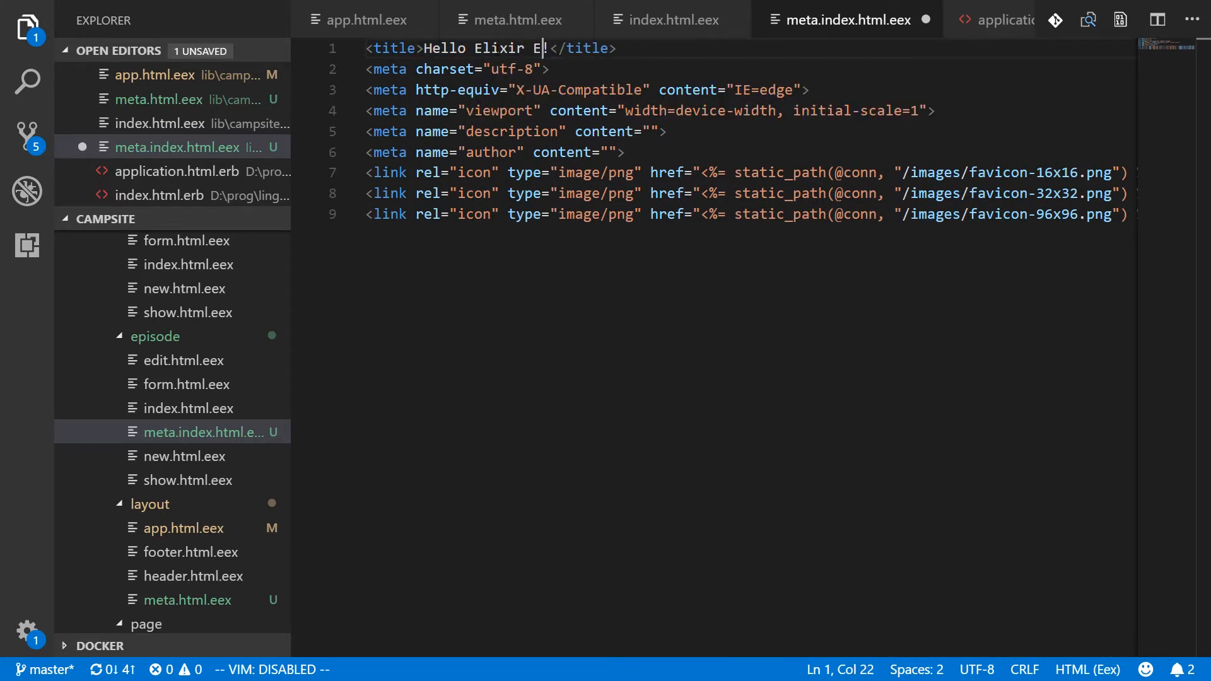
type("pisodes!")
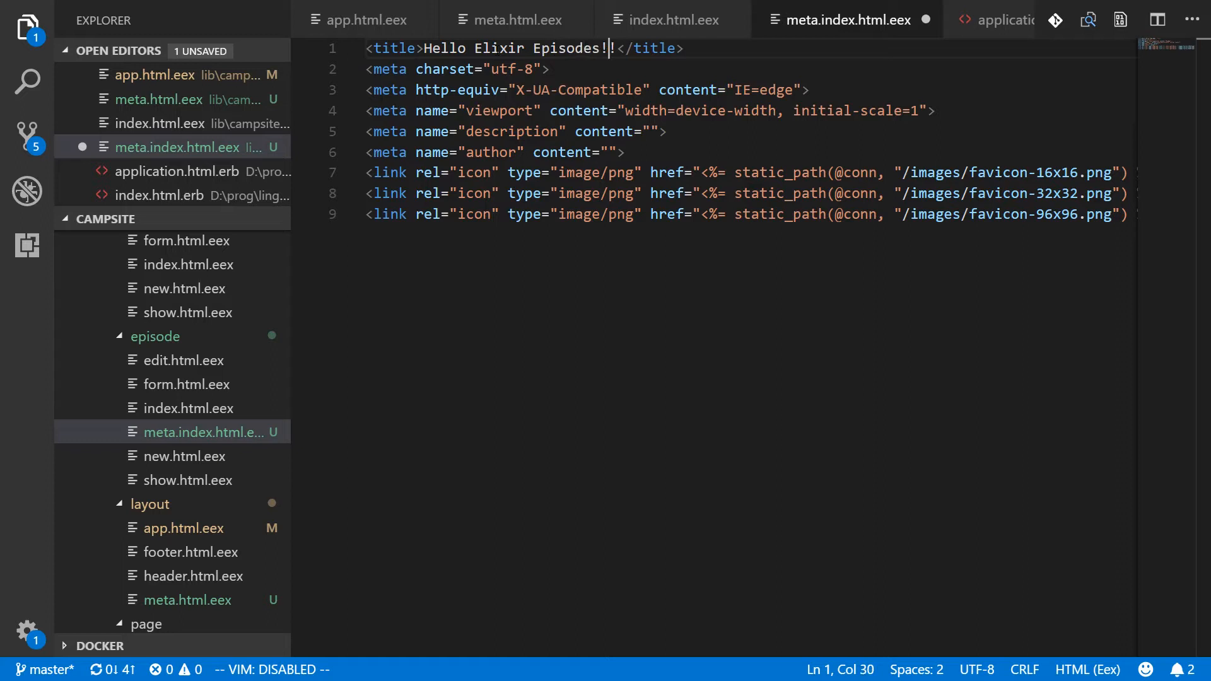
type("!!11")
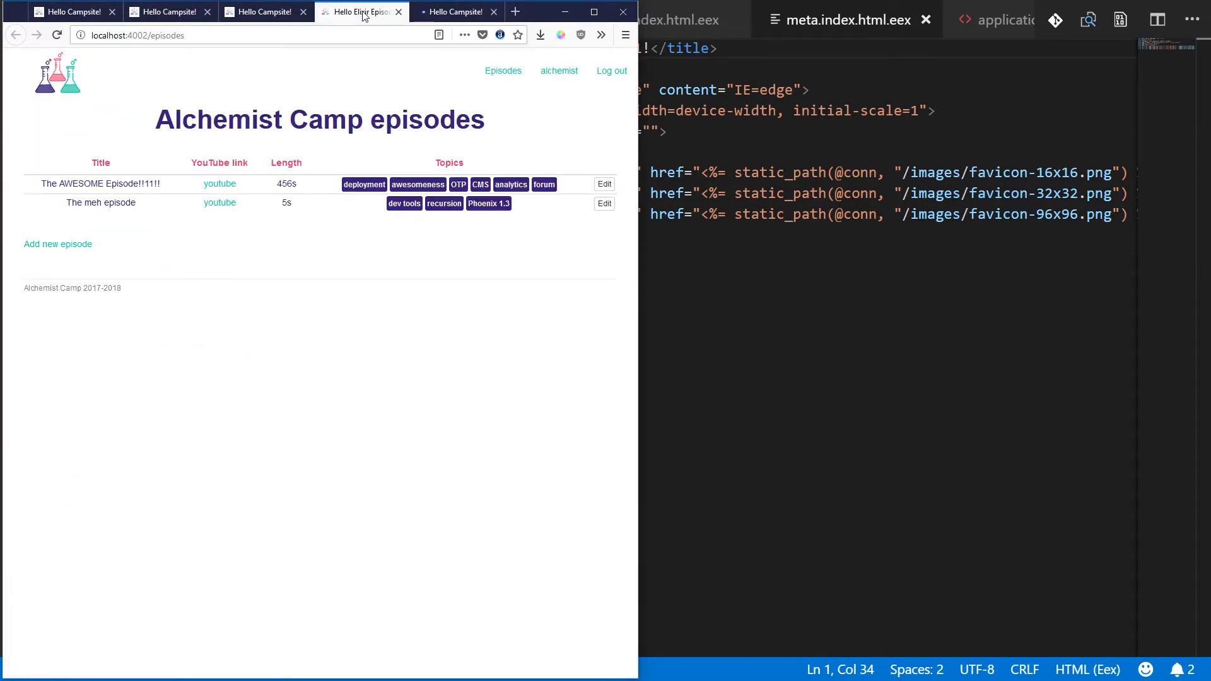
mouse_move(454, 11)
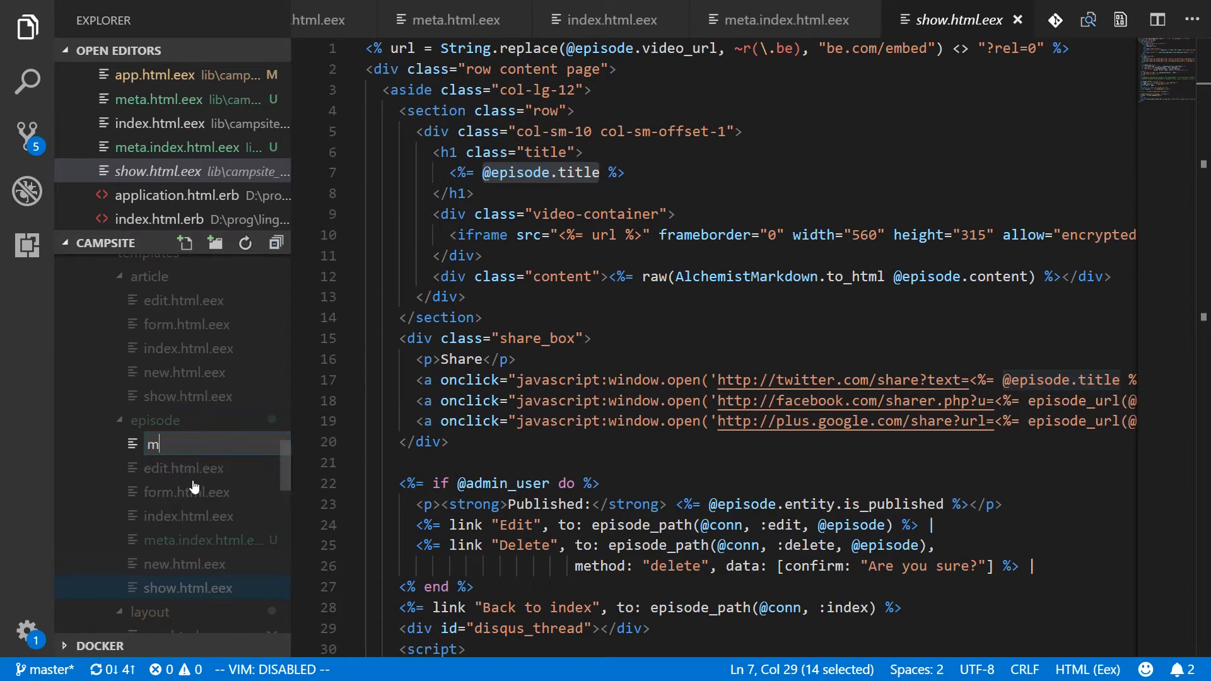
Step: Create meta.show.html.eex for episodes and start its title with Learn Elixir:
type("eta.")
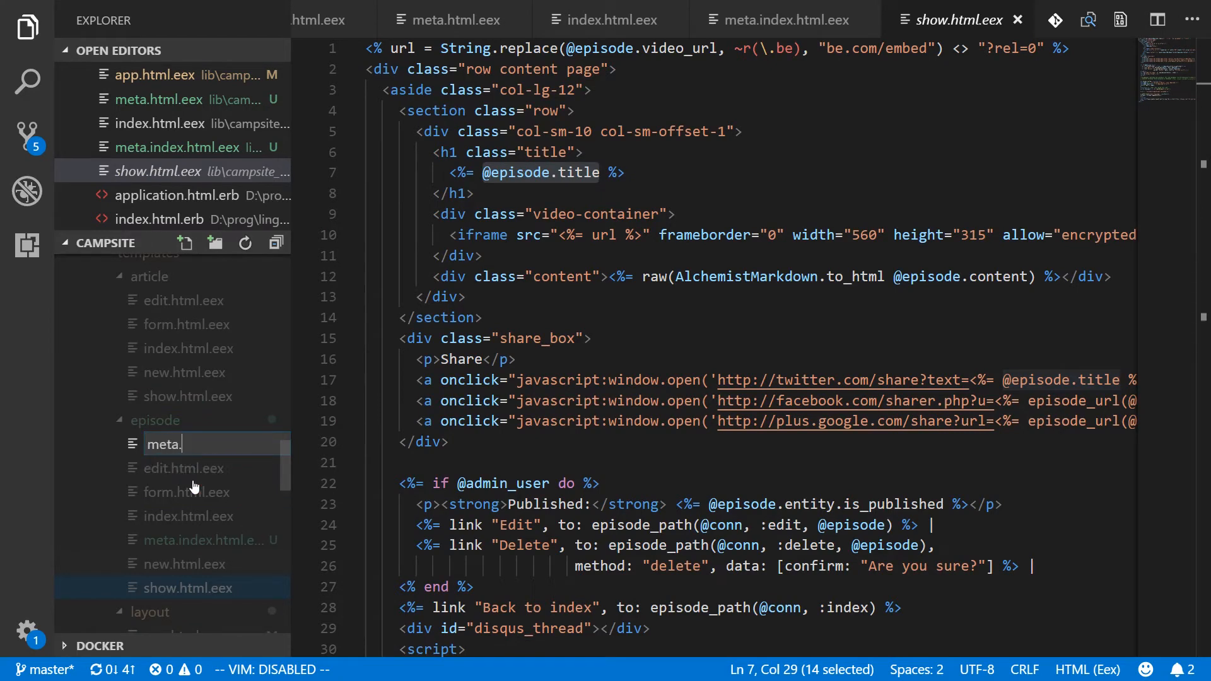
type("show.htm")
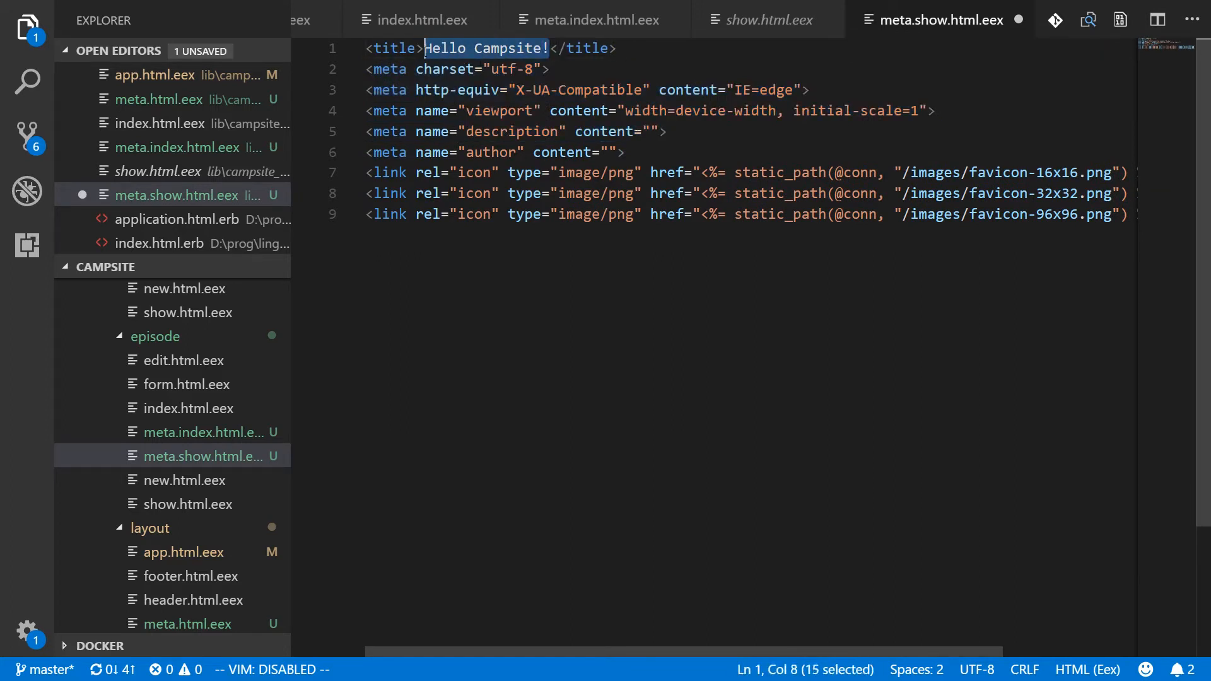
type("E")
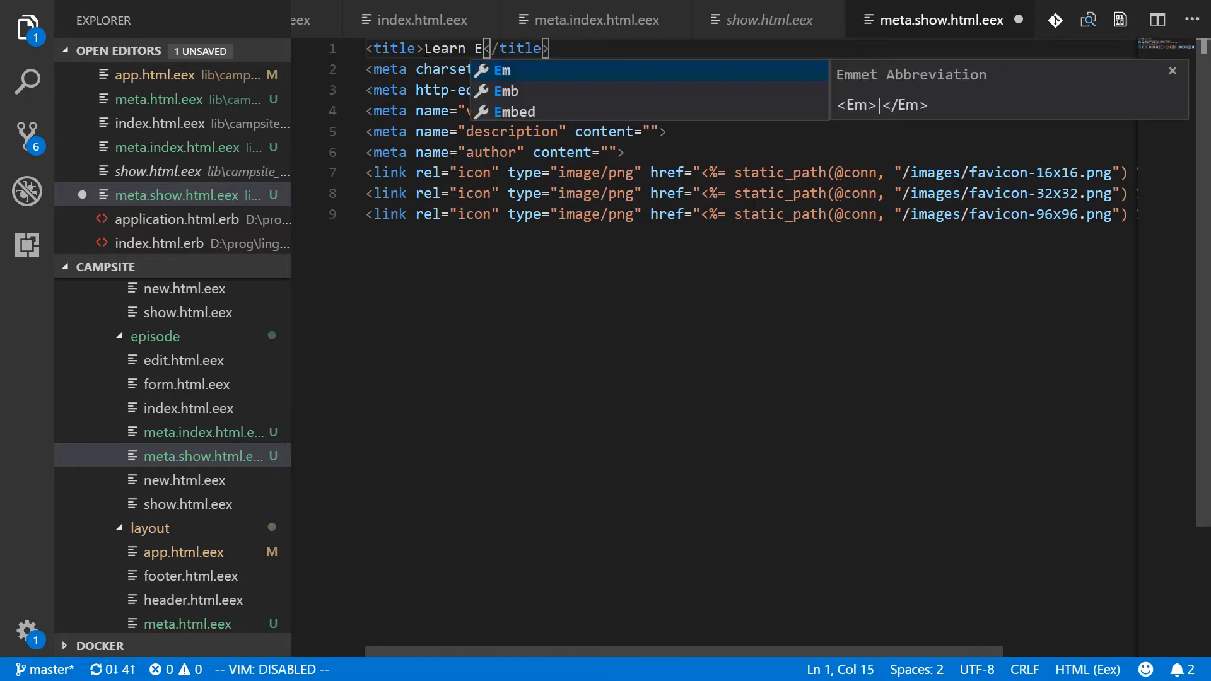
type("lixir:")
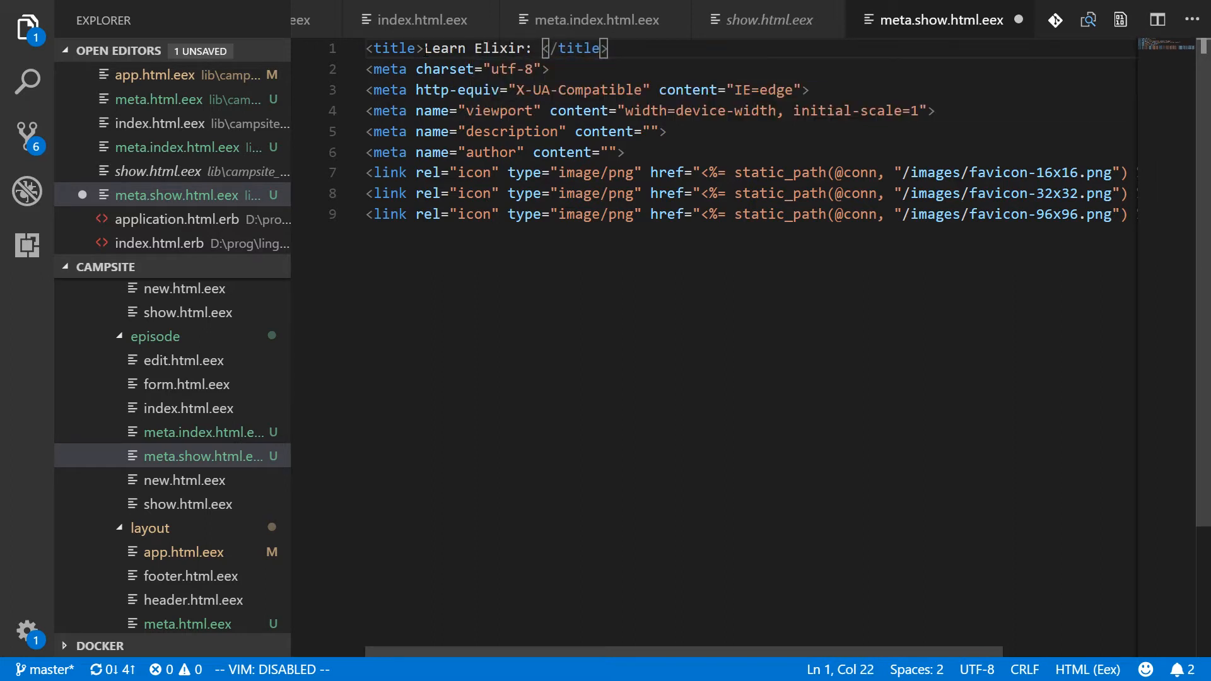
type("@")
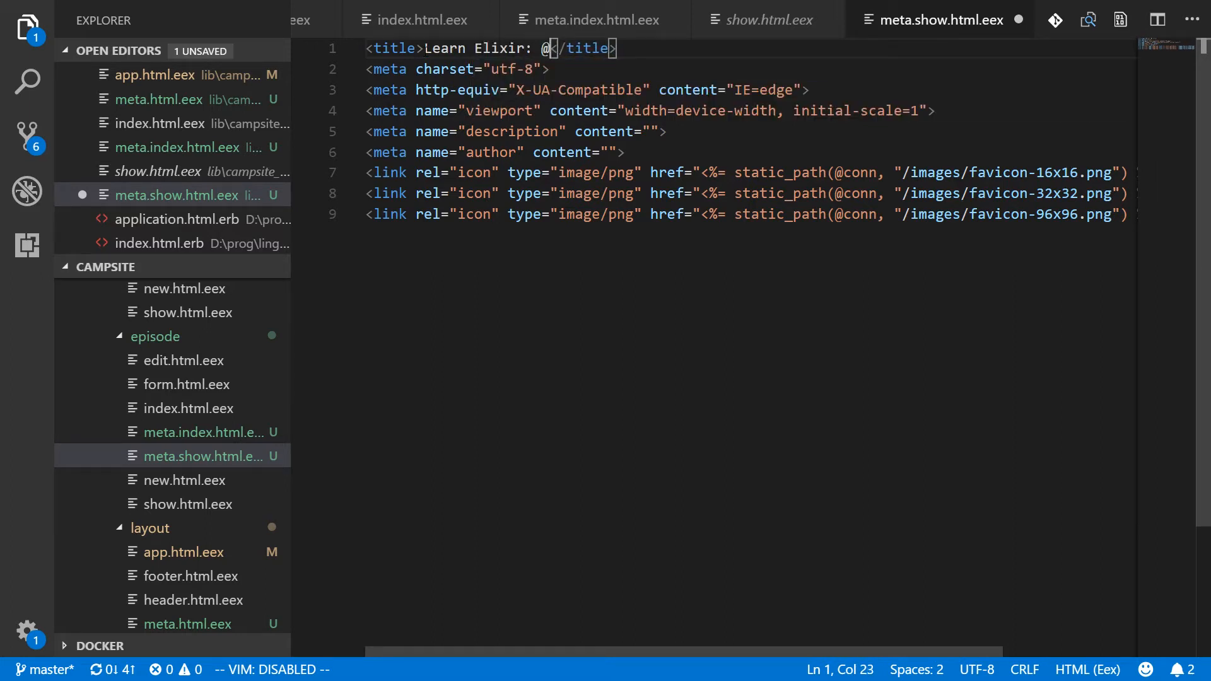
left_click(187, 505)
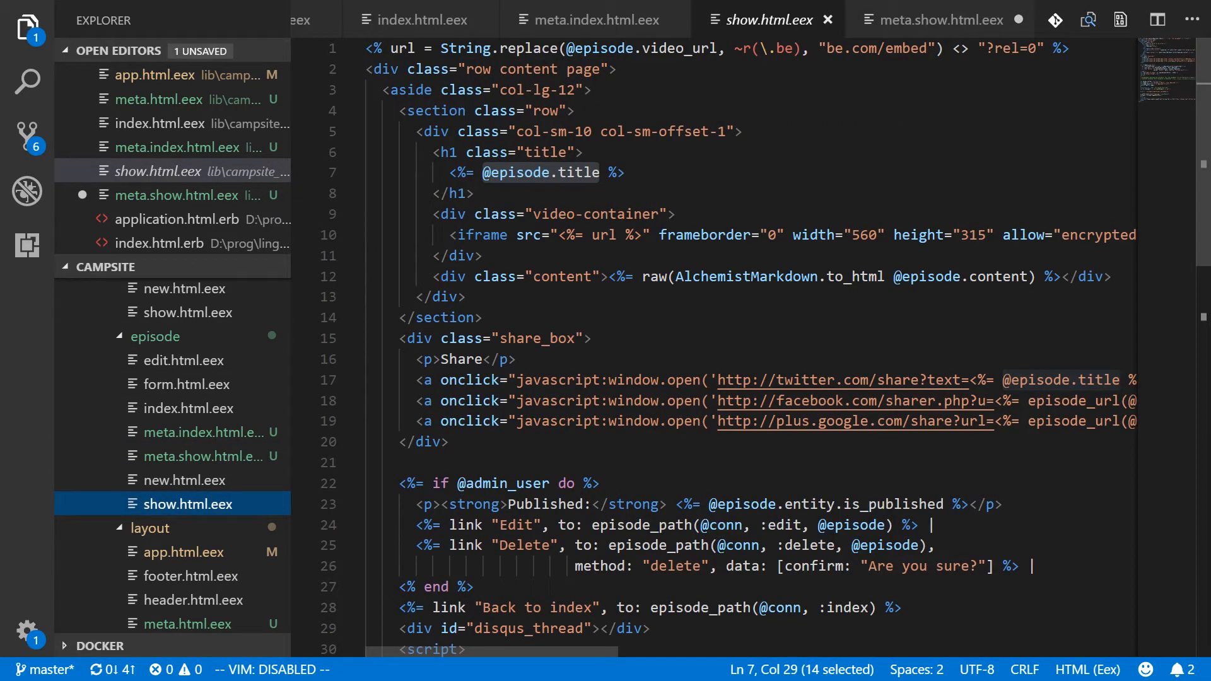
double_click(597, 48)
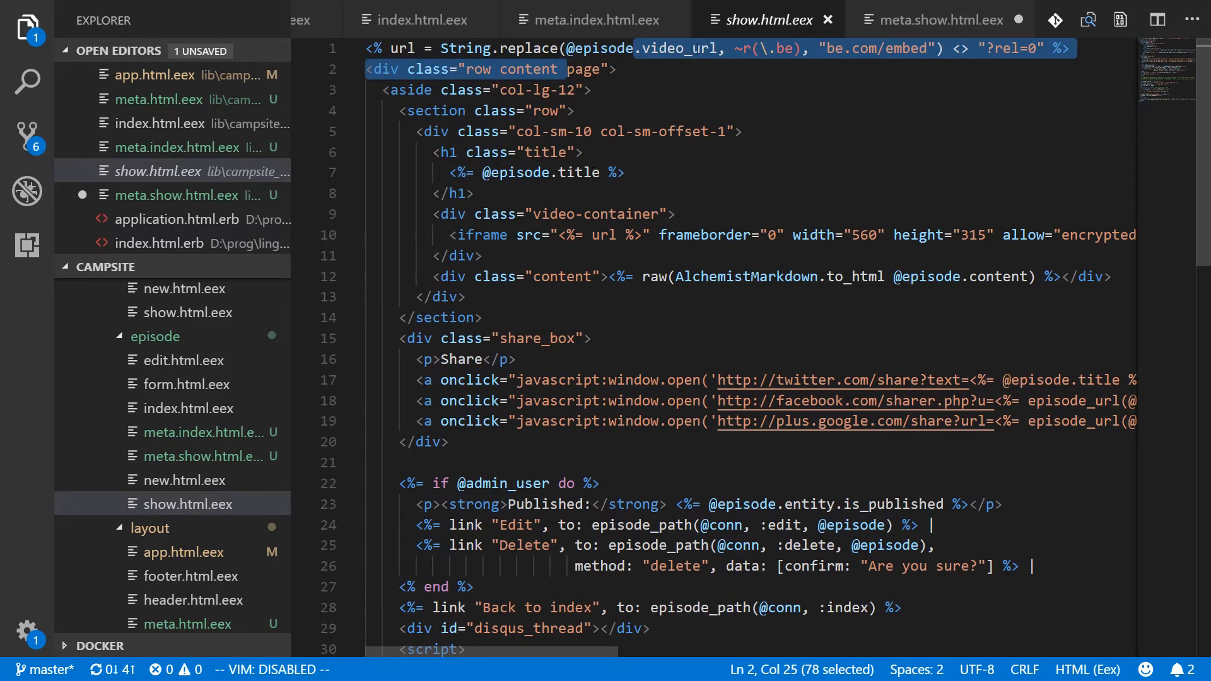
left_click(938, 19)
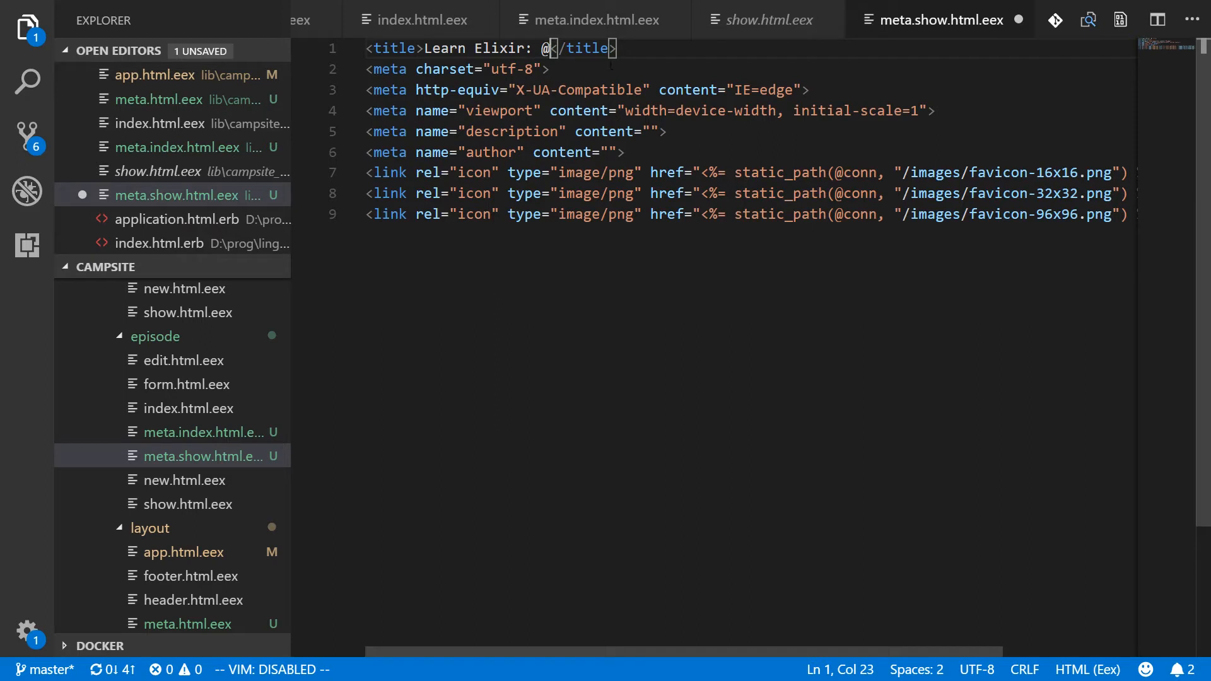
type("episod")
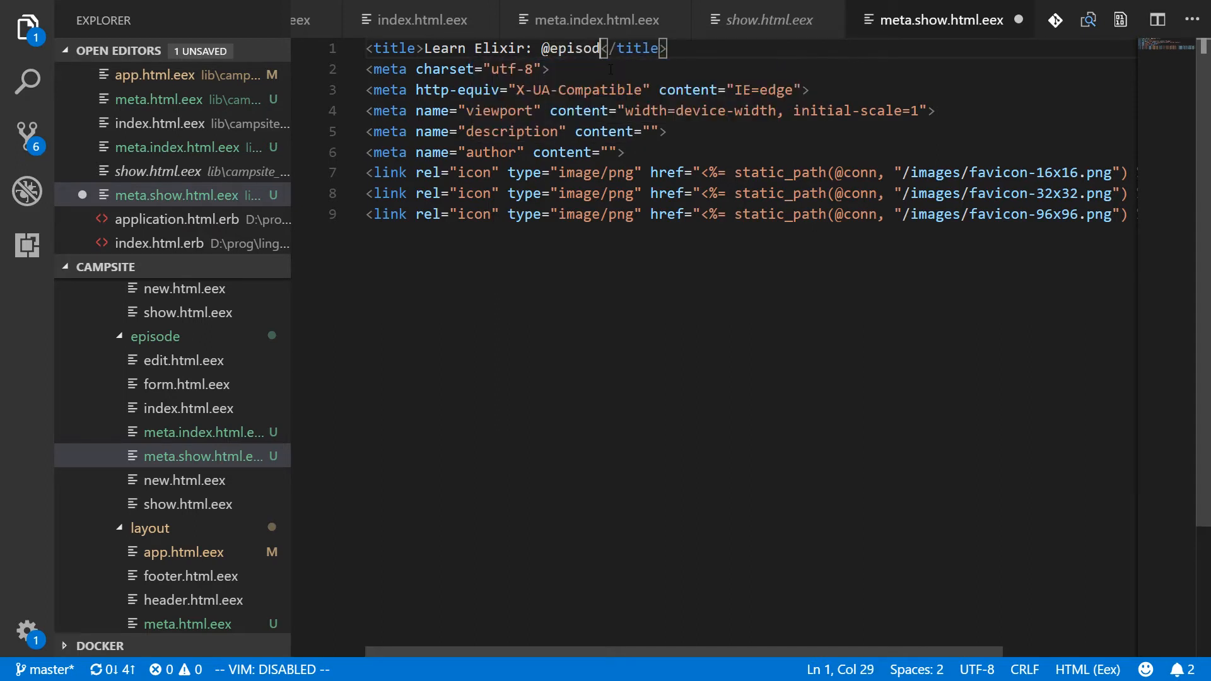
type("e.title")
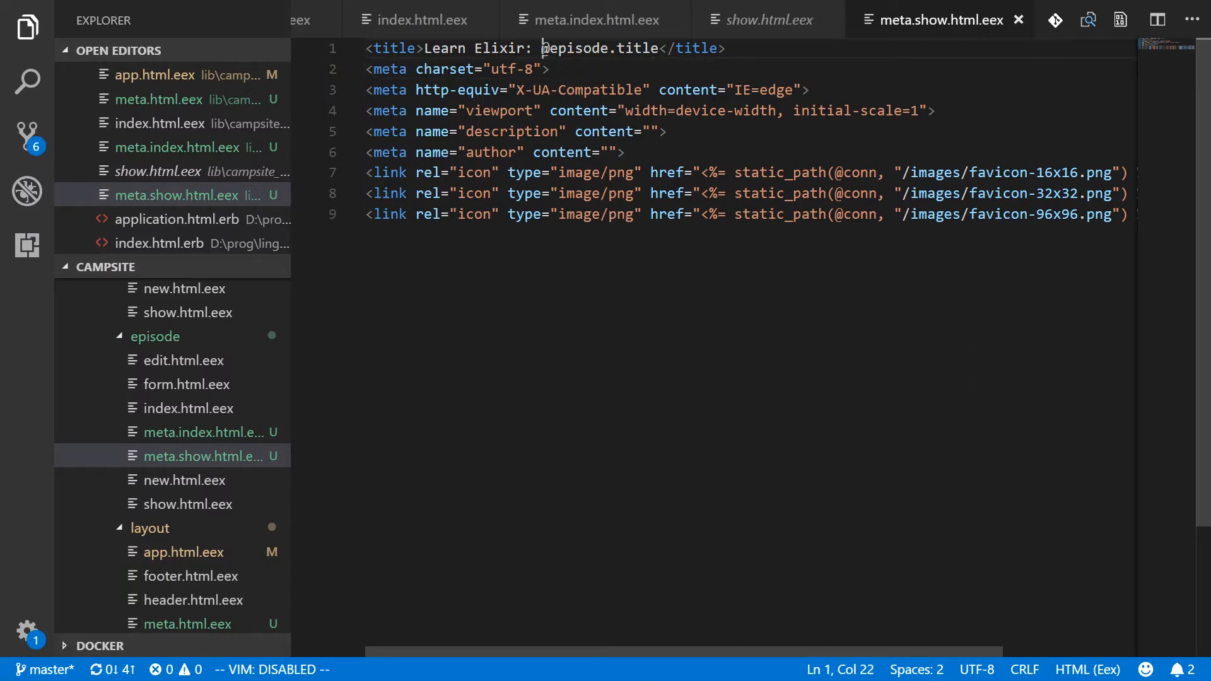
type("<%=")
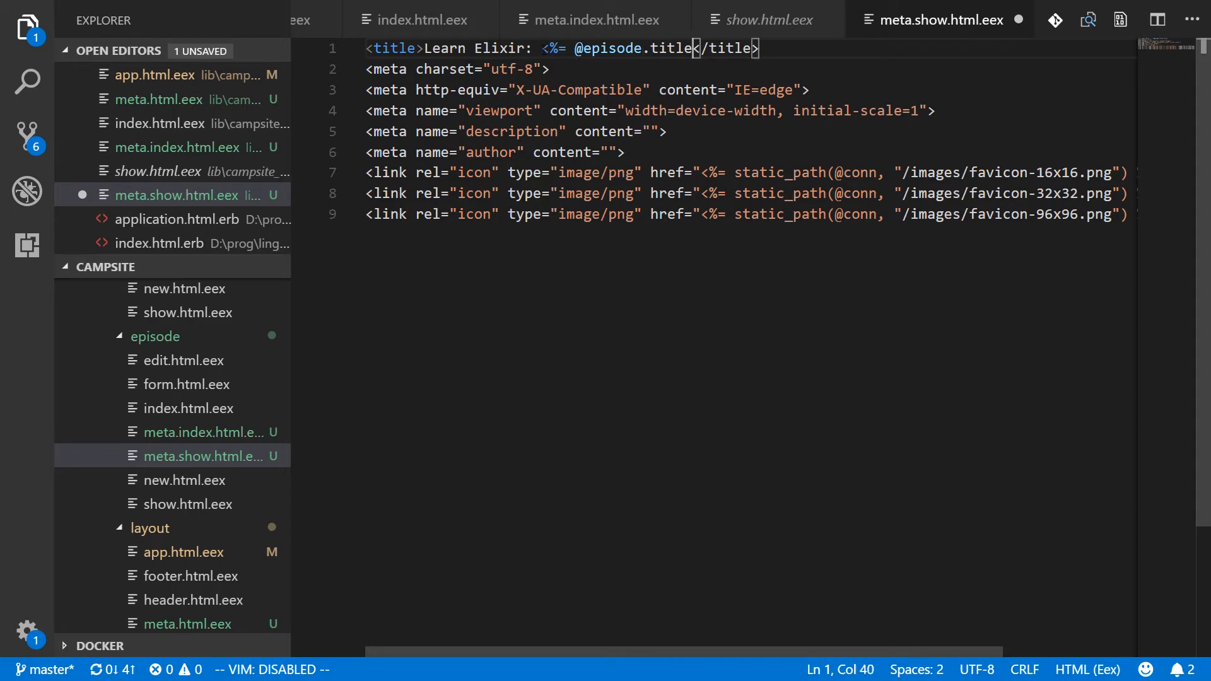
type("%></title>")
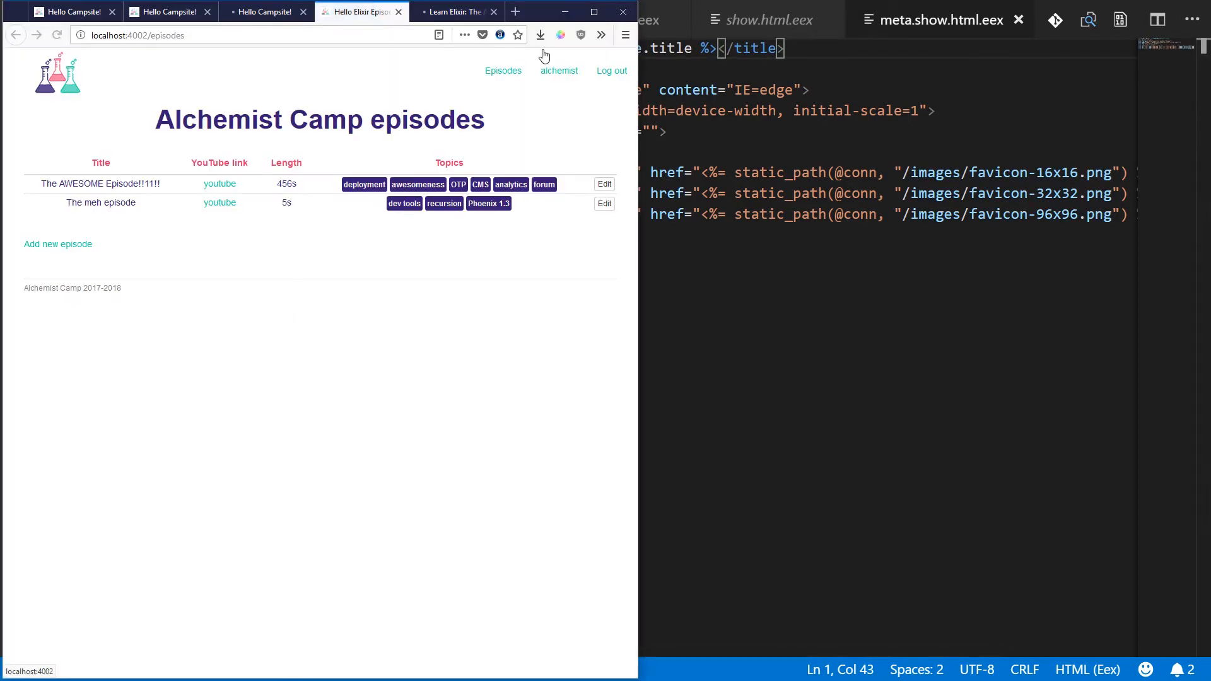
mouse_move(456, 12)
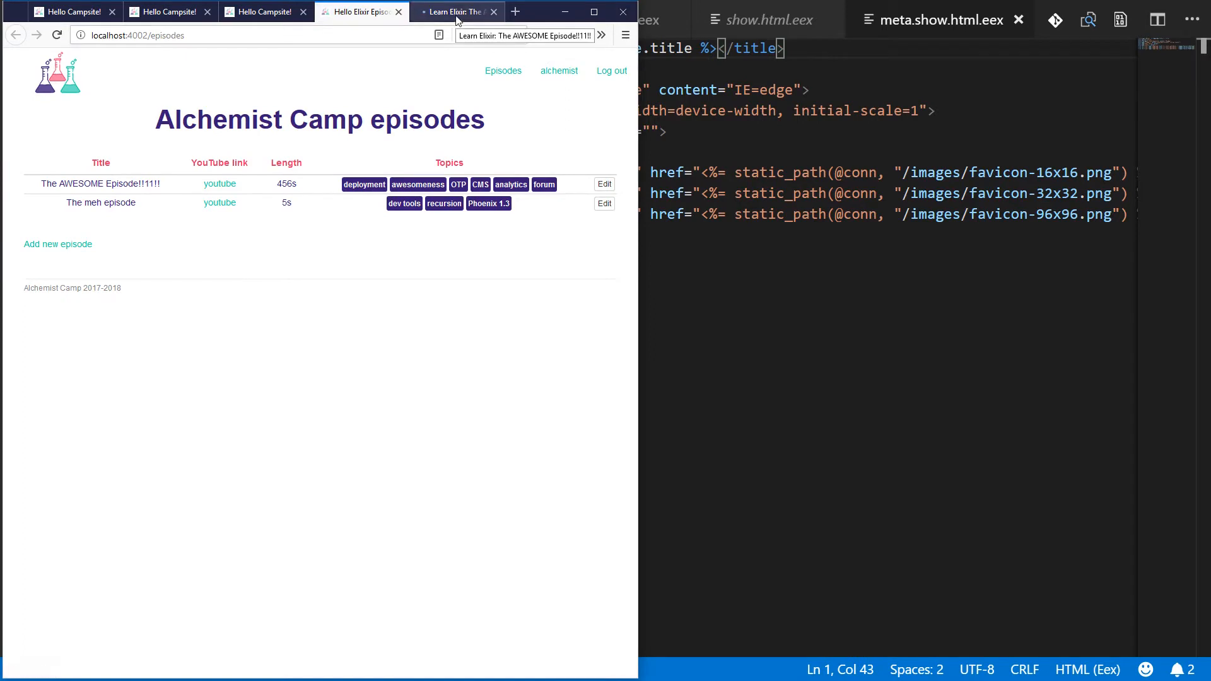
Step: Open The meh episode page in Firefox to check its Learn Elixir title
left_click(94, 184)
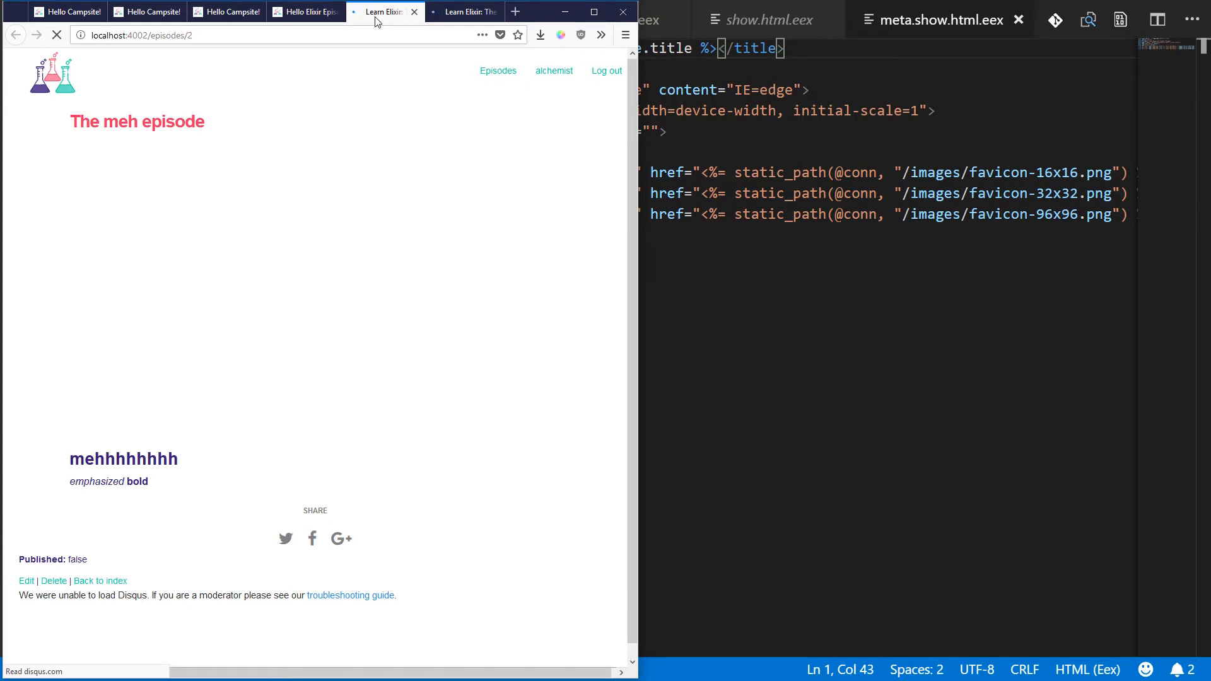
mouse_move(385, 11)
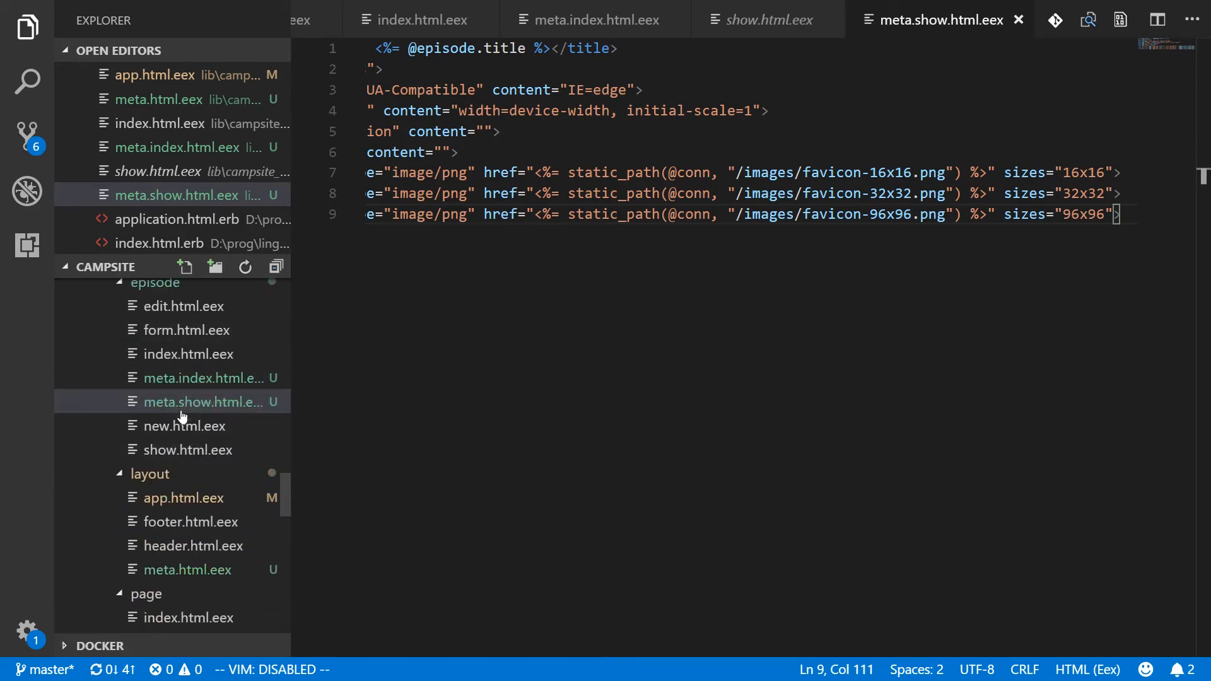
mouse_move(199, 402)
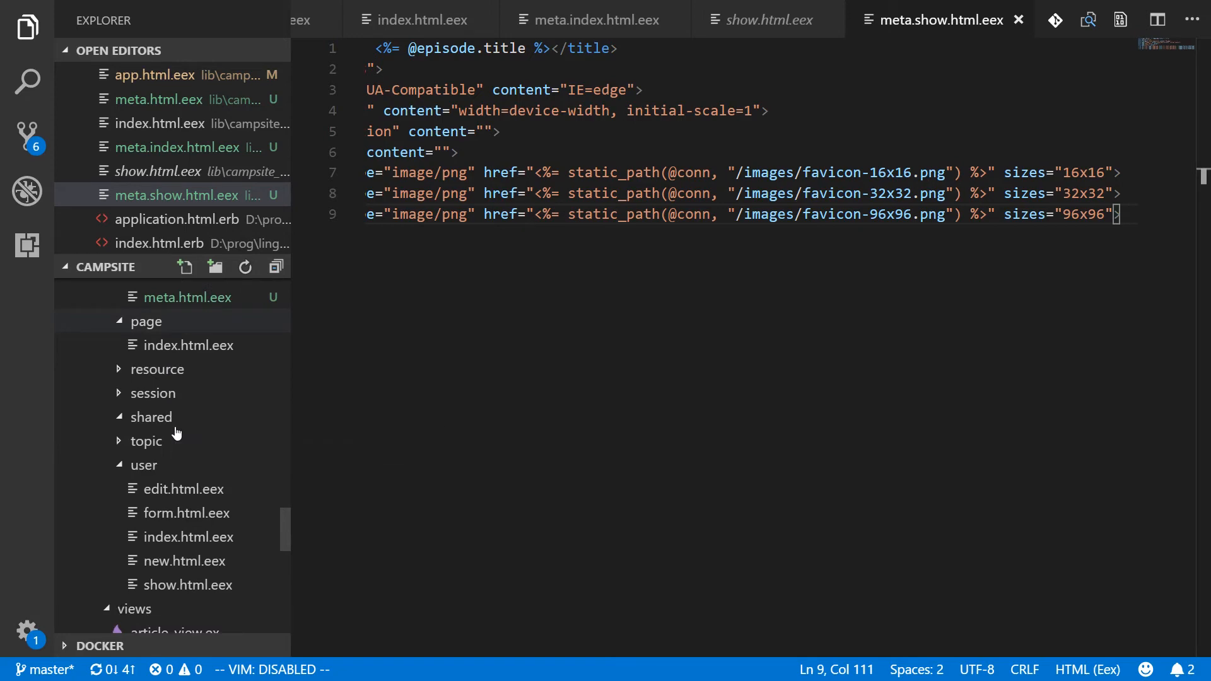
Step: Delete meta.show.html.eex from the episode folder via Move to Recycle Bin, then show episode_view.ex
left_click(146, 440)
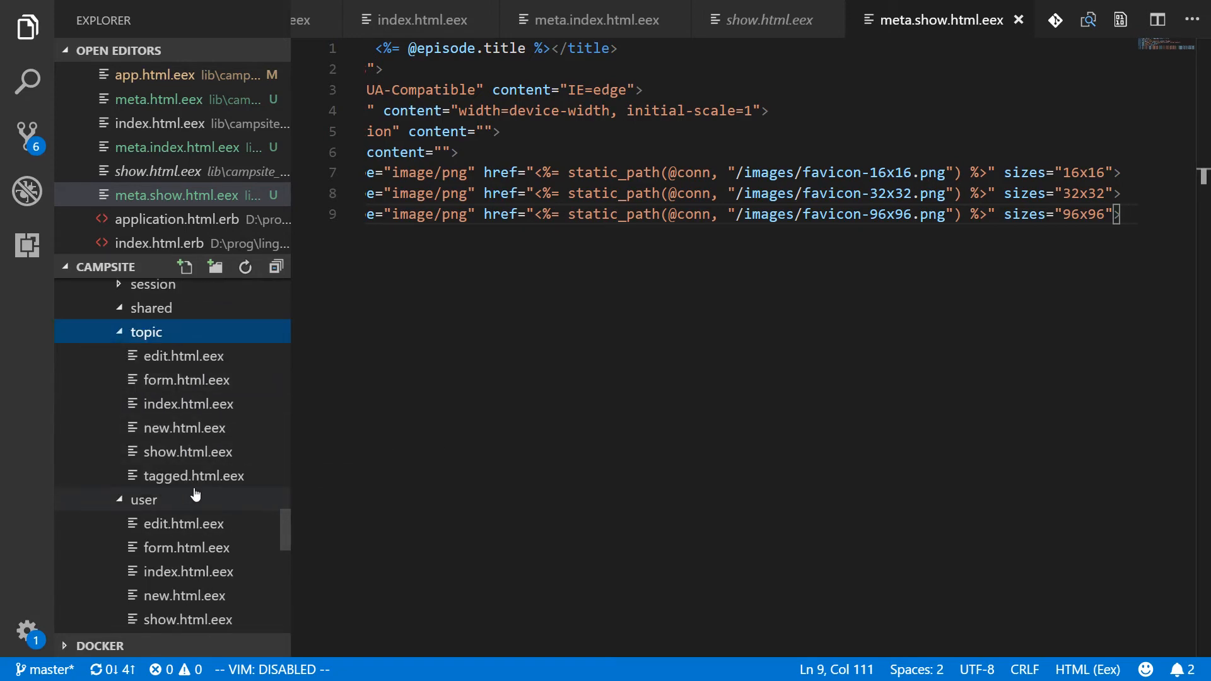
mouse_move(192, 476)
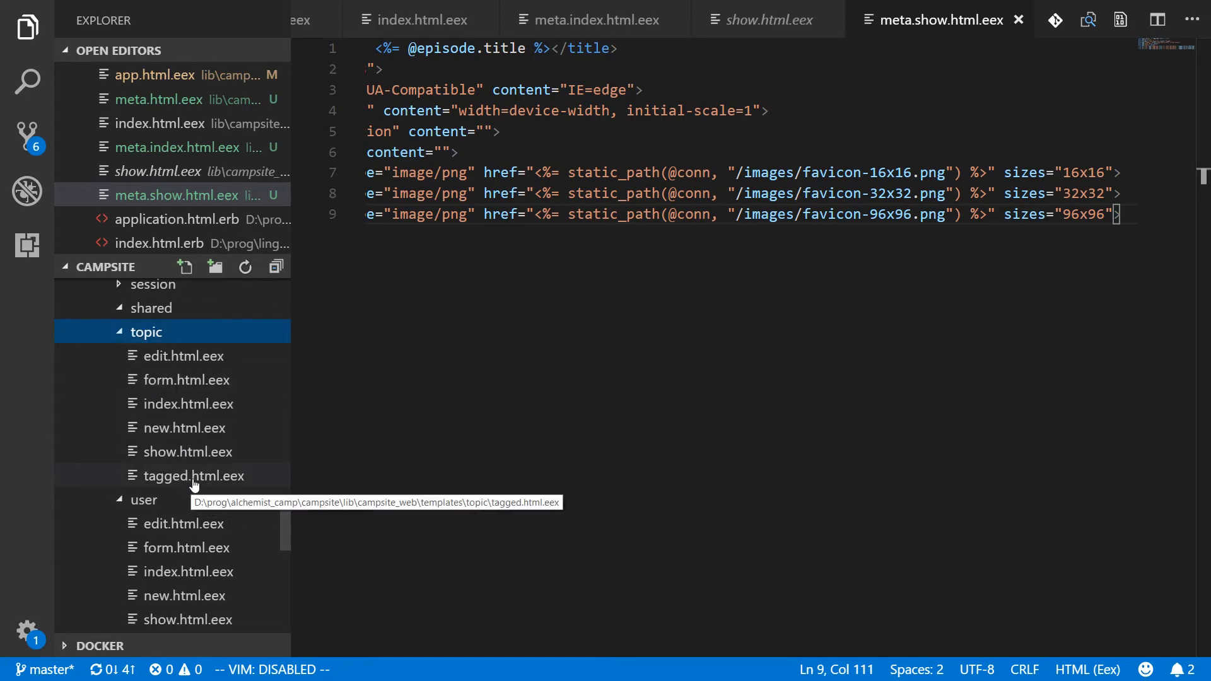
mouse_move(188, 408)
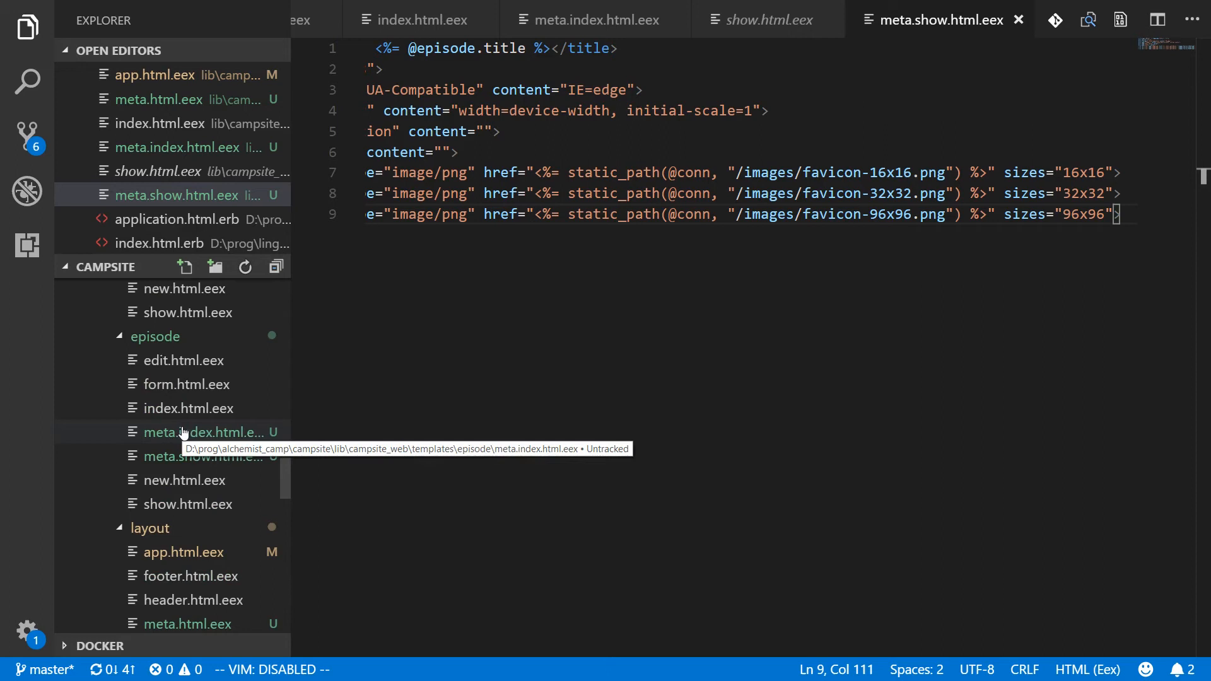
left_click(196, 432)
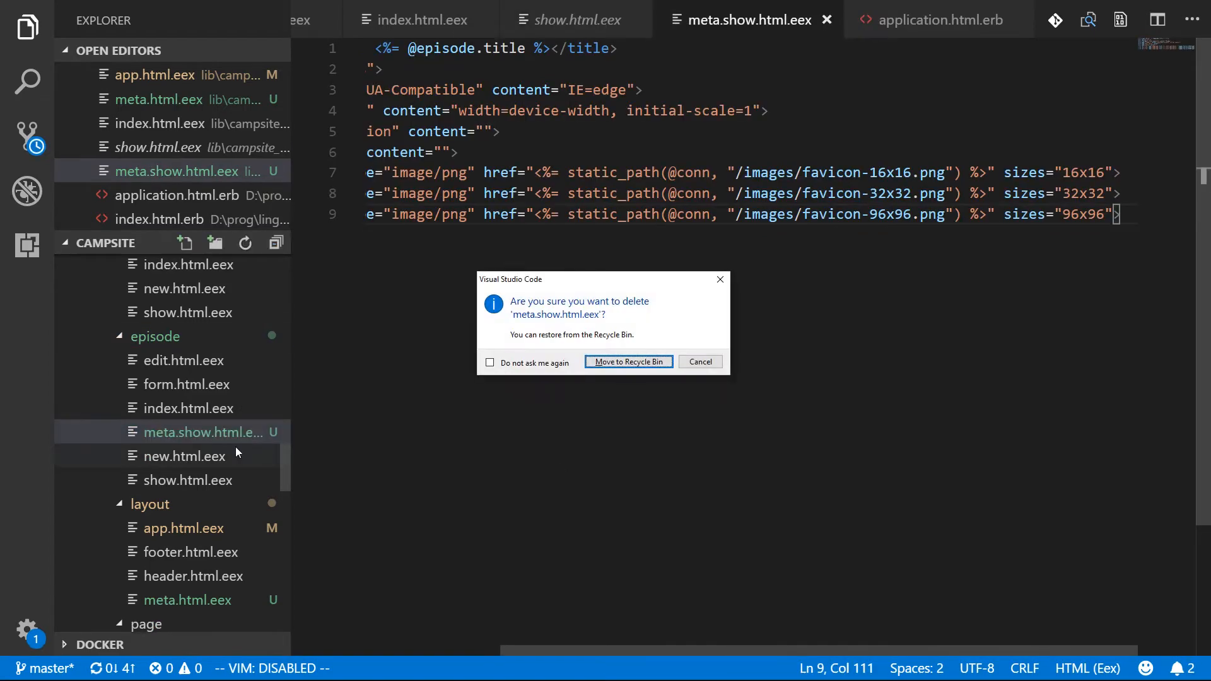
left_click(627, 362)
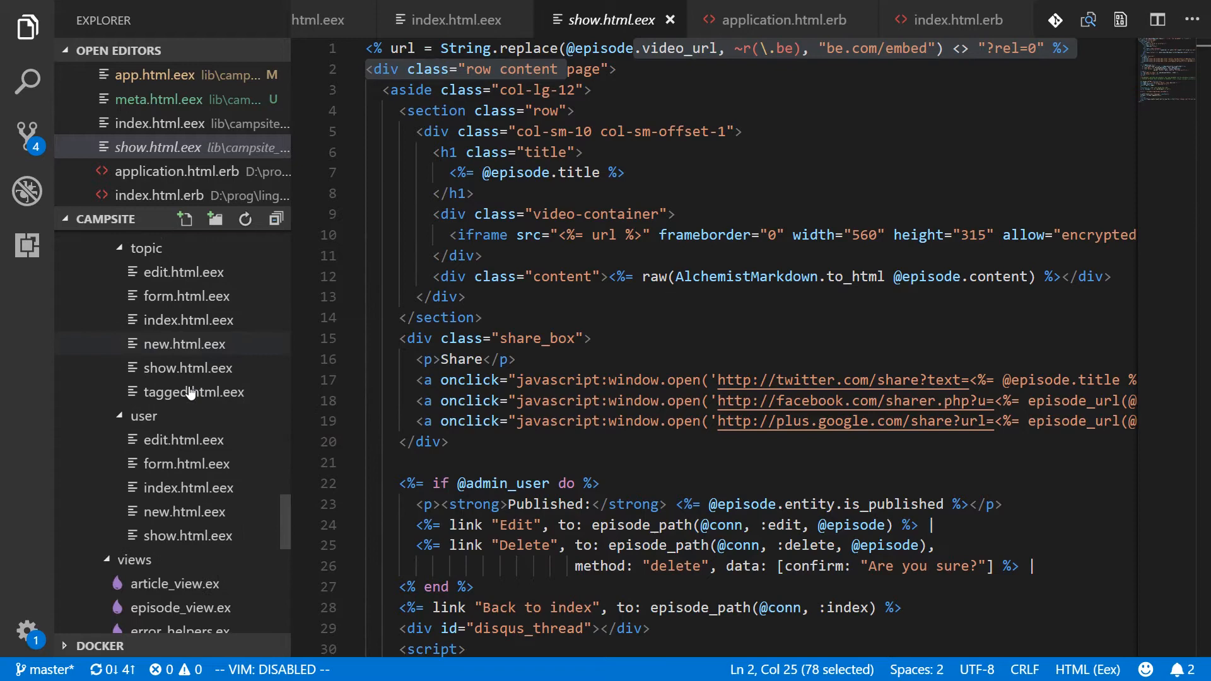
left_click(176, 431)
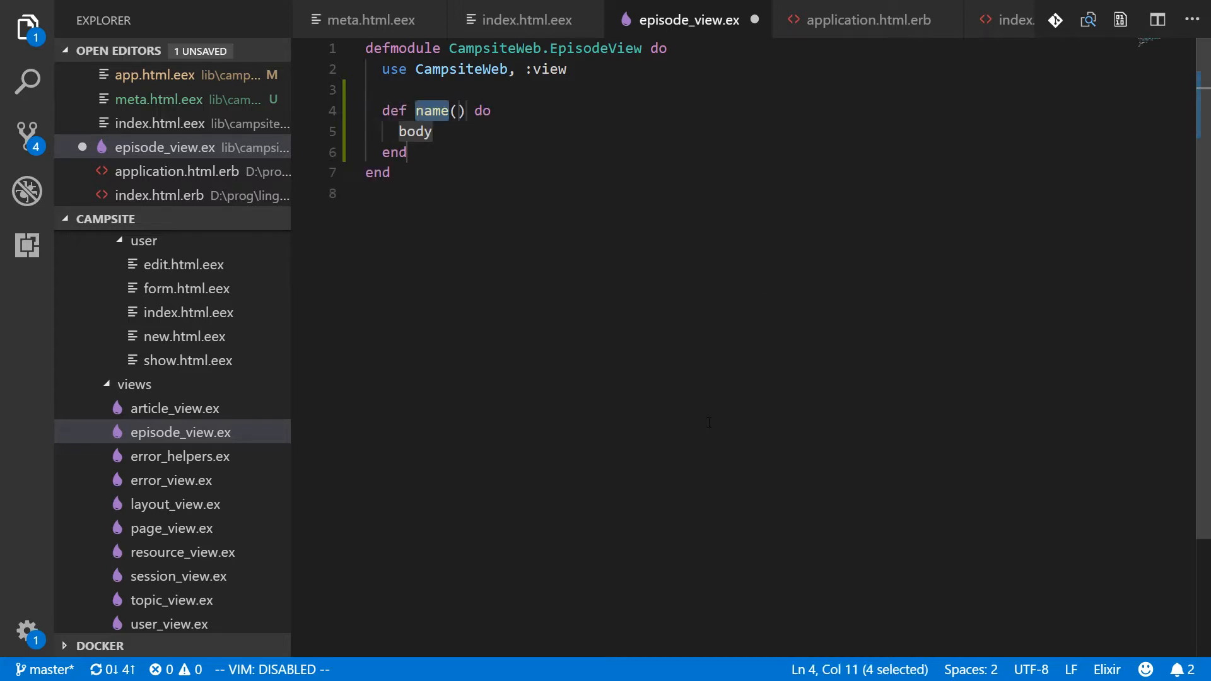
Step: Write a render clause for meta.index.html taking _assigns and returning an ~E sigil body
type("render")
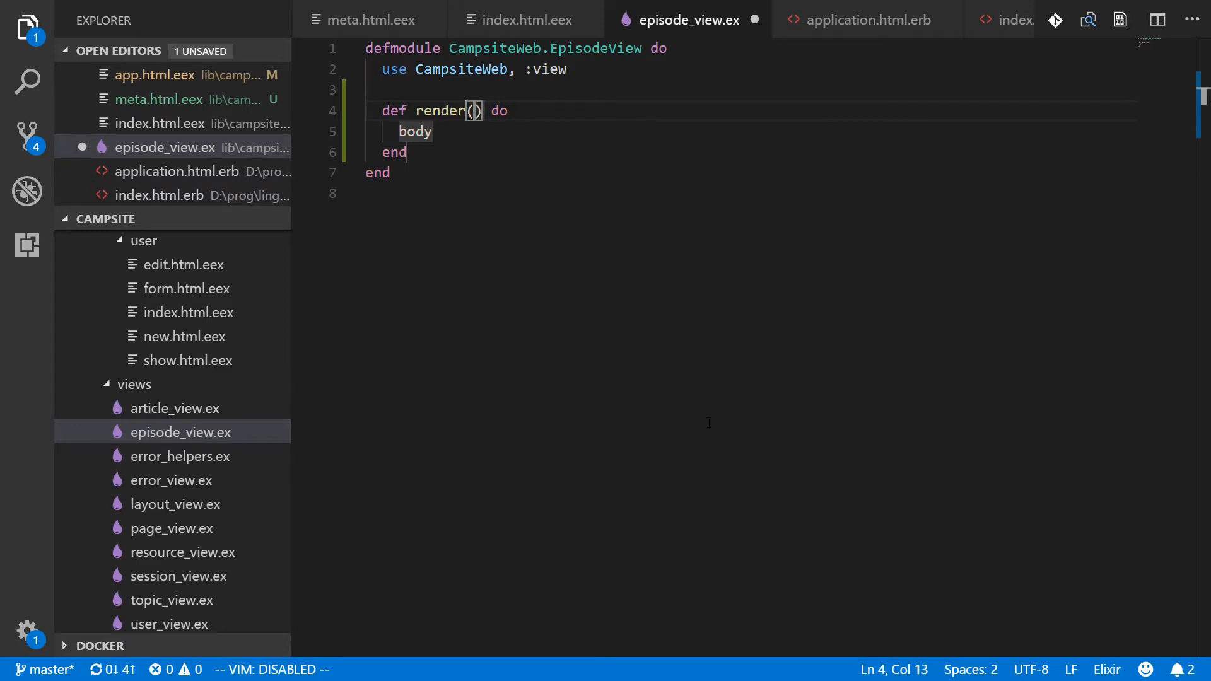
type("\"\"")
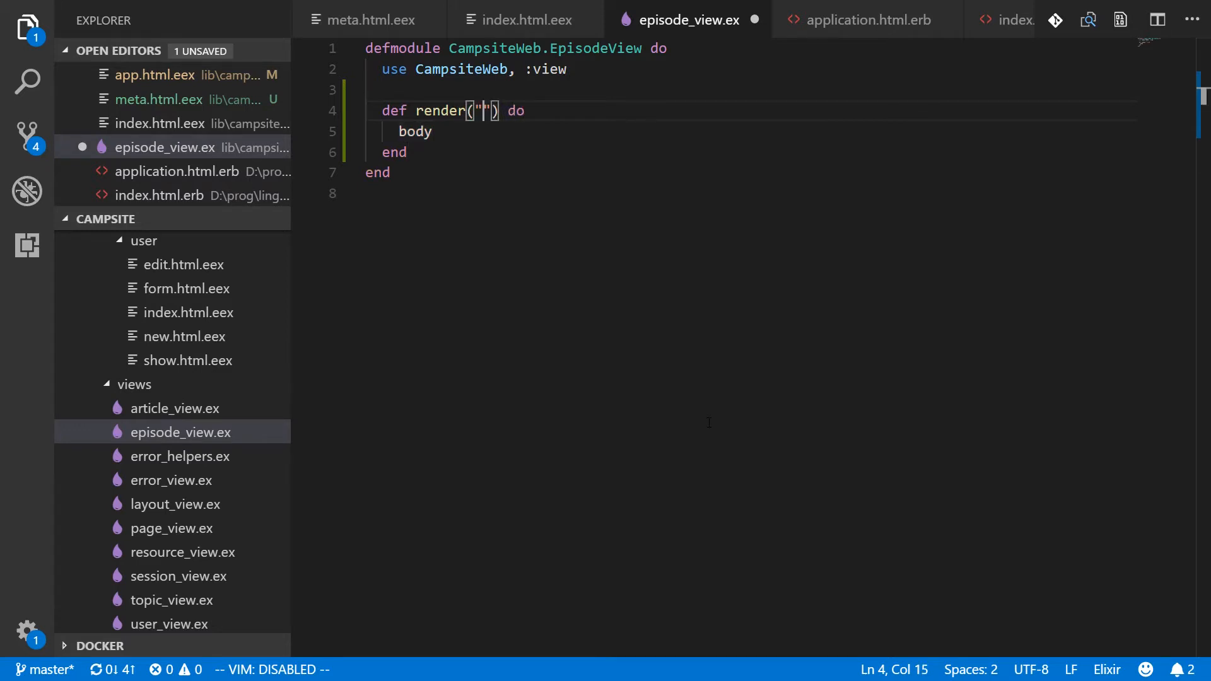
type("meta.")
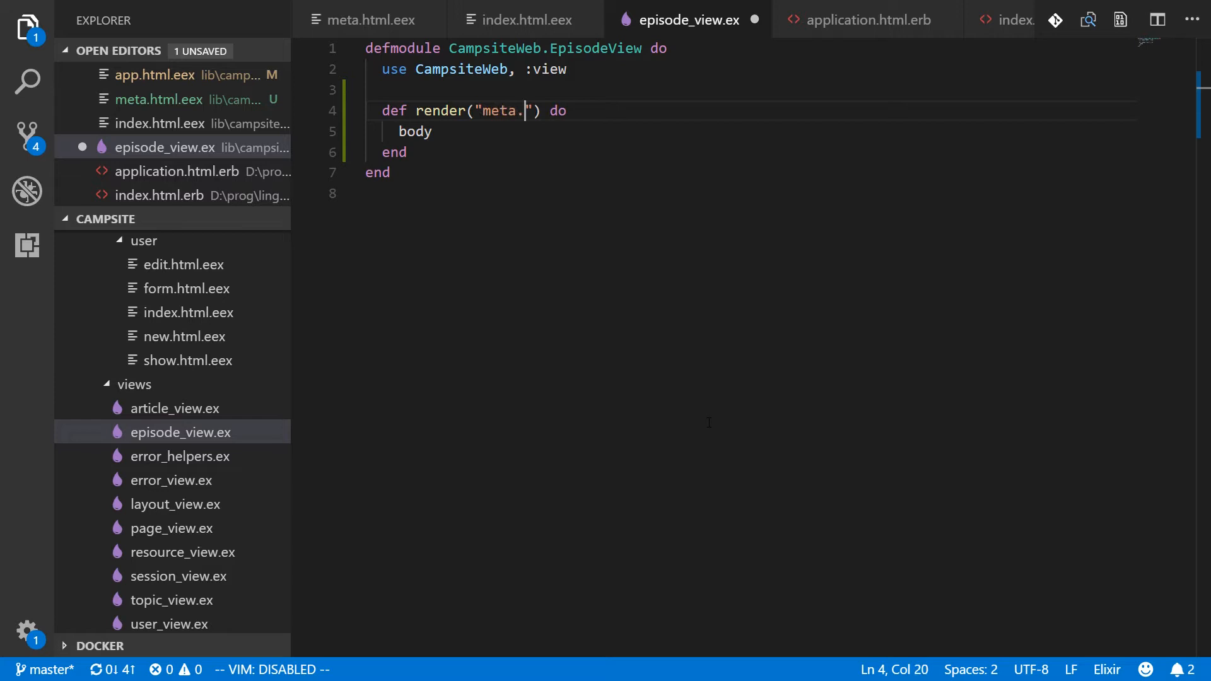
type("index.html")
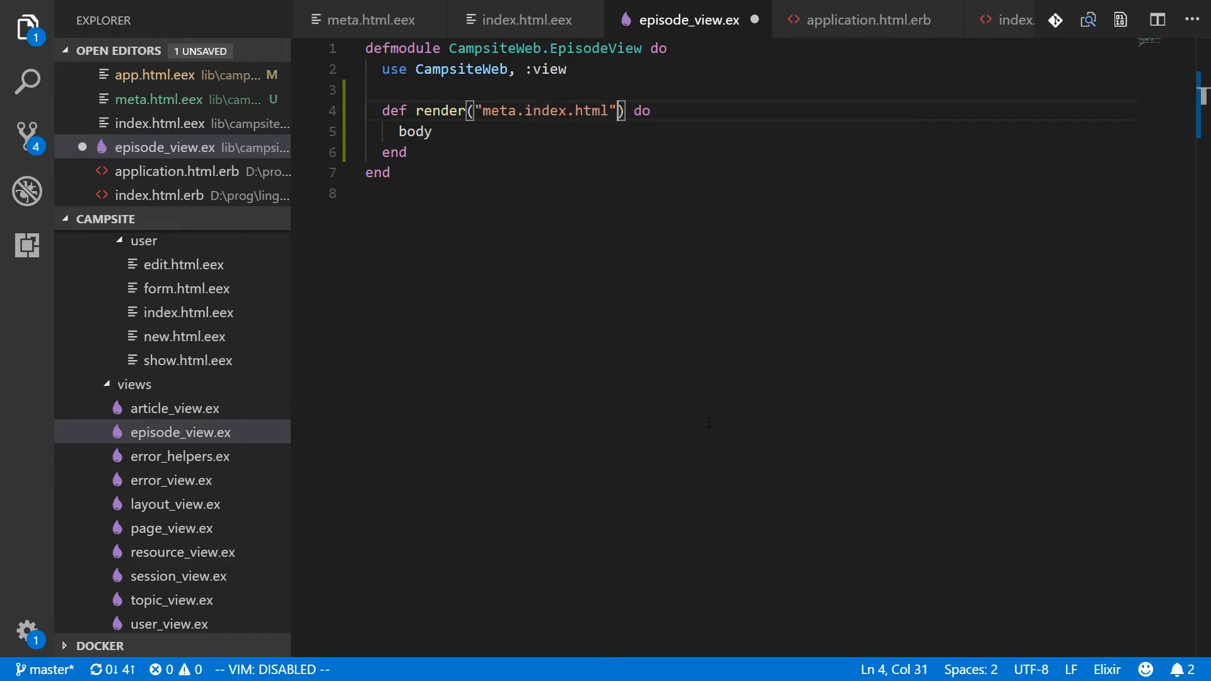
type("\",")
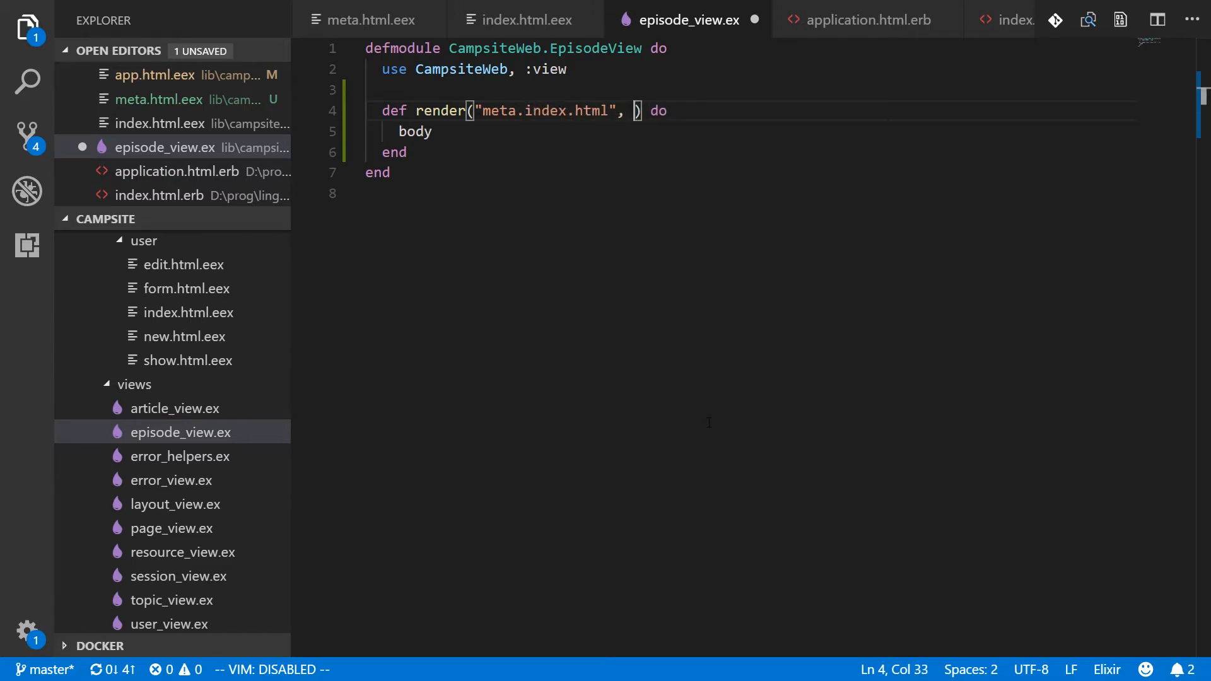
type("_assigns")
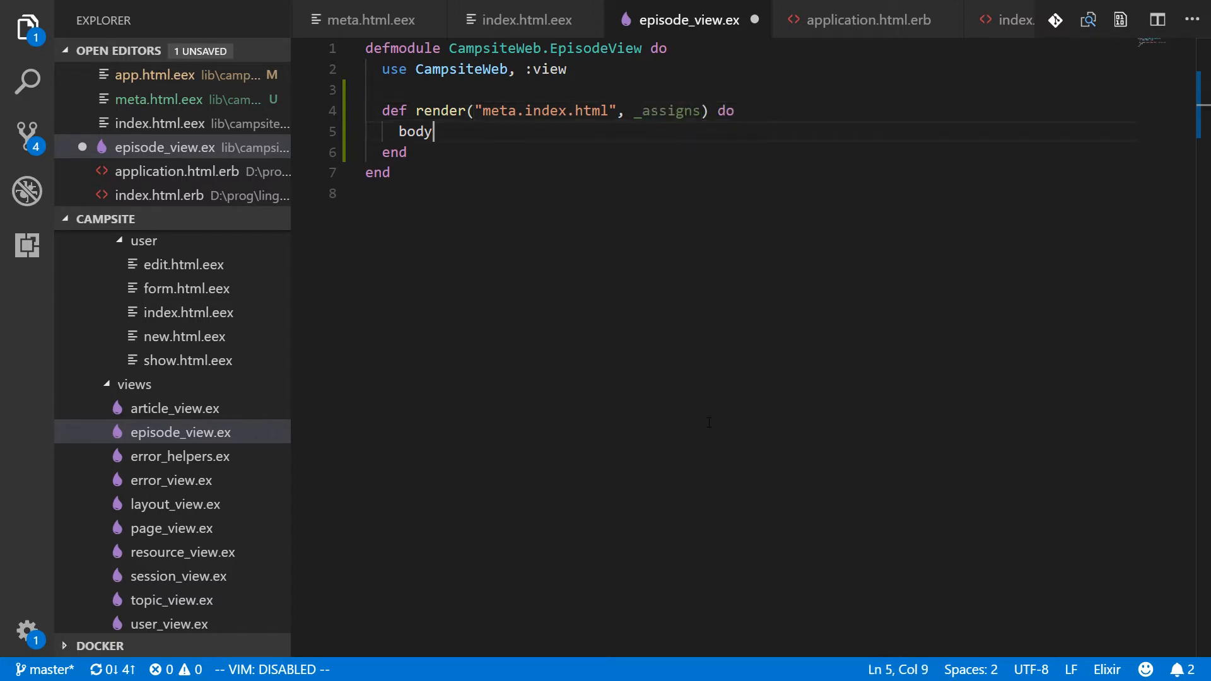
key("BackSpace")
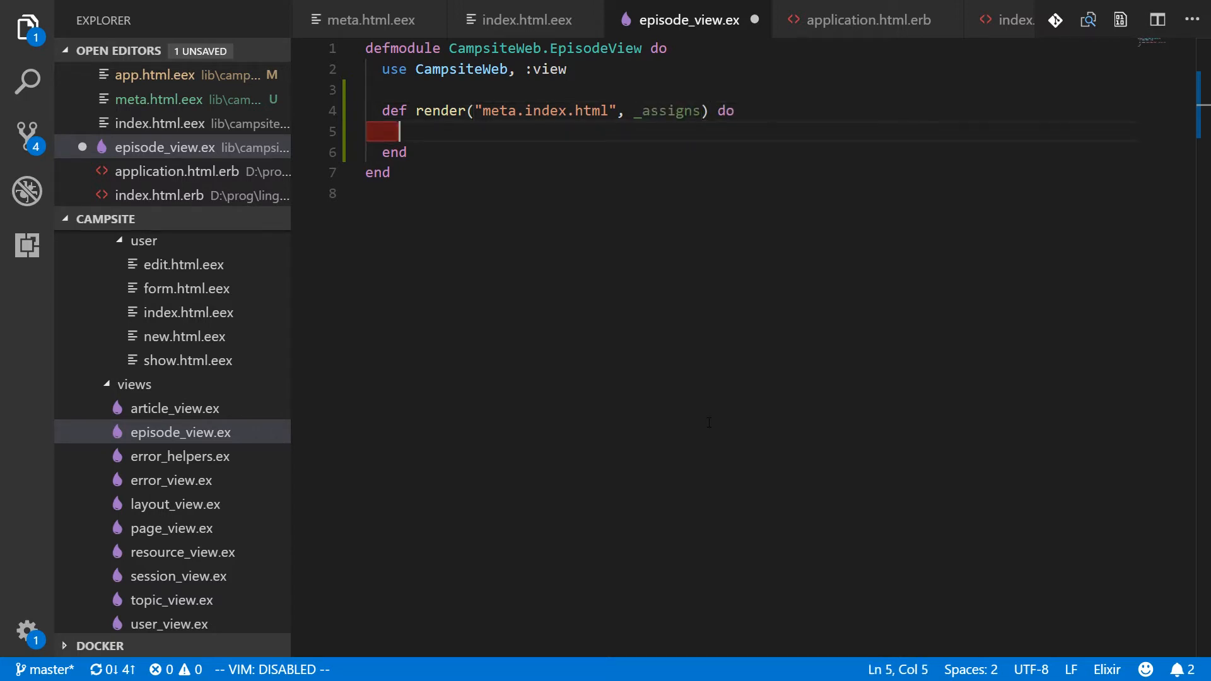
type("~")
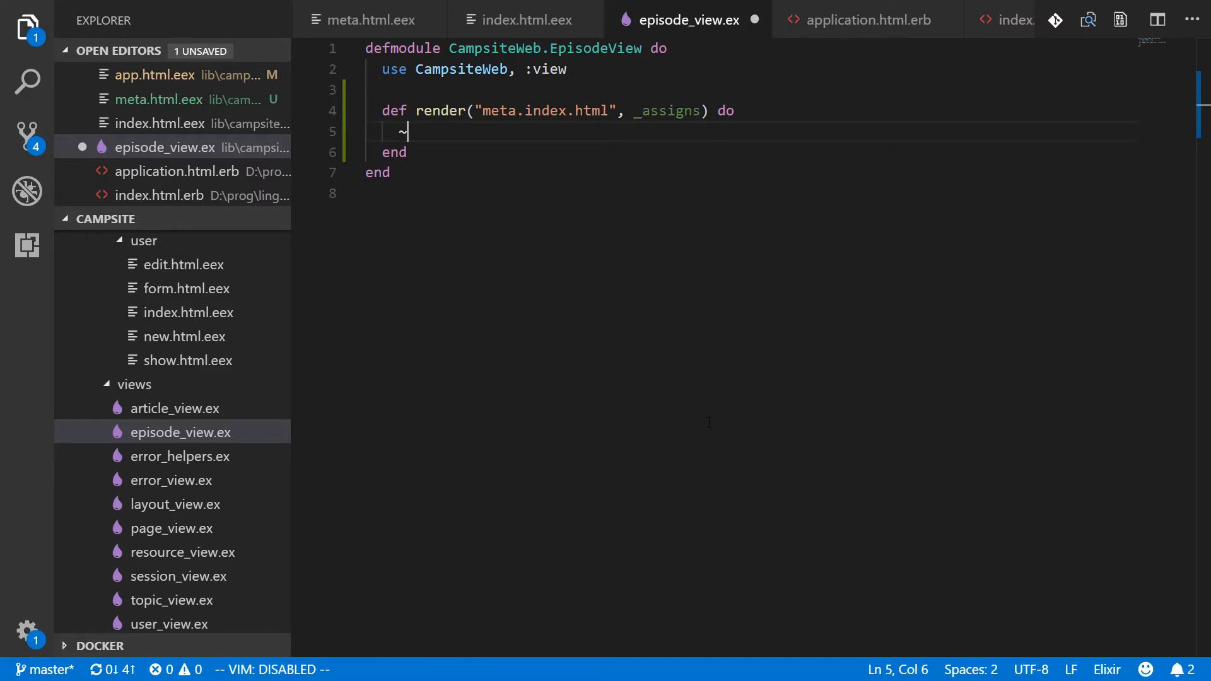
type("E")
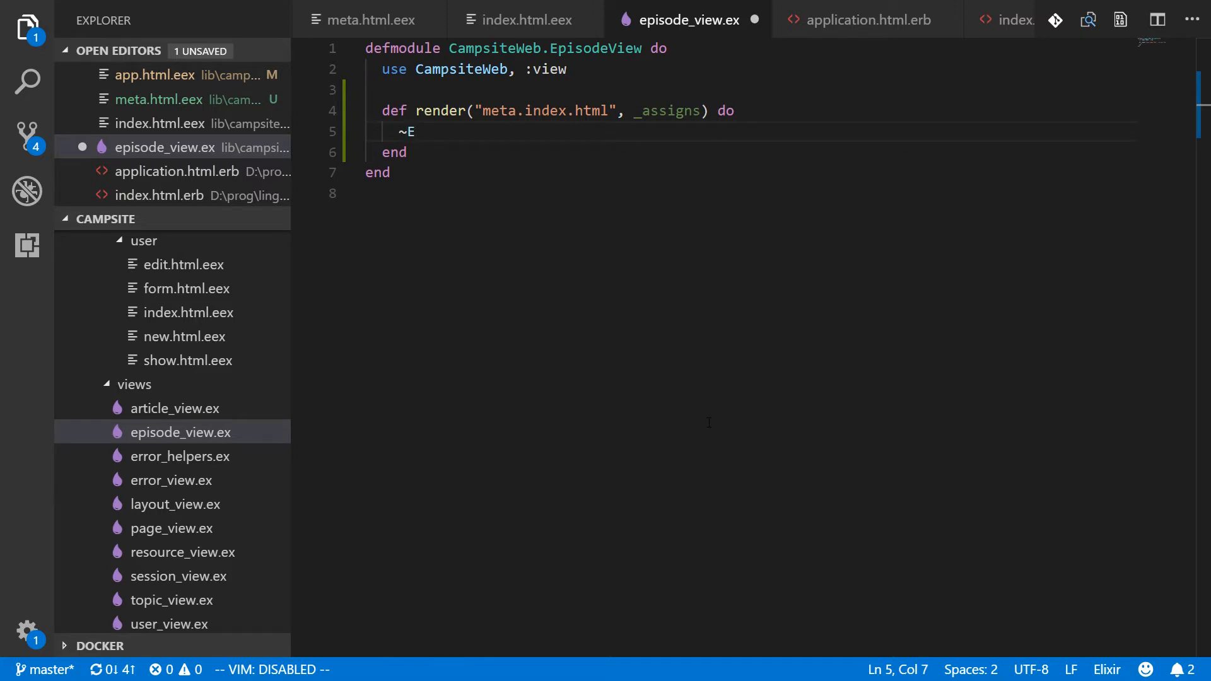
type("{ }")
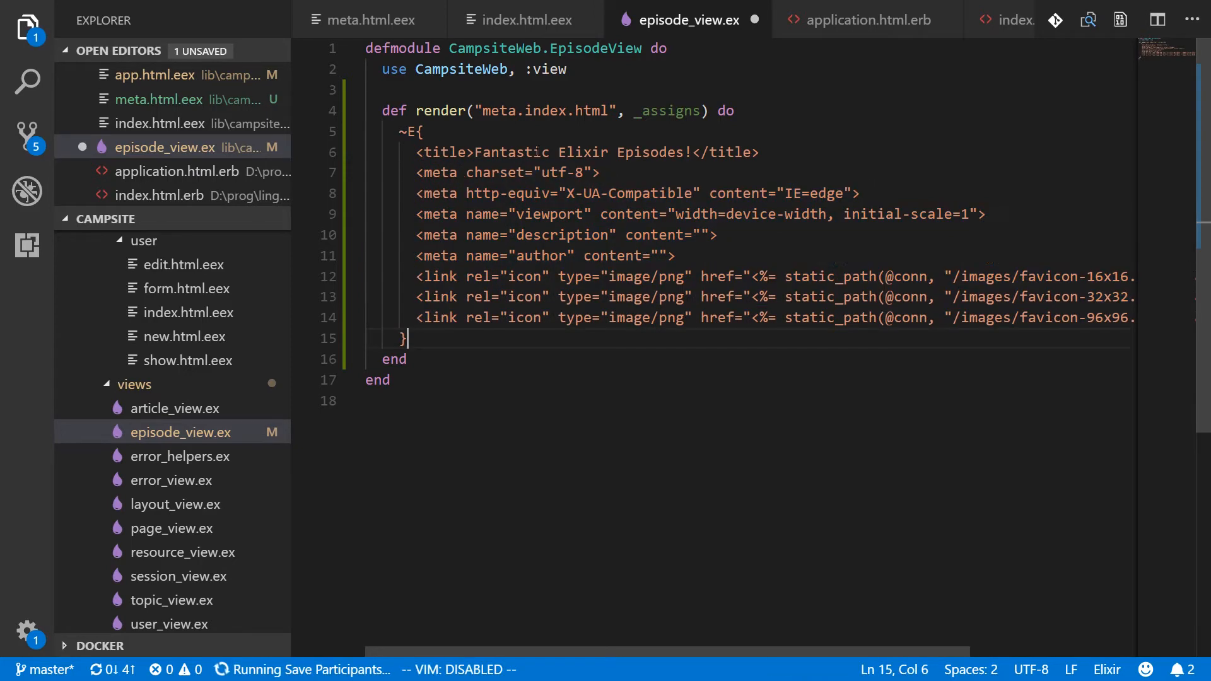
key("Enter")
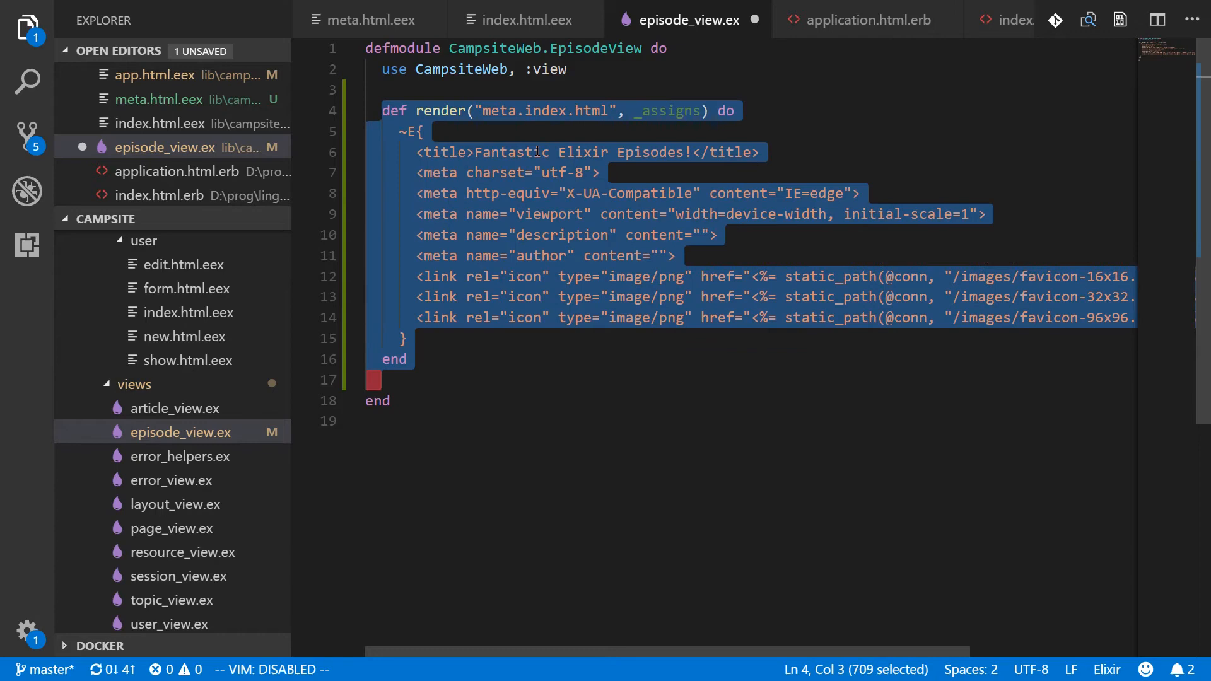
key("ctrl+v")
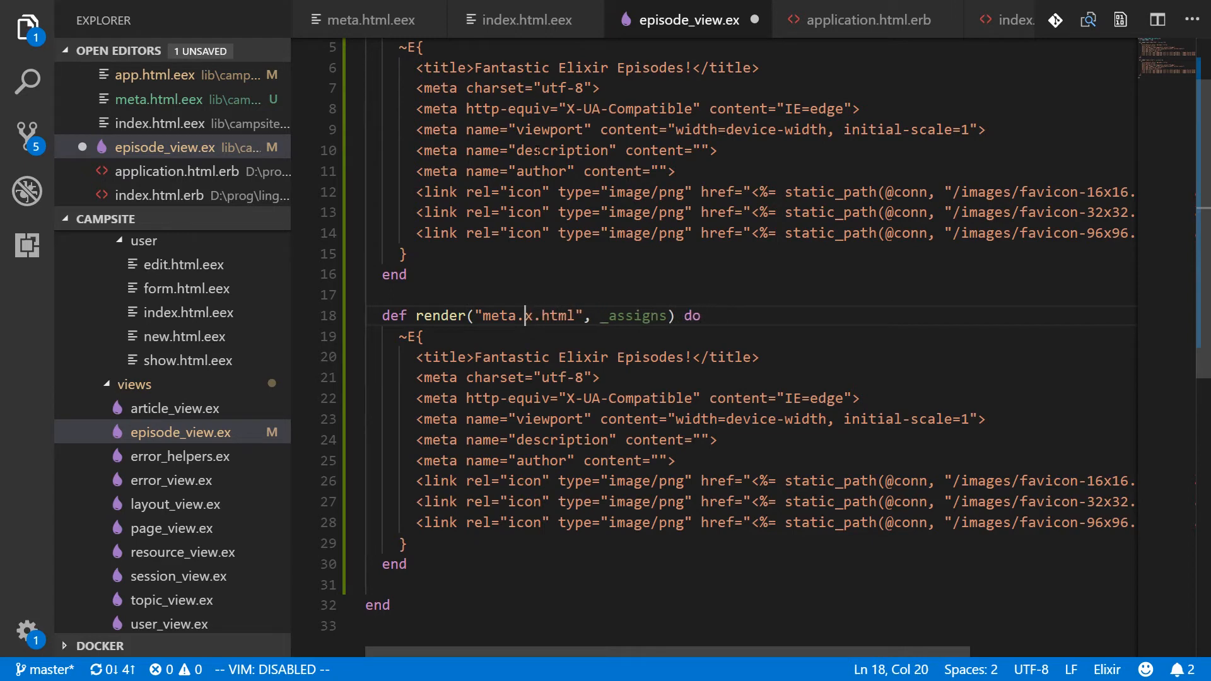
type("show")
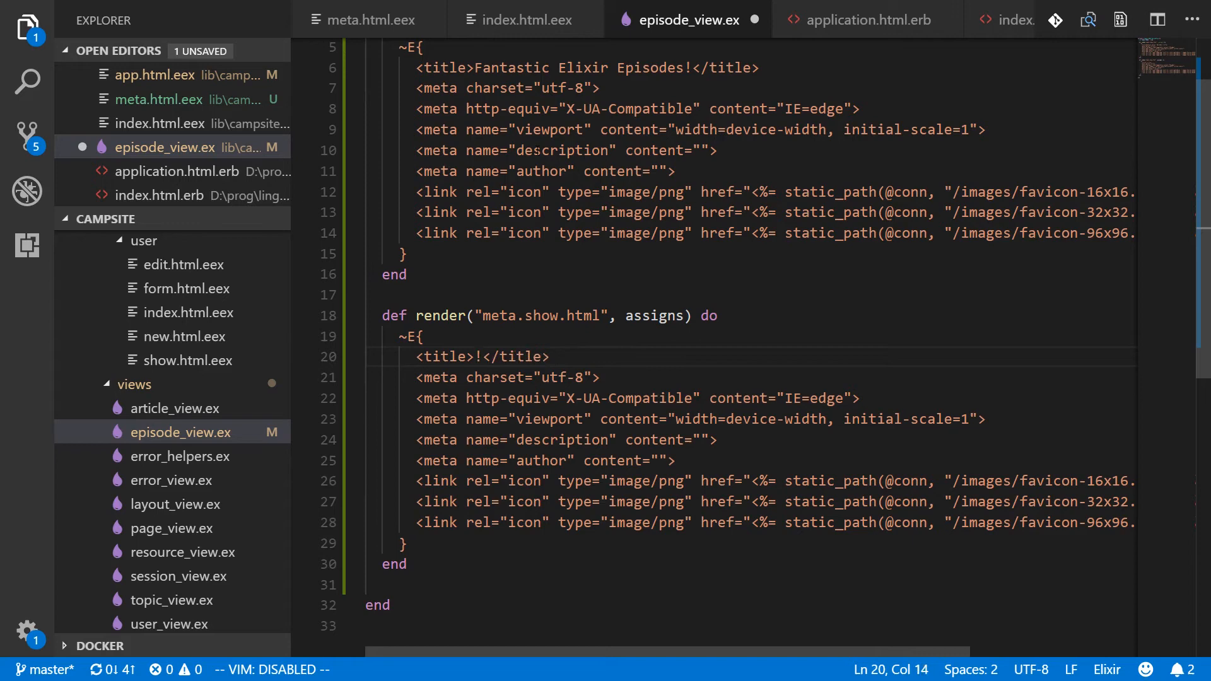
type("Elixir")
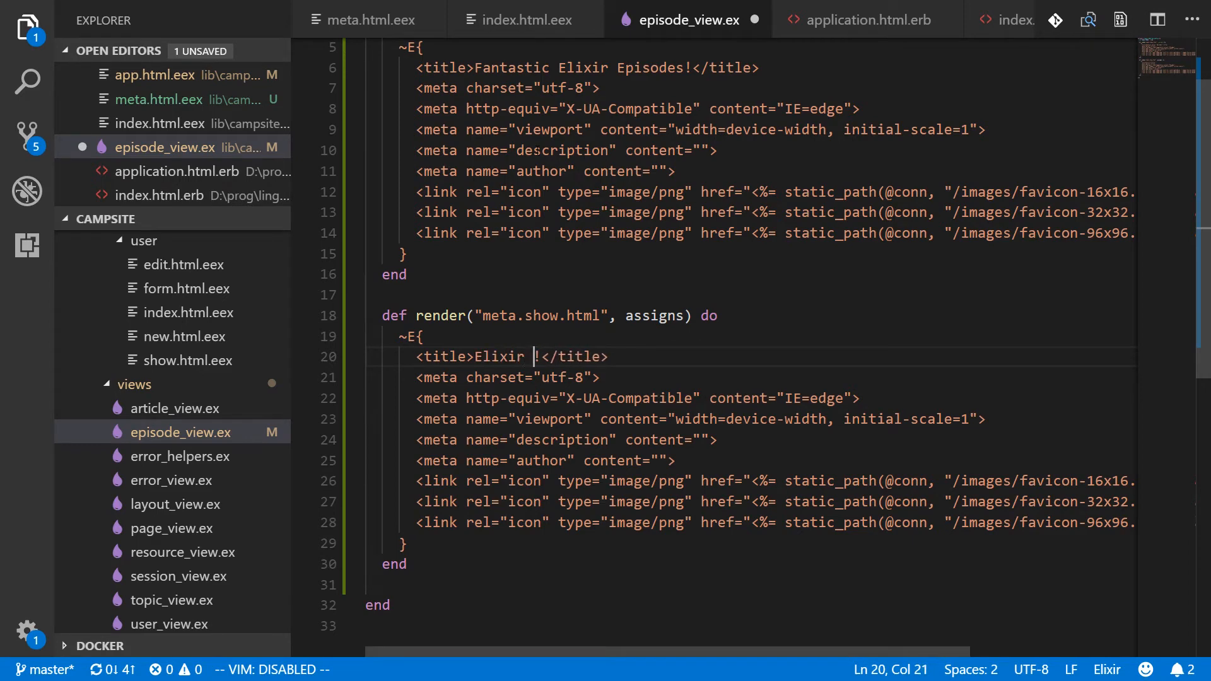
type("learning: <")
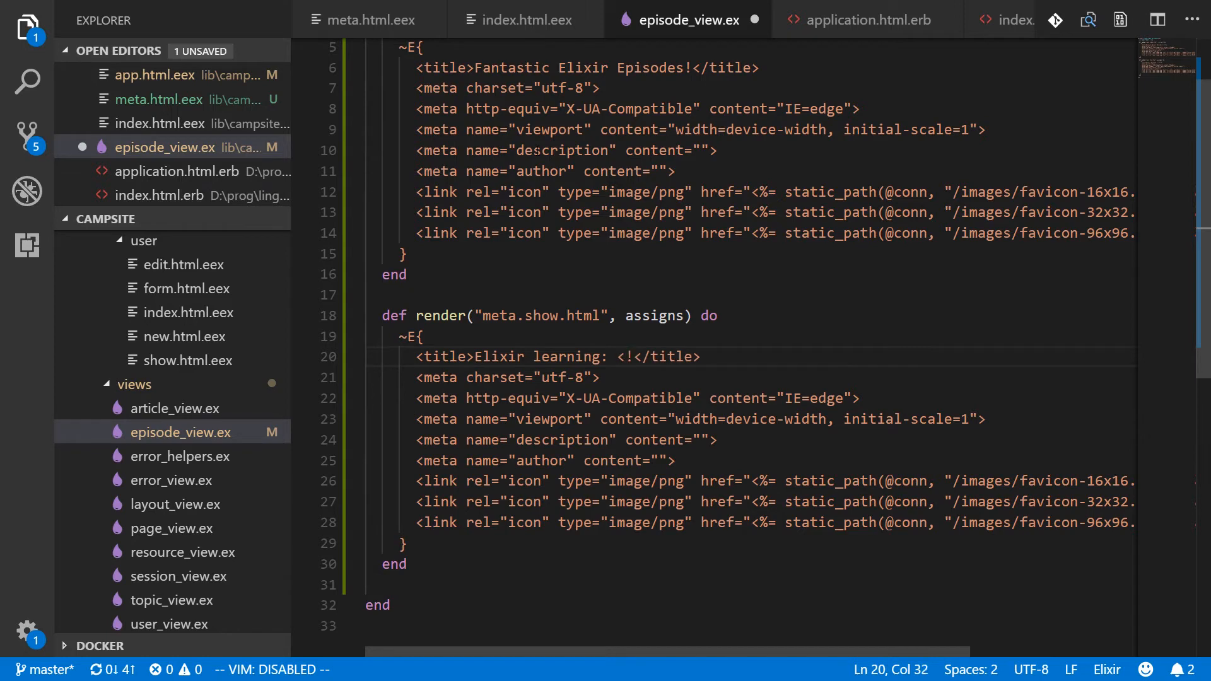
type("%=")
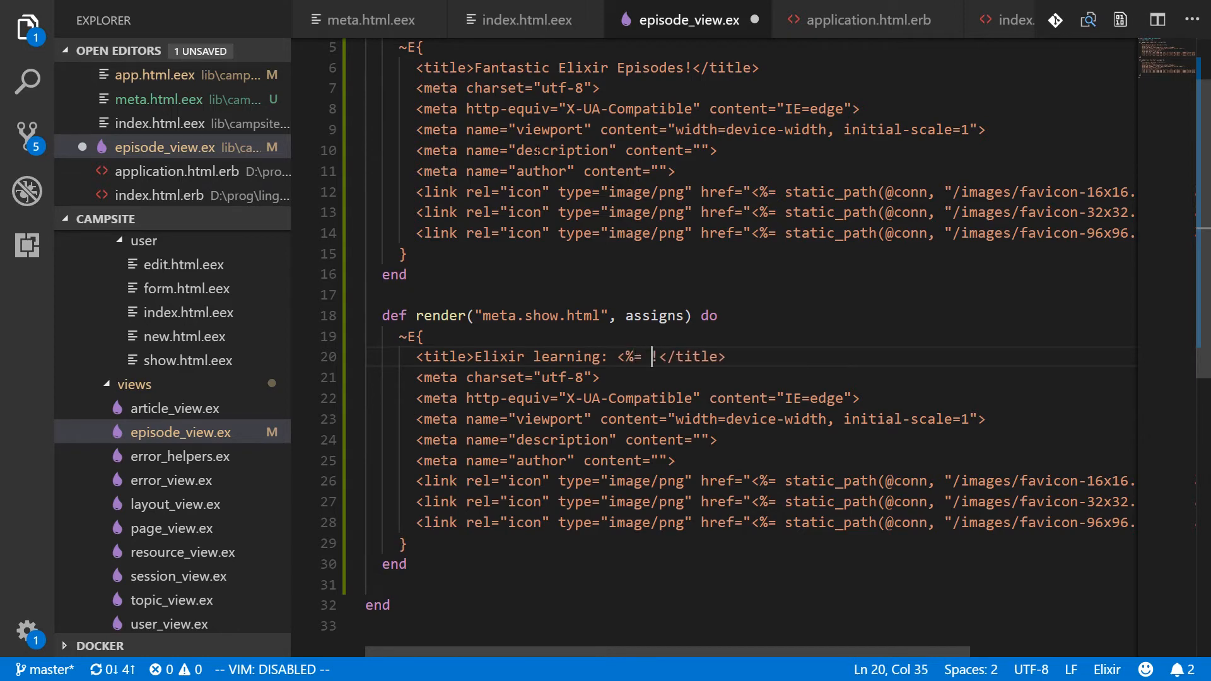
type("@e")
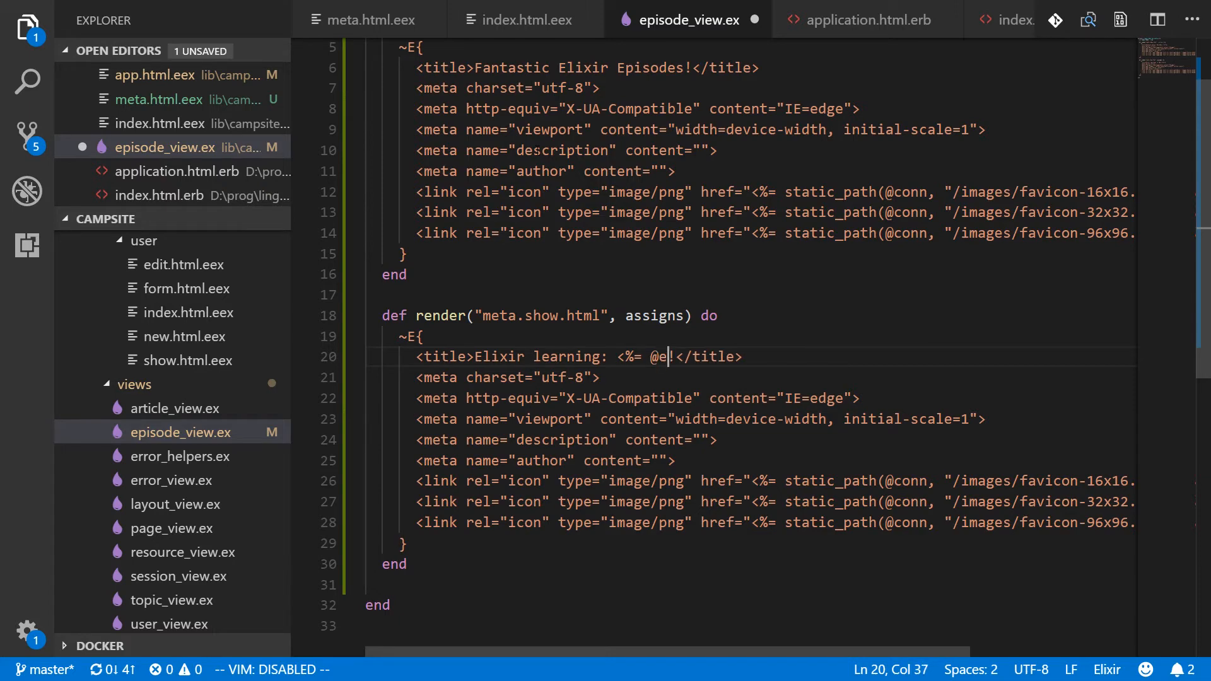
type("pisode.title %>")
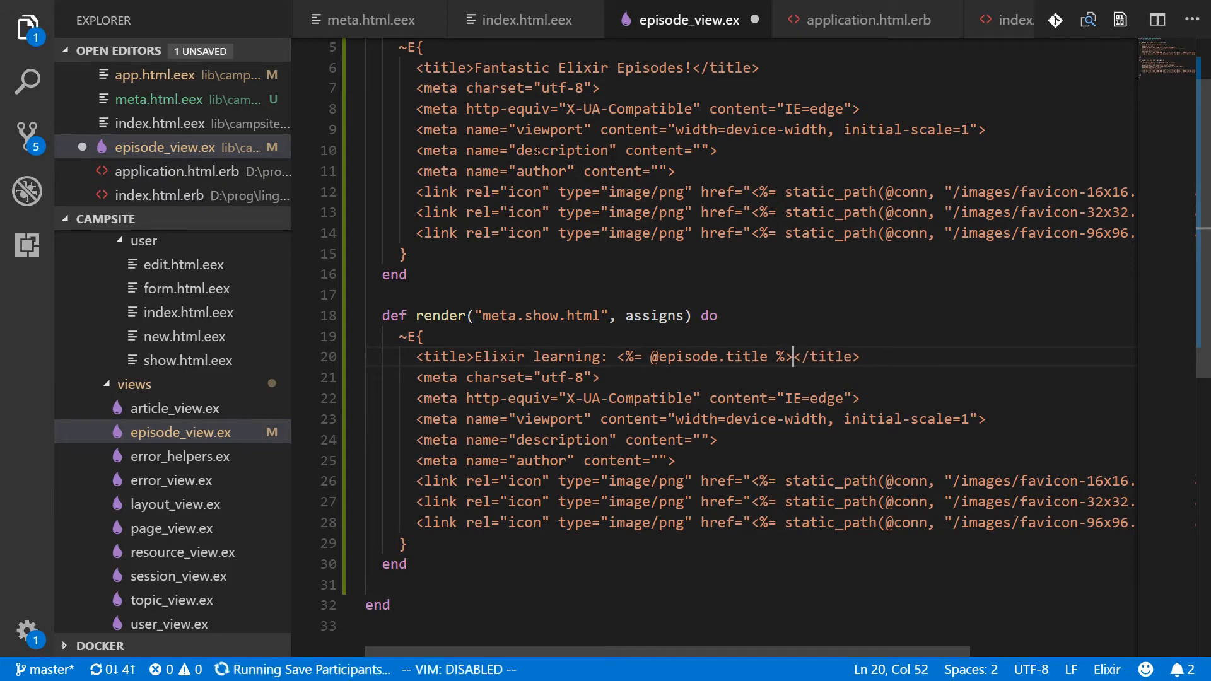
key("ctrl+s")
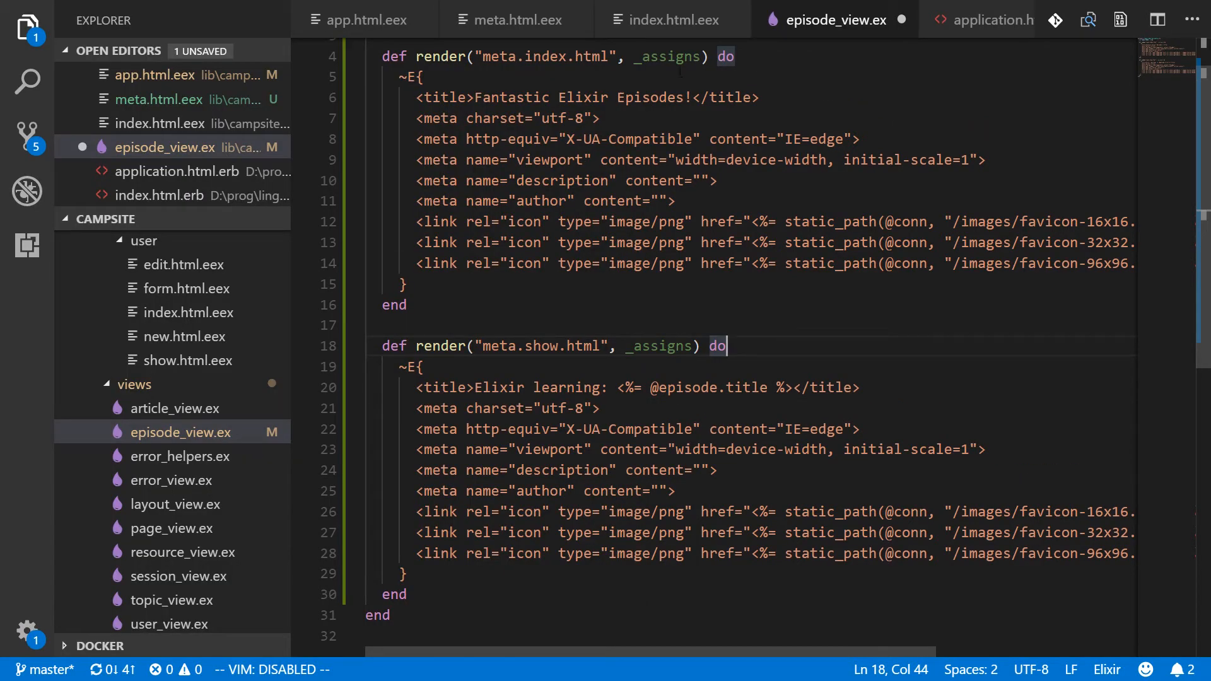
double_click(898, 222)
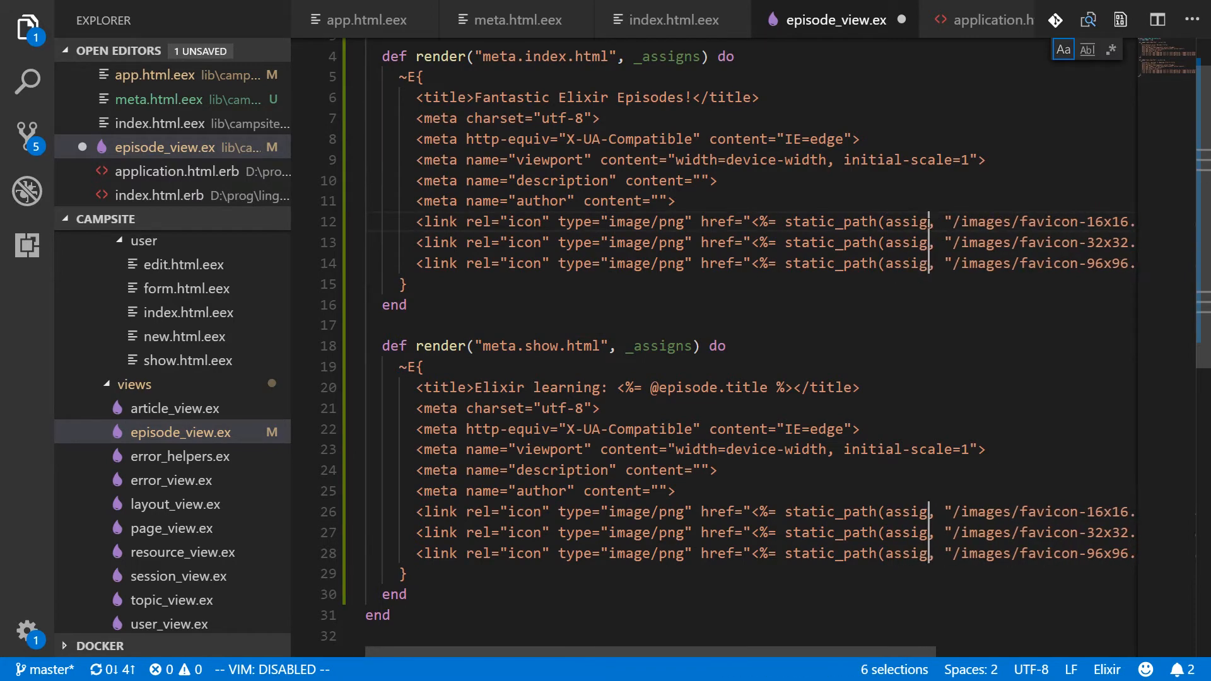
type(".conn")
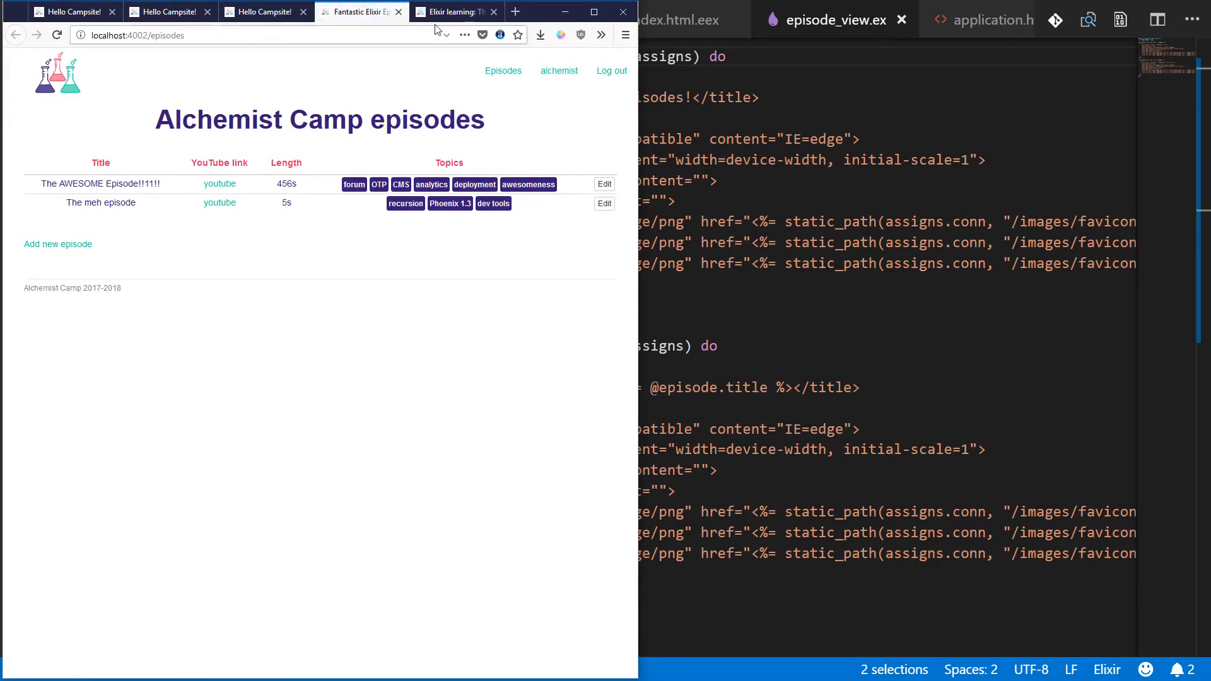
mouse_move(451, 11)
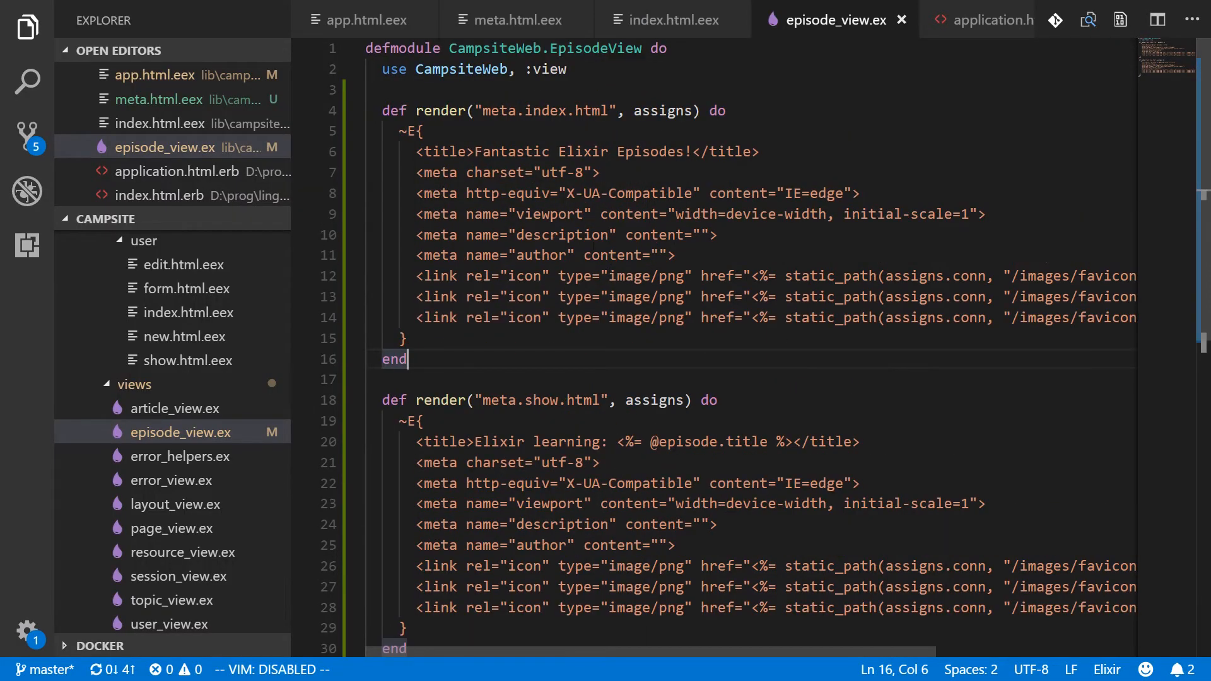
Step: Move the author meta line up directly under the title in the meta.index.html clause
scroll("down", 3)
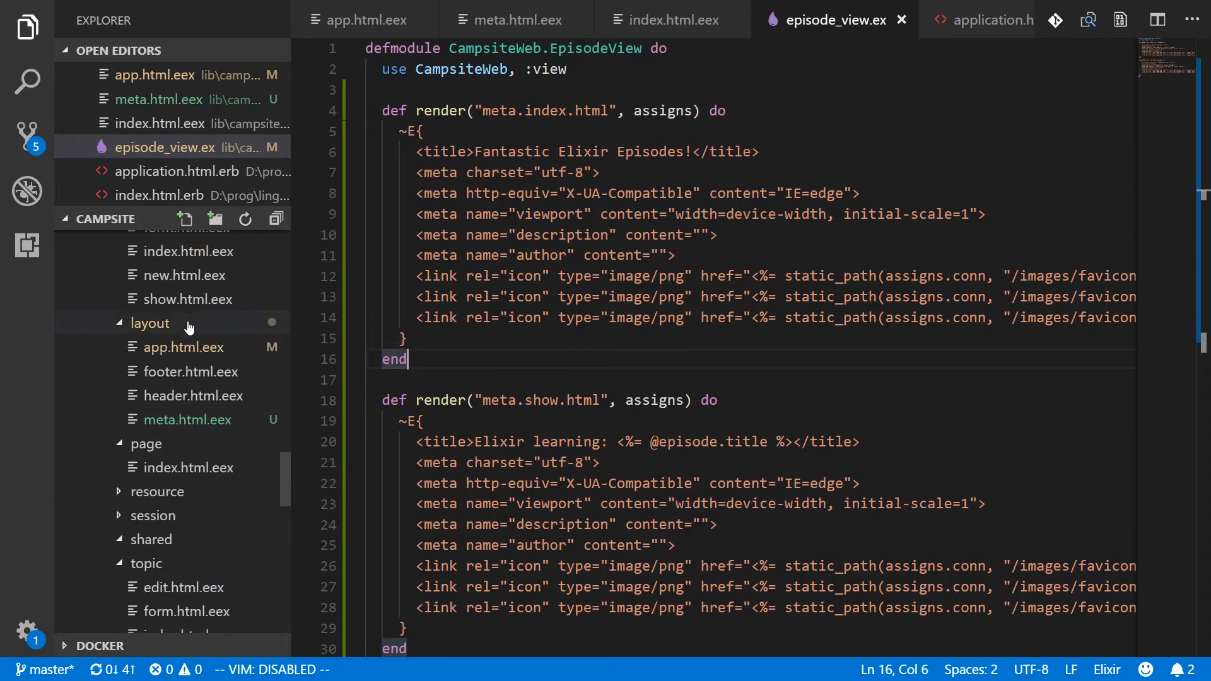
scroll("down", 3)
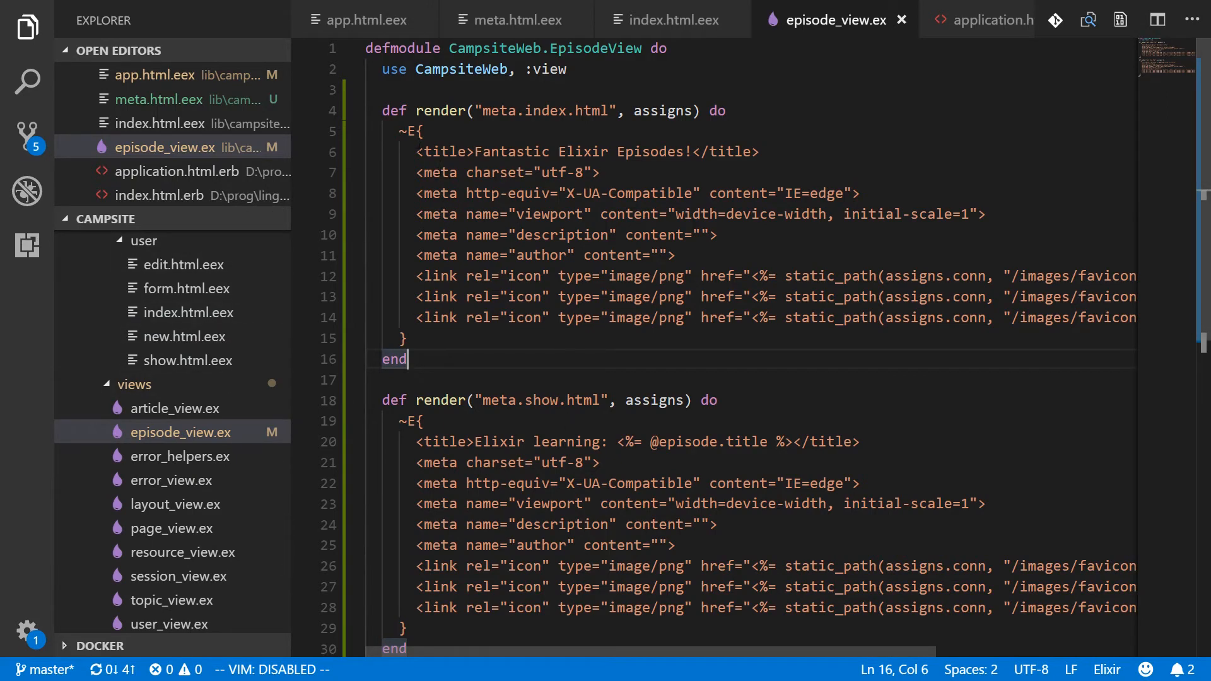
left_click_drag(416, 152, 675, 255)
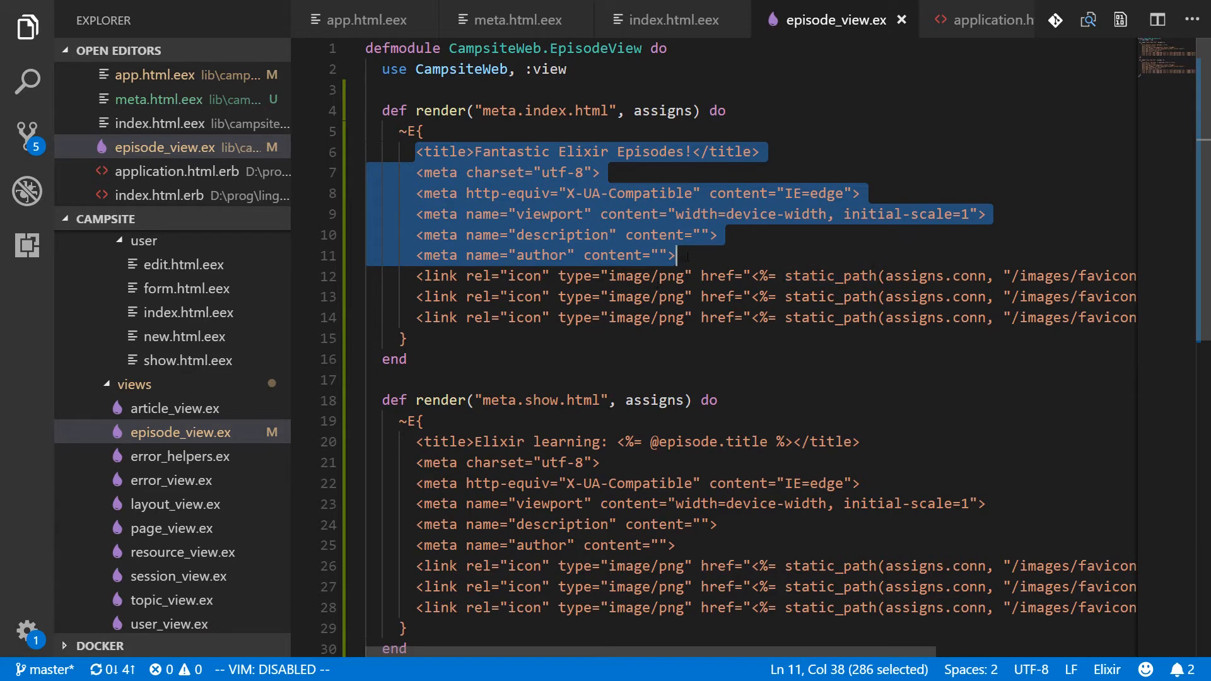
left_click(676, 254)
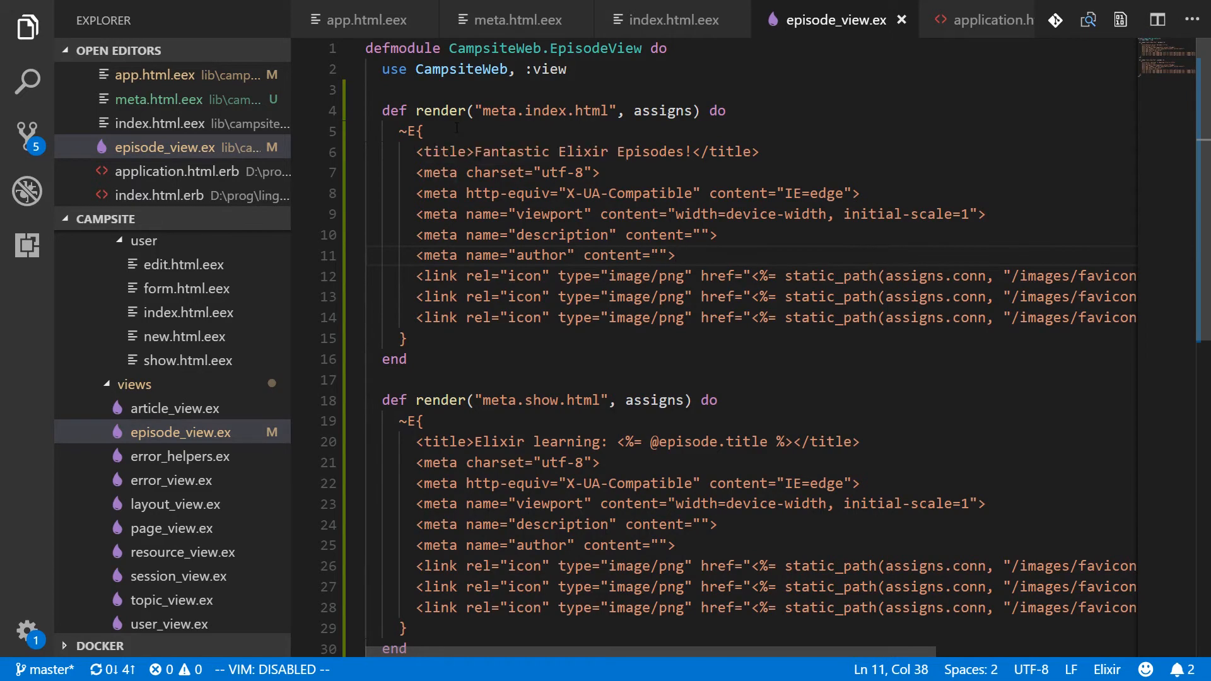
mouse_move(542, 110)
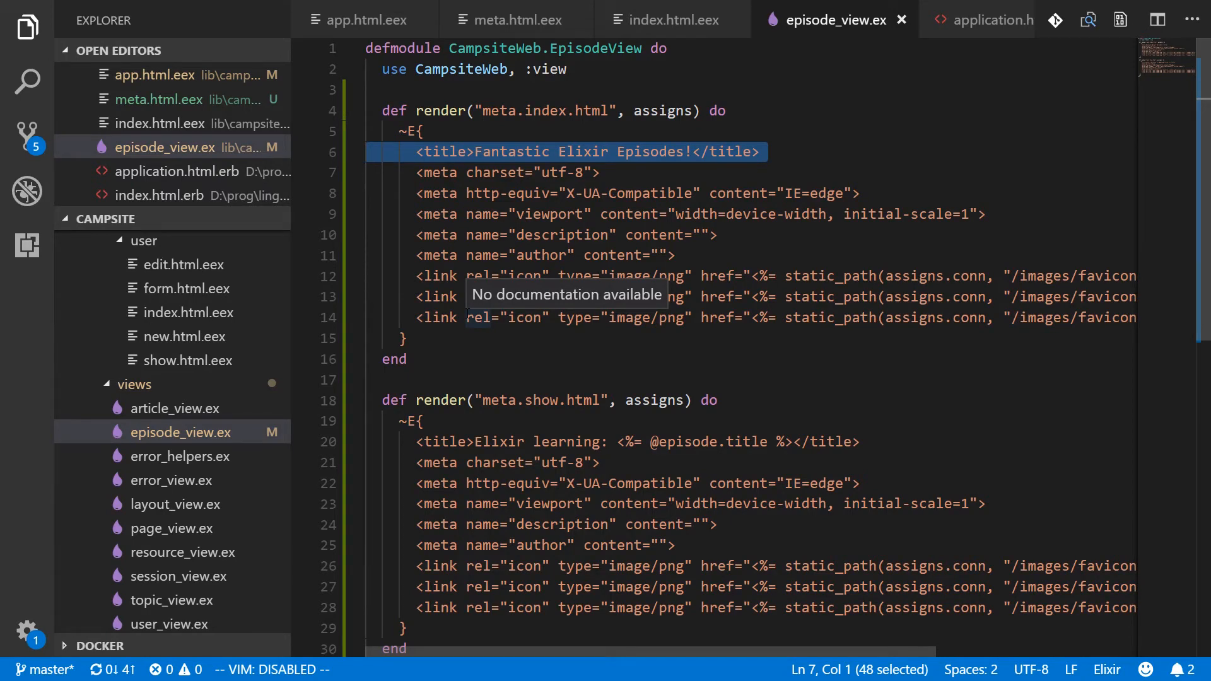
left_click(508, 338)
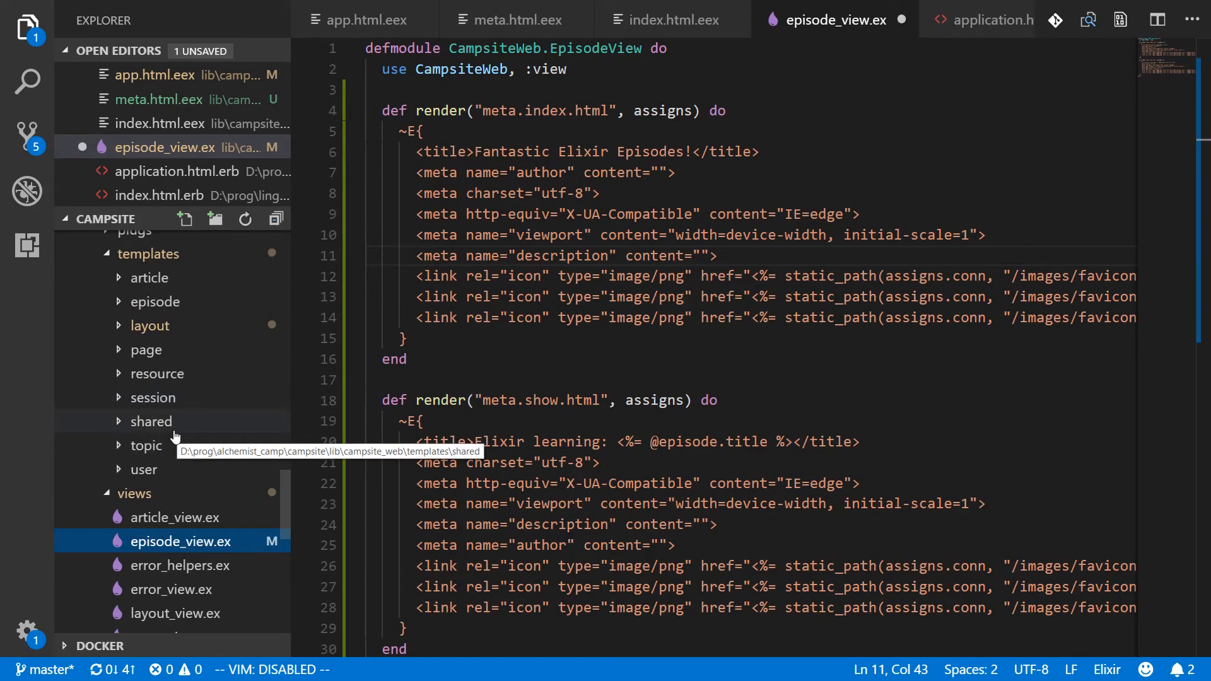
Step: Create common_meta.html.eex in the shared templates folder
left_click(150, 421)
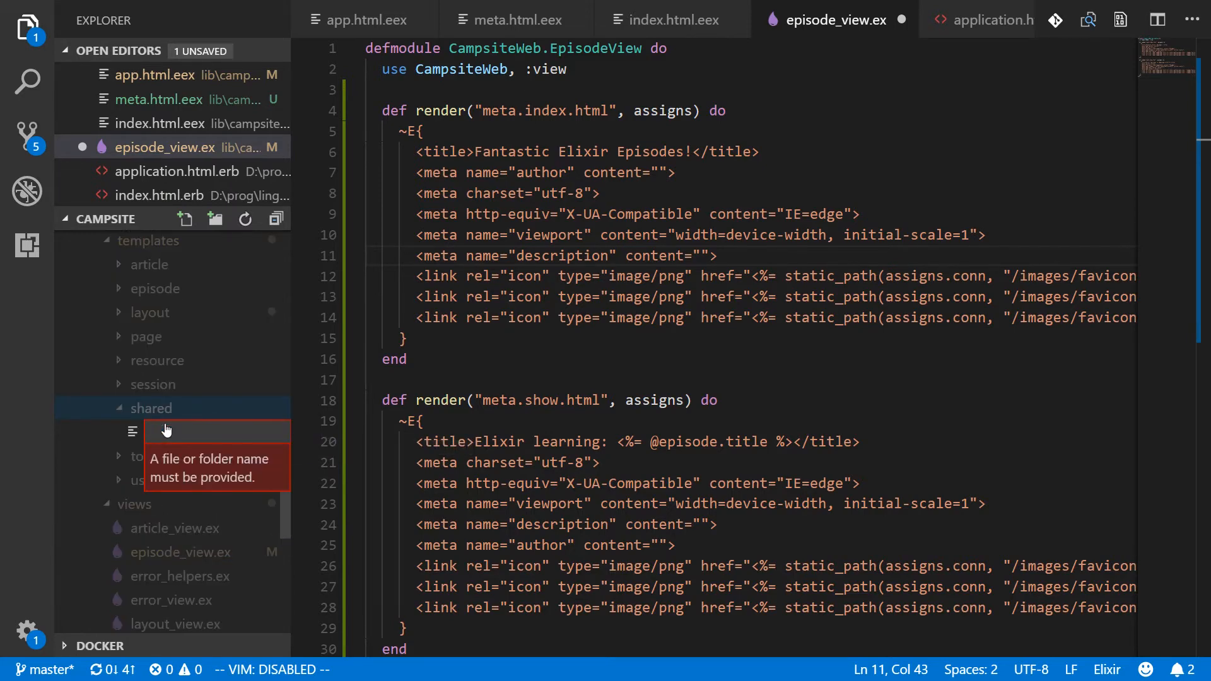
type("common")
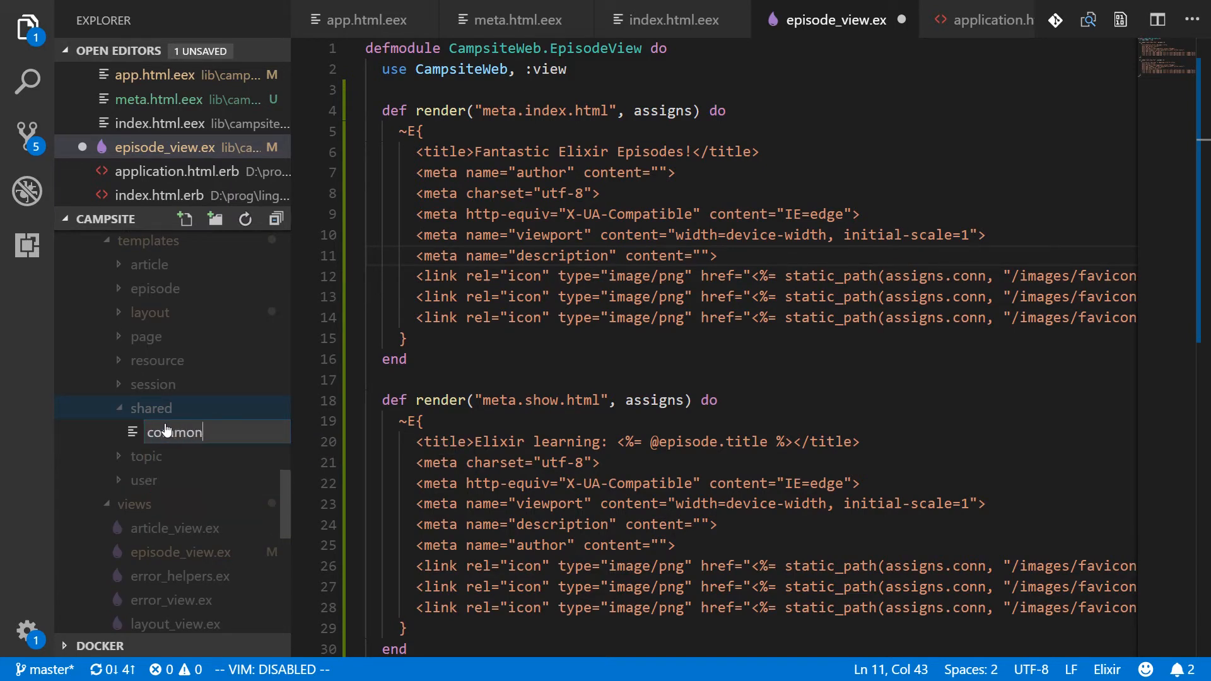
type("_meta.html.eex")
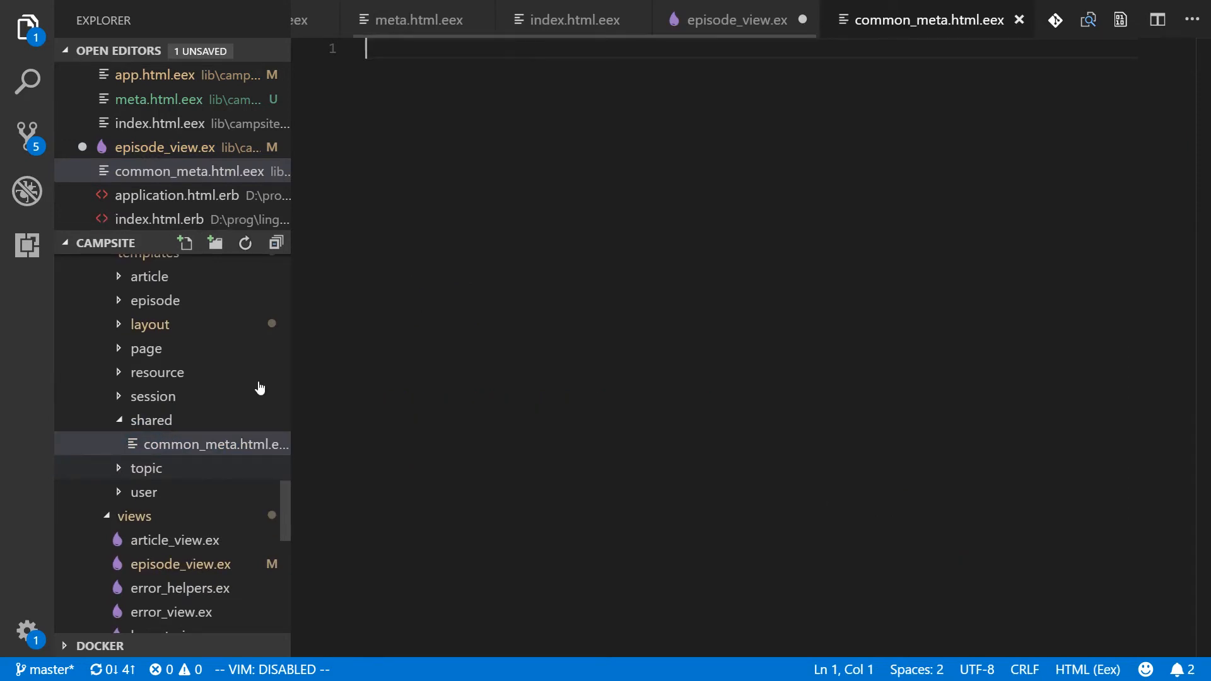
Step: Cut the shared meta and favicon lines from episode_view.ex into common_meta.html.eex
left_click(732, 19)
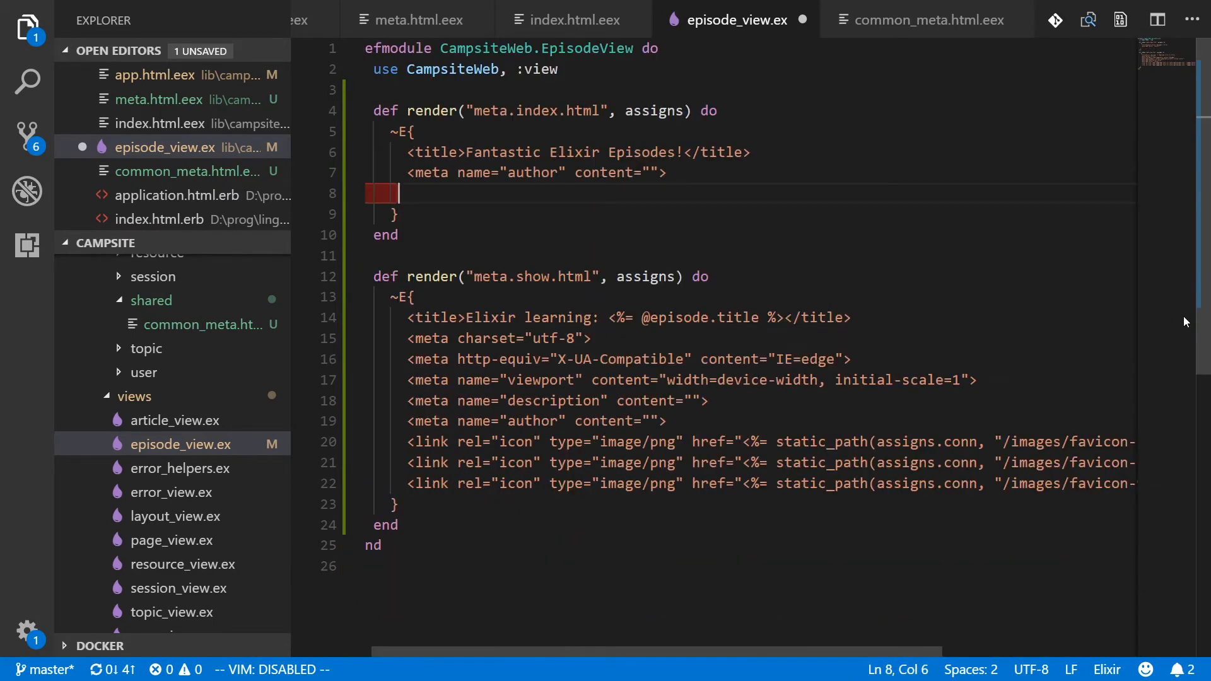
left_click(923, 19)
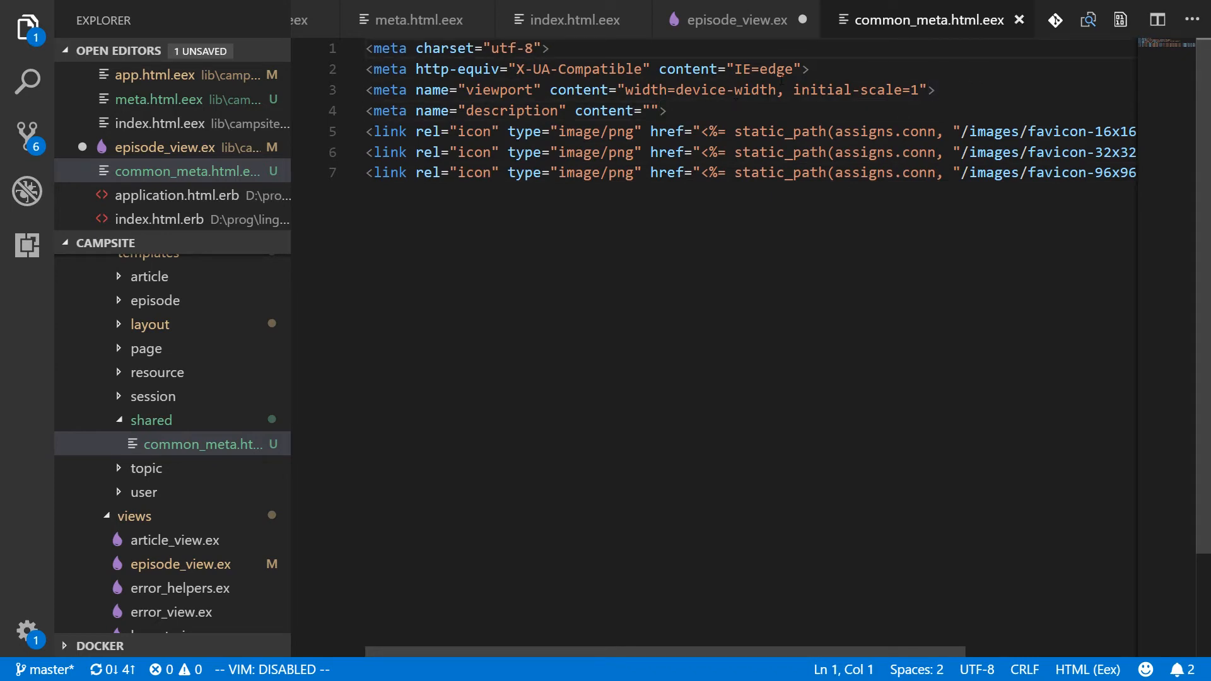
left_click(734, 18)
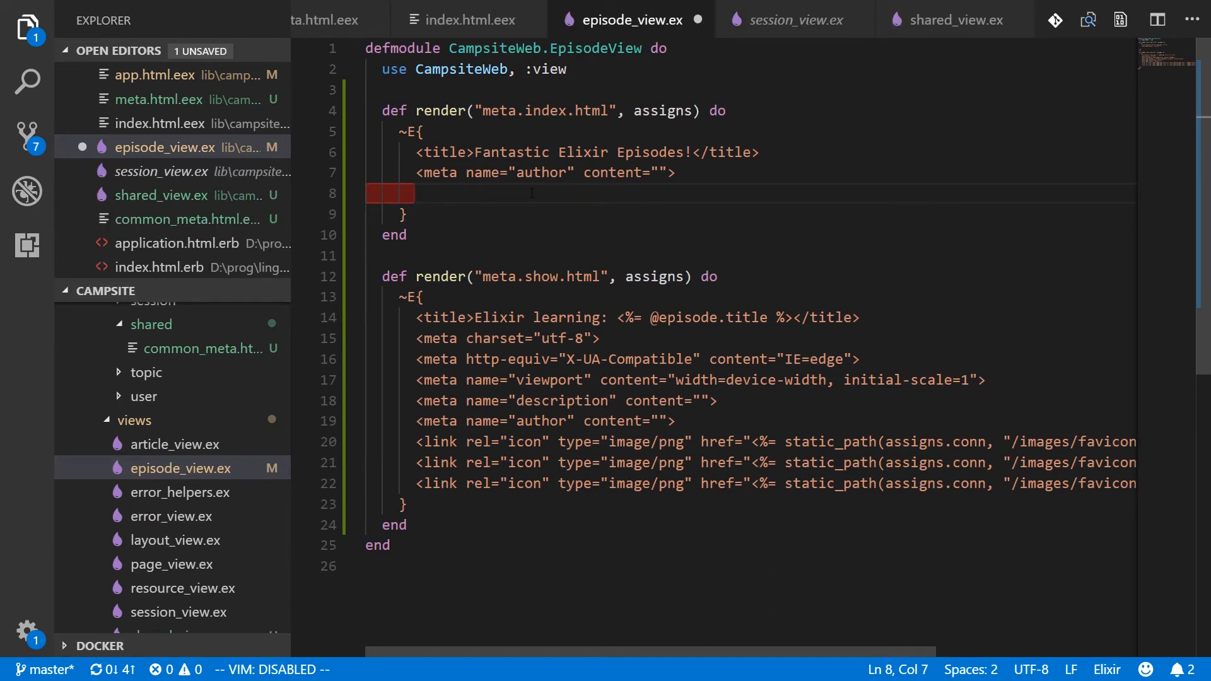
Step: Insert <%= render CampsiteWeb.SharedView, "common_meta.html", assigns %> in both clauses and save
type("<%=")
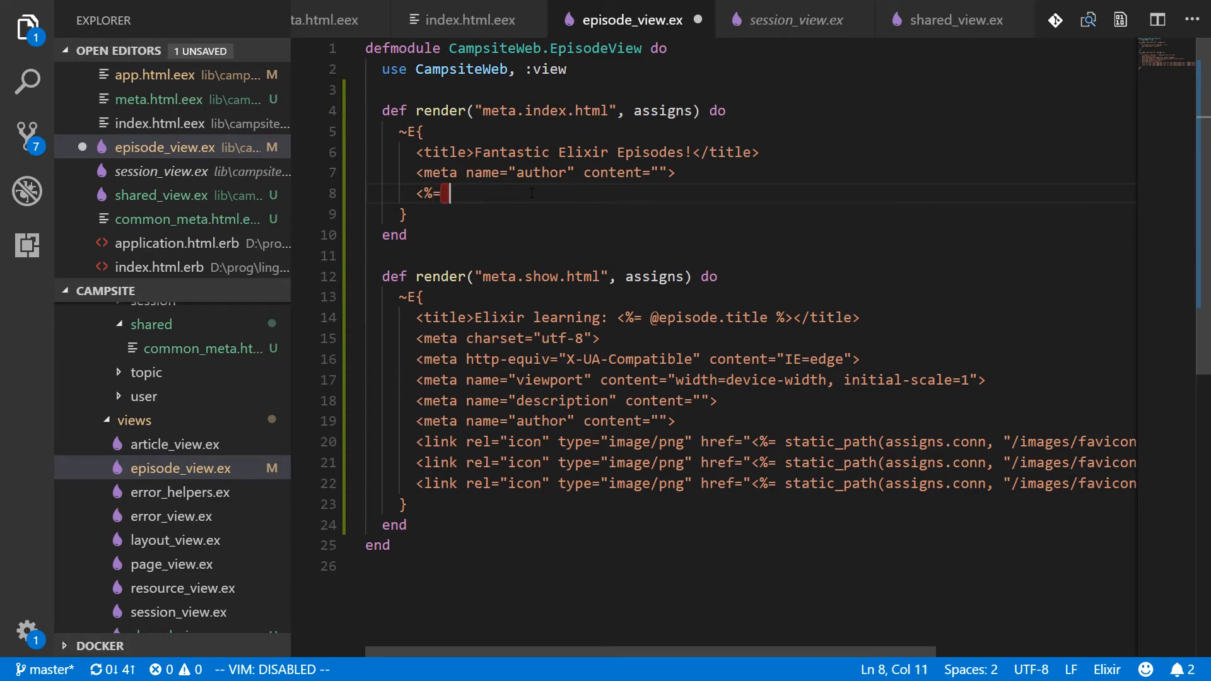
type("render Campsi")
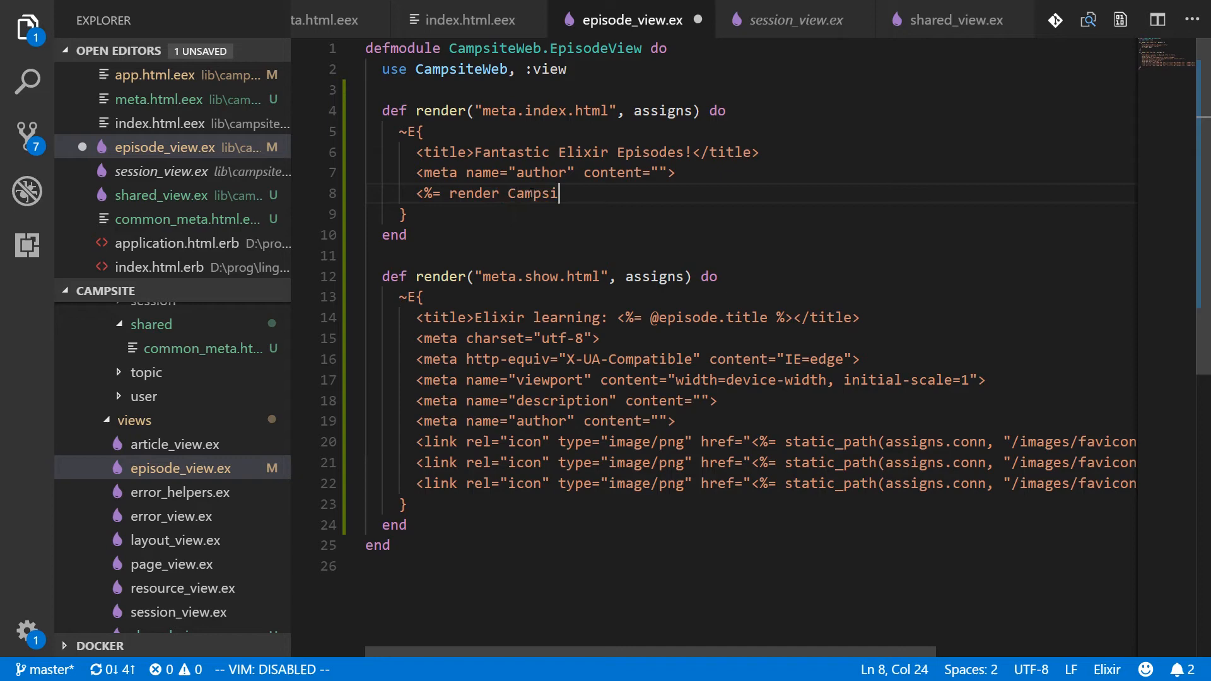
type("teWeb.Sh")
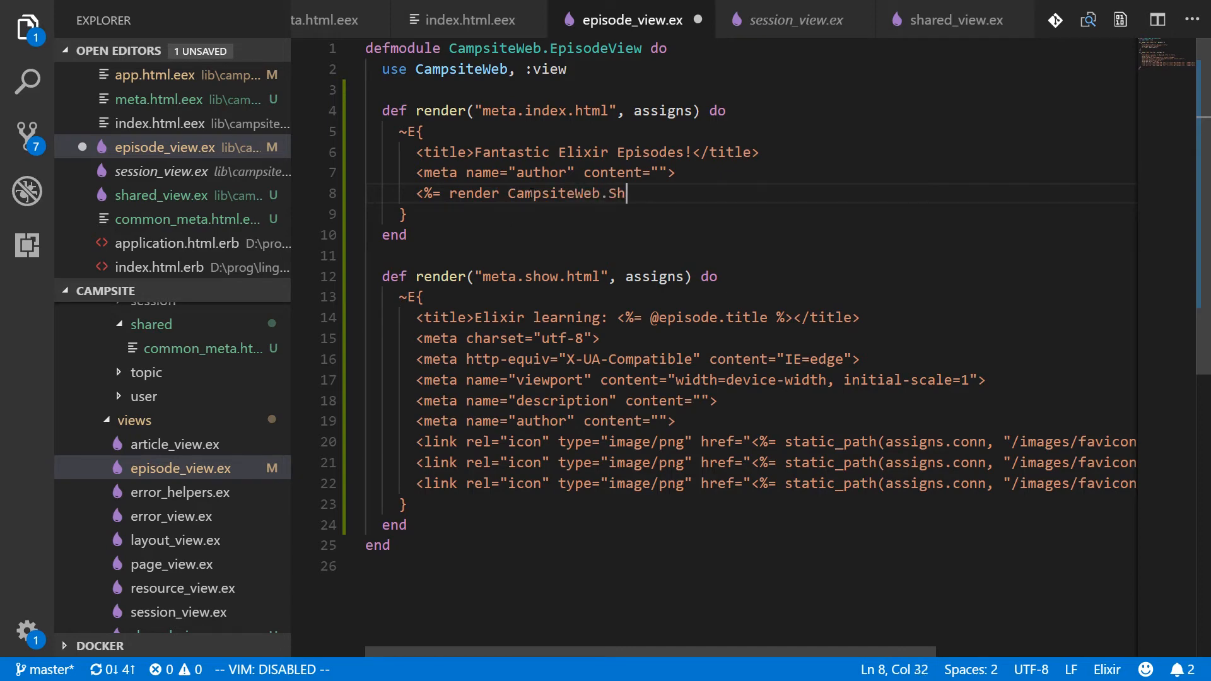
type("aredView")
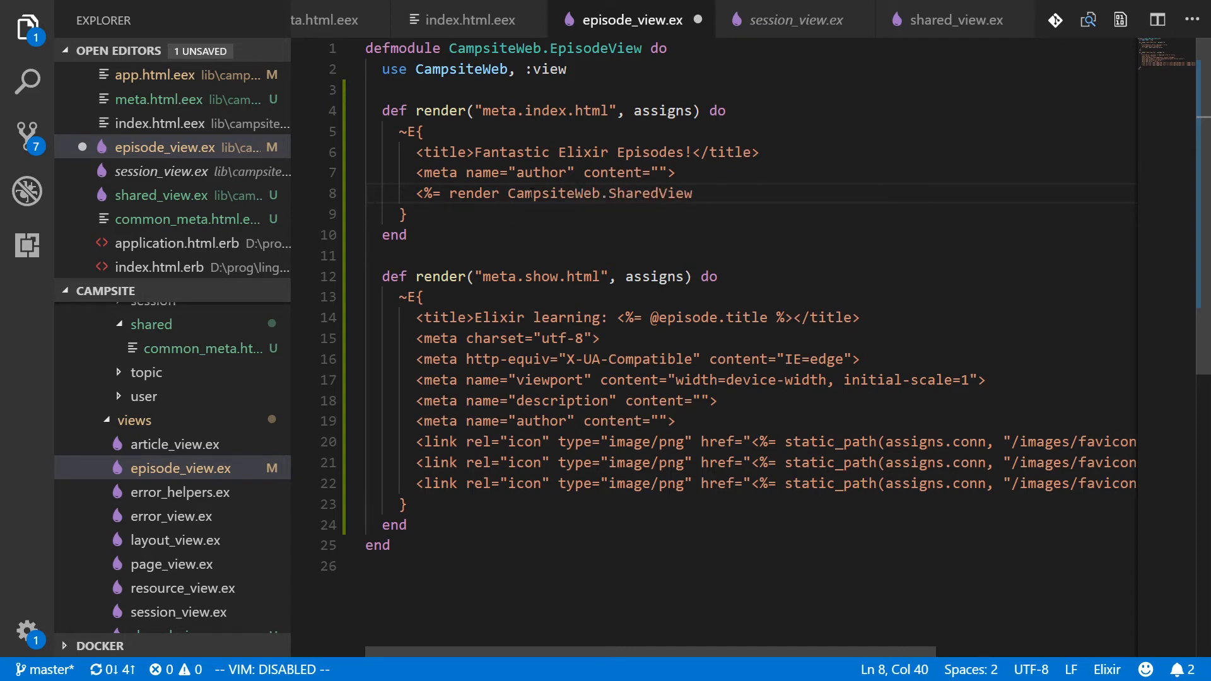
type(", \"commo")
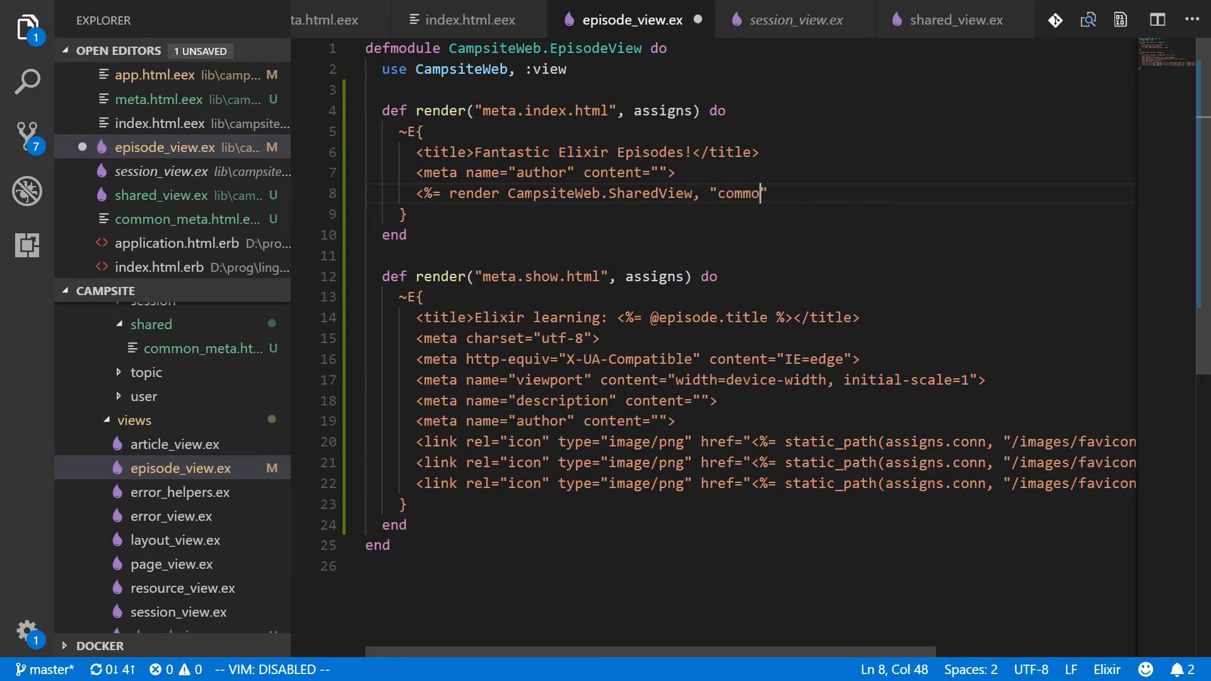
type("n_meta.html\"")
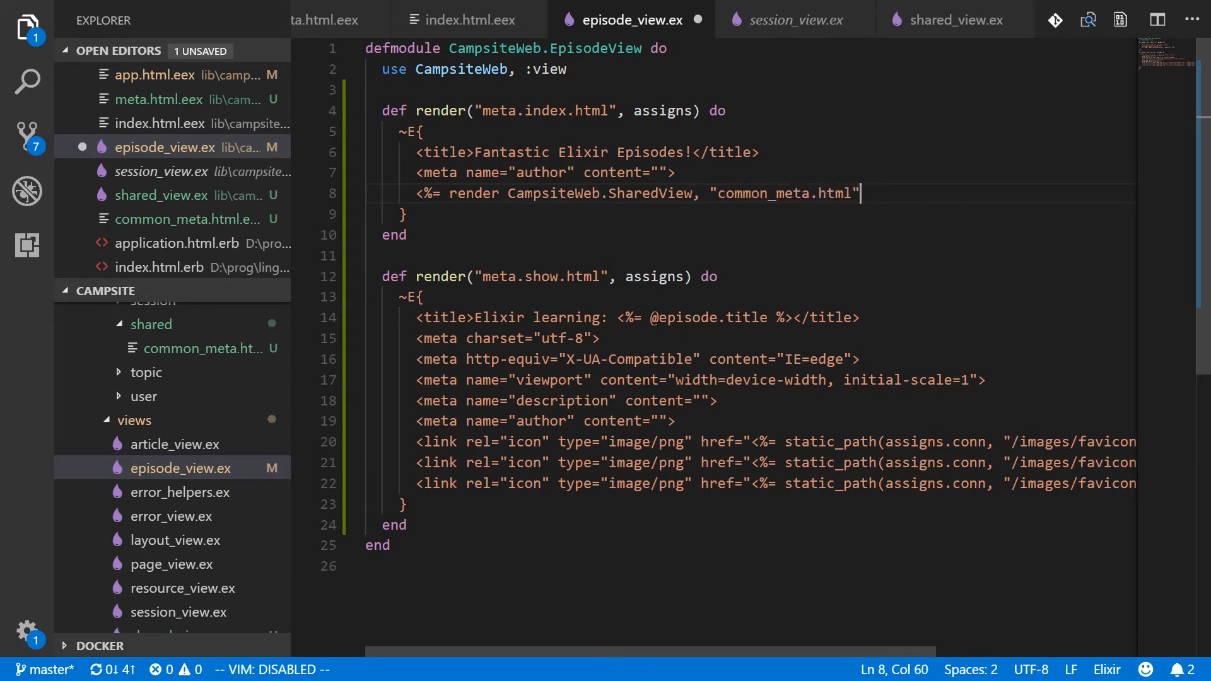
type(", assign")
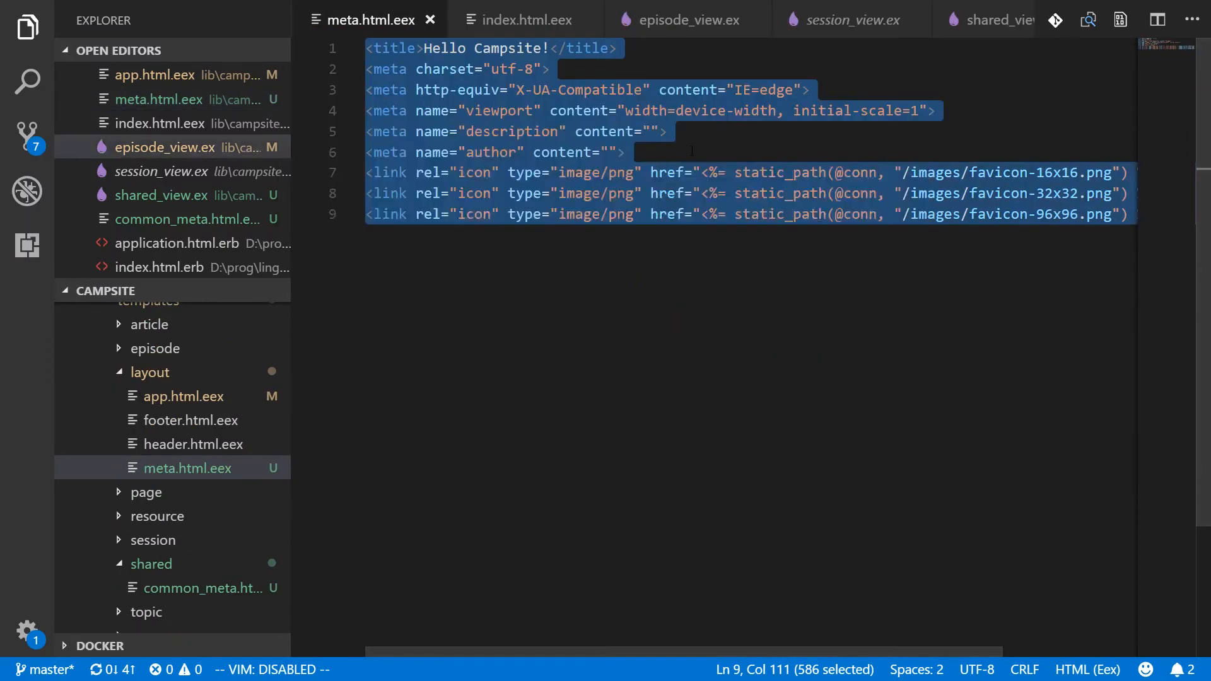
left_click(683, 19)
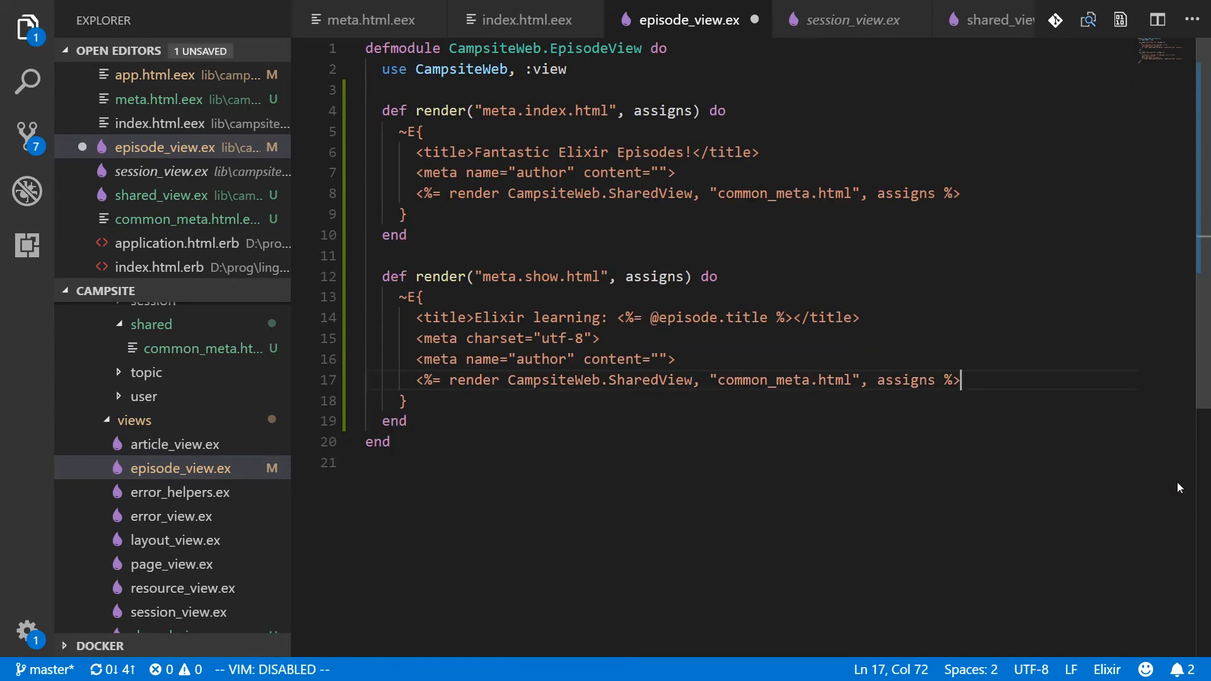
key("ctrl+s")
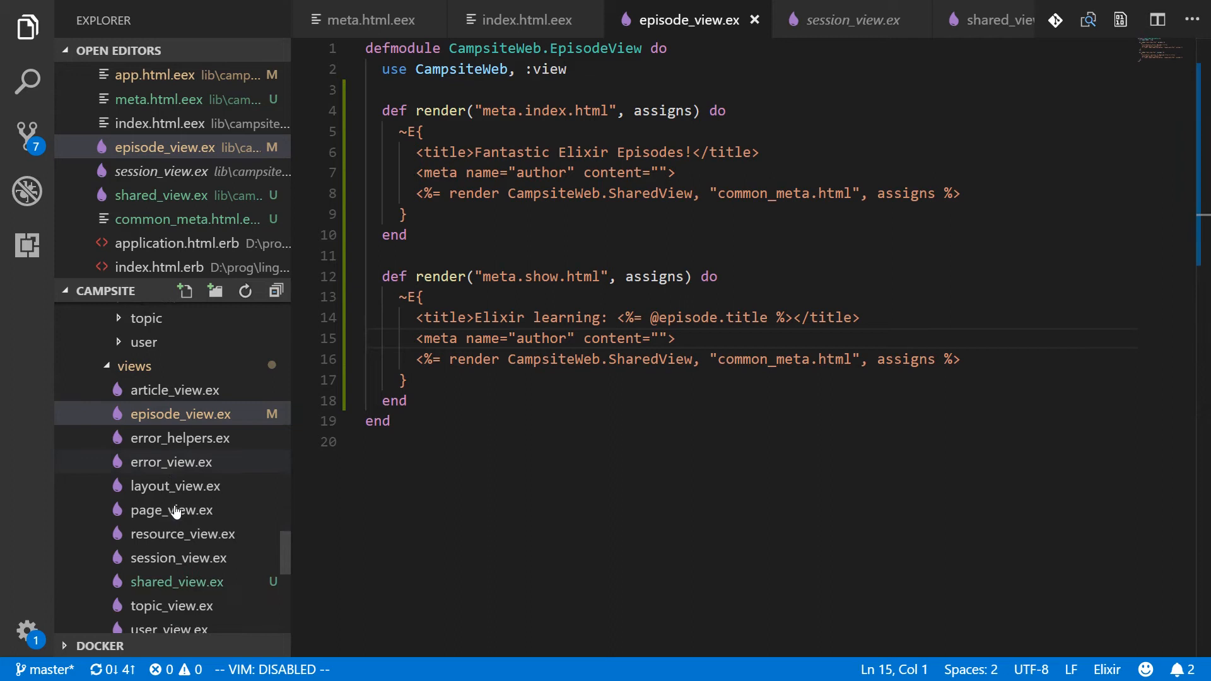
Step: In shared_view.ex, declare def render_shared(template, assigns \\ [])
left_click(176, 580)
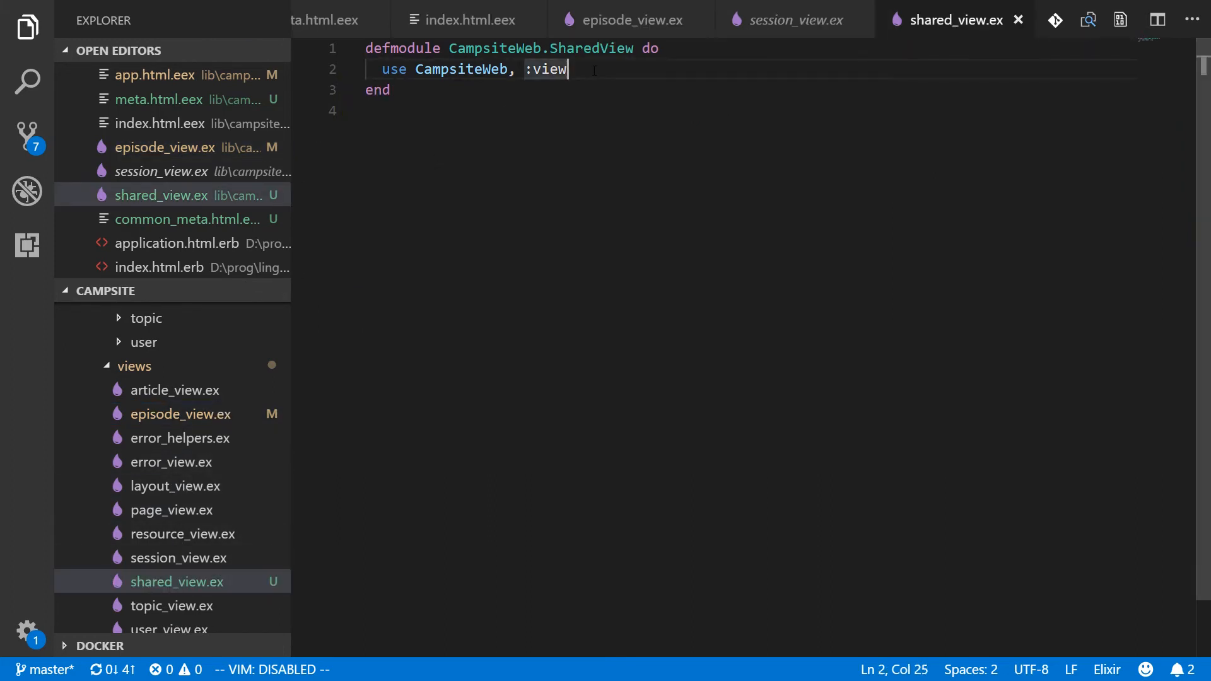
type("dfu")
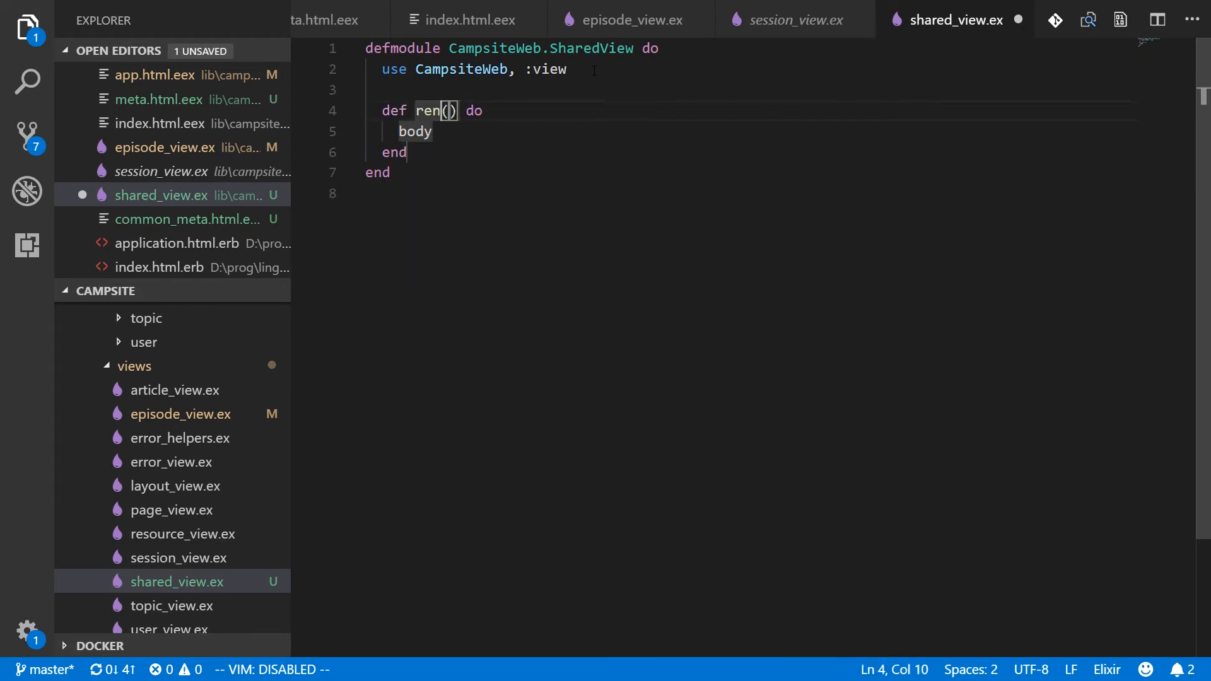
type("der_r")
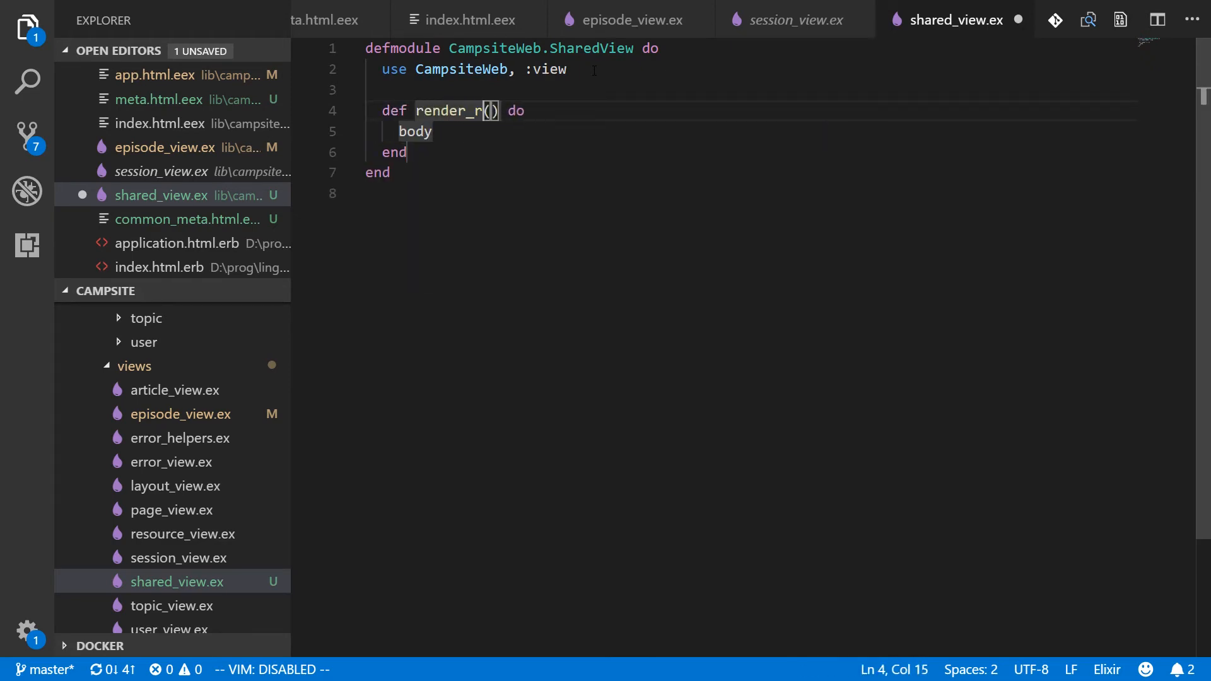
type("shared")
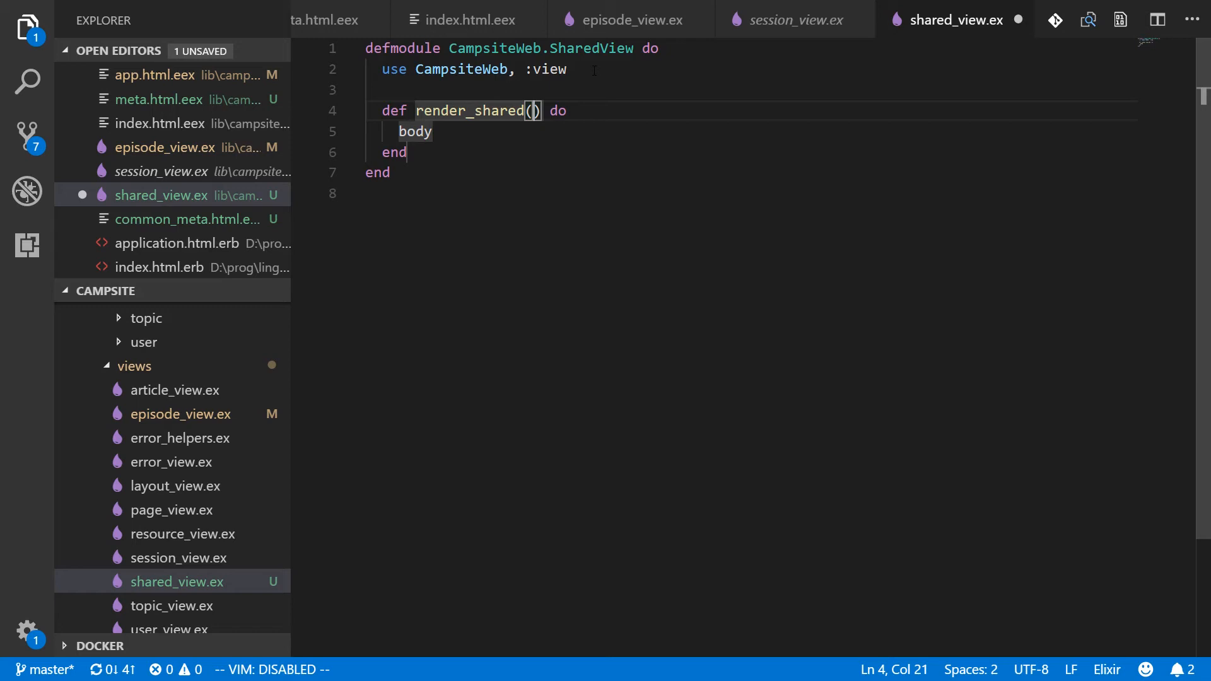
type("template")
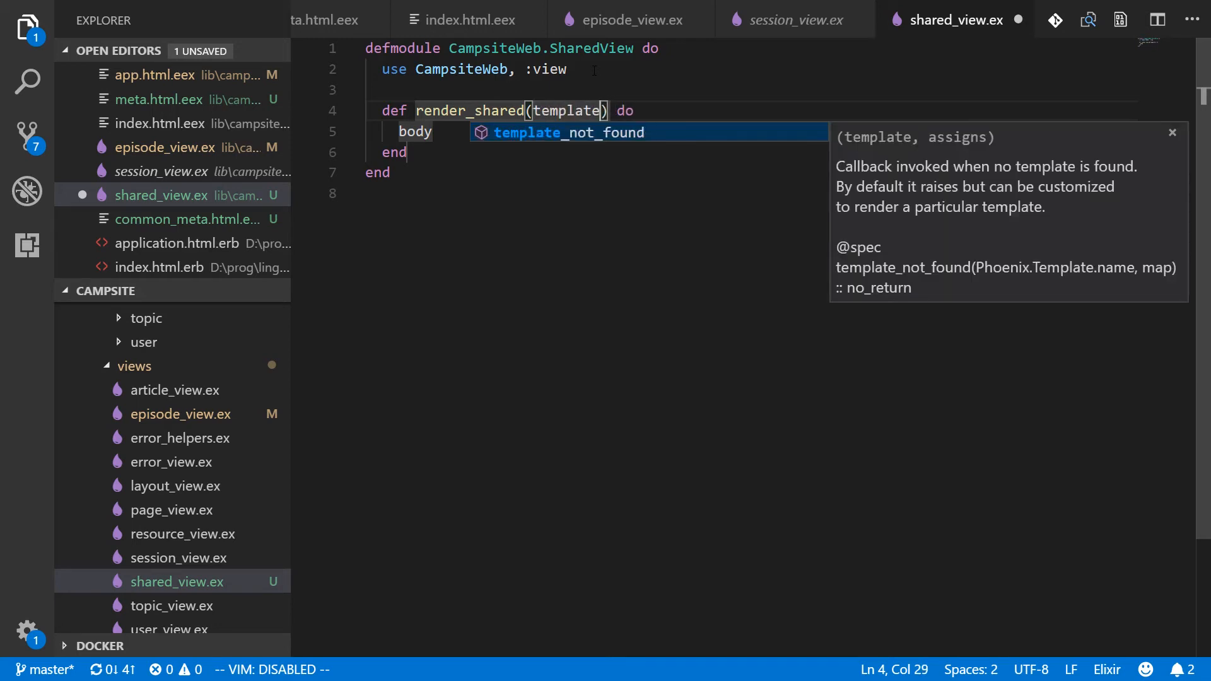
type(", asisng")
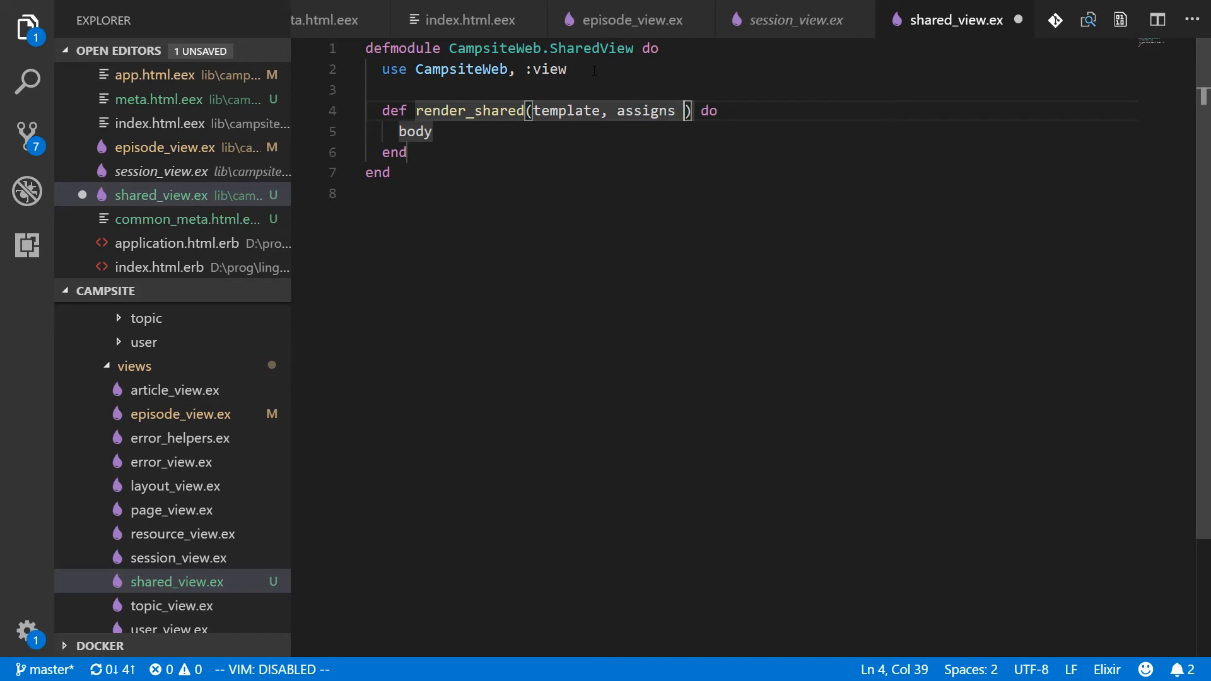
type("// []")
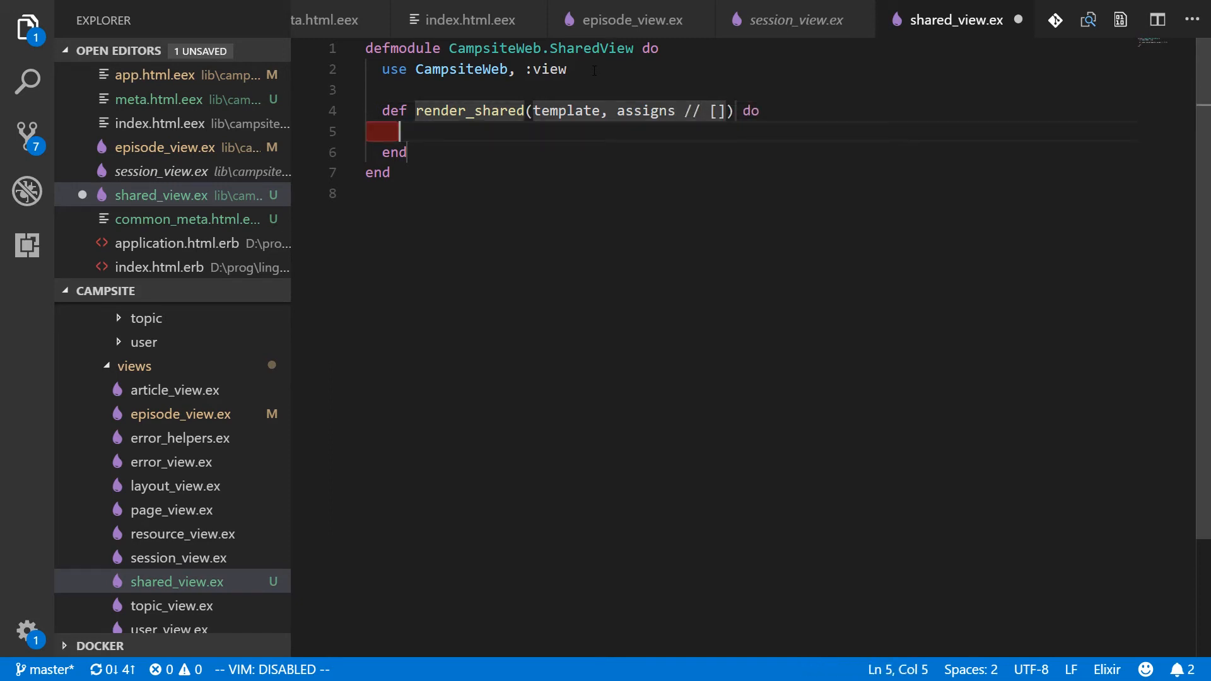
Step: Have render_shared call render(template, assigns), save, and return to episode_view.ex
type("render()")
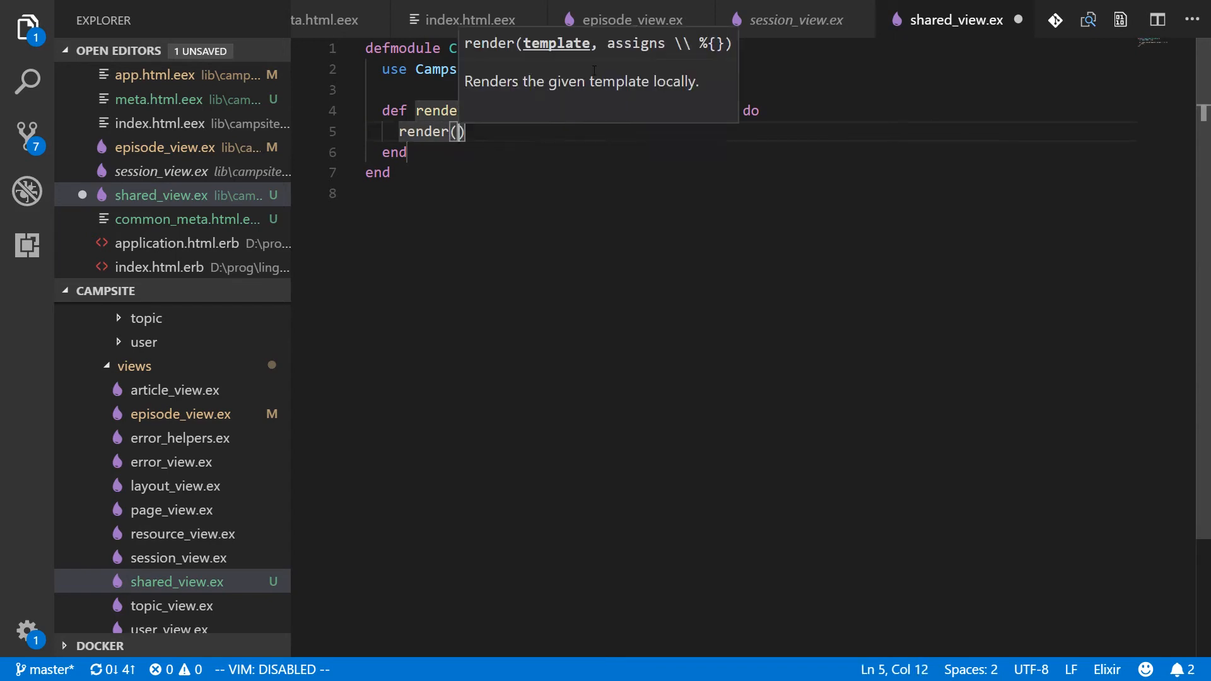
type("template,")
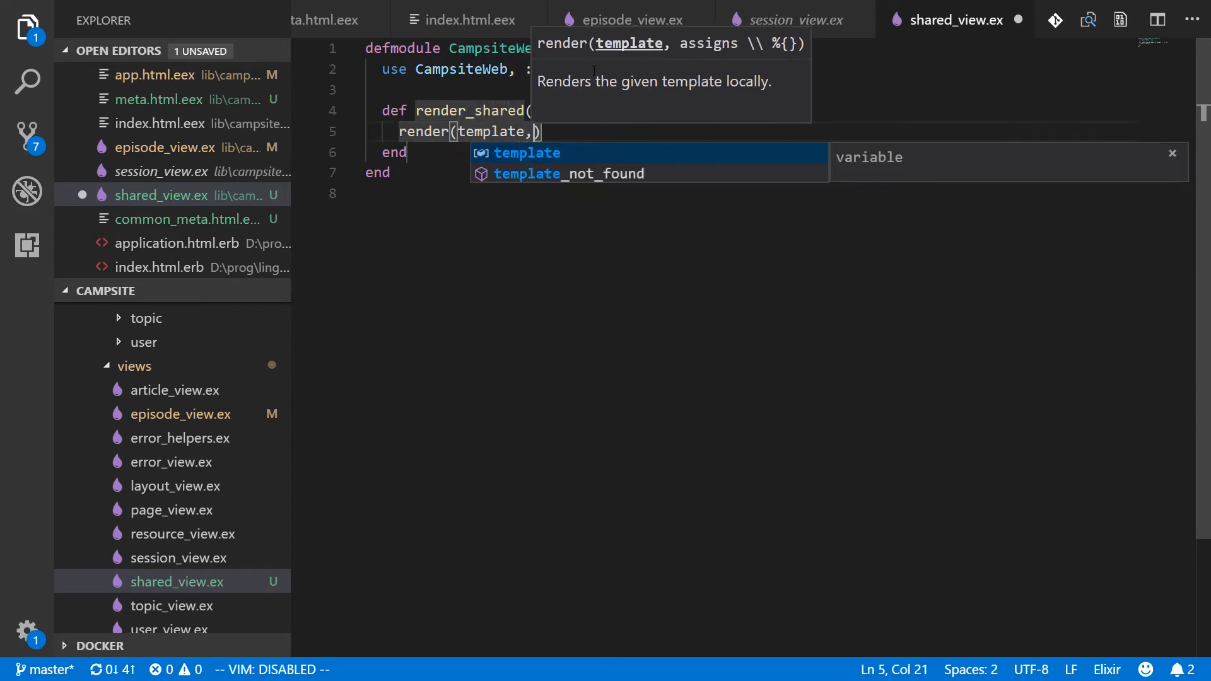
type("asi")
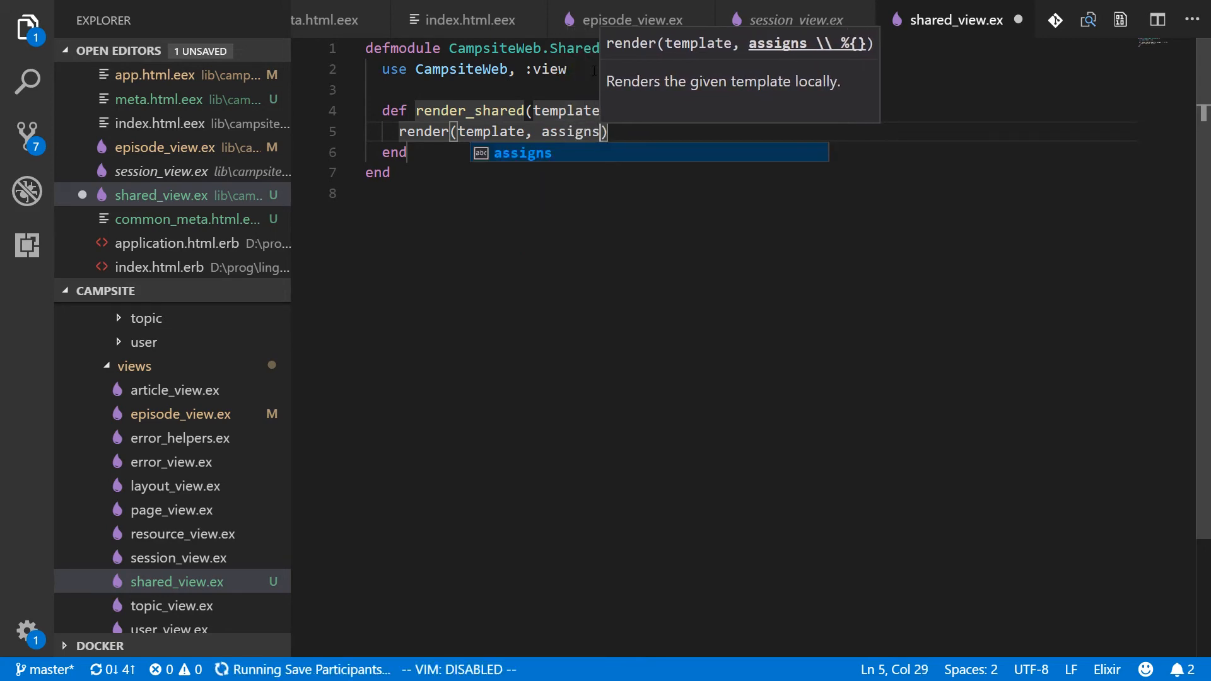
key("ctrl+s")
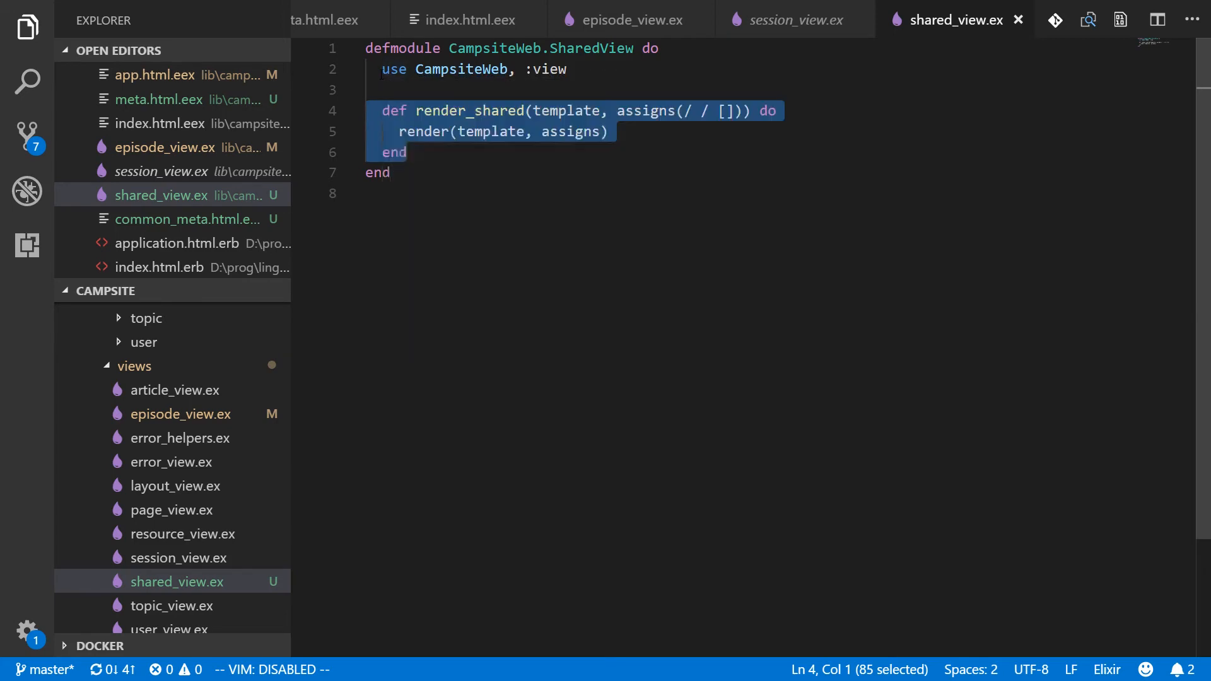
left_click(407, 153)
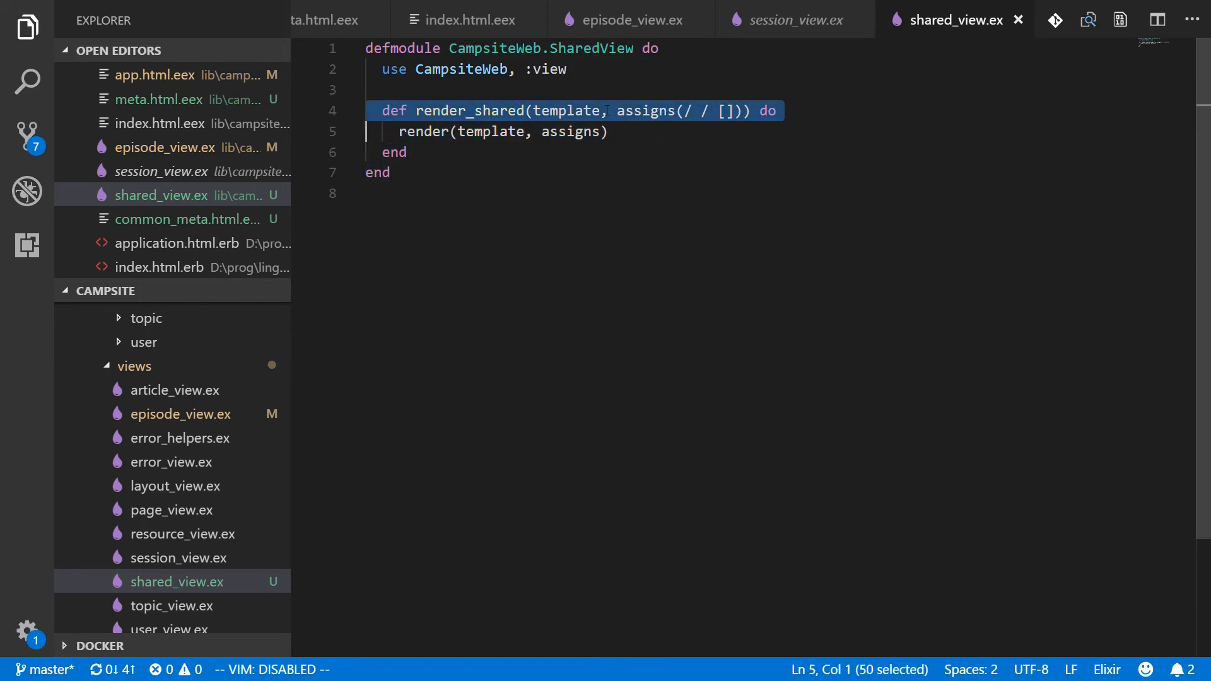
mouse_move(614, 111)
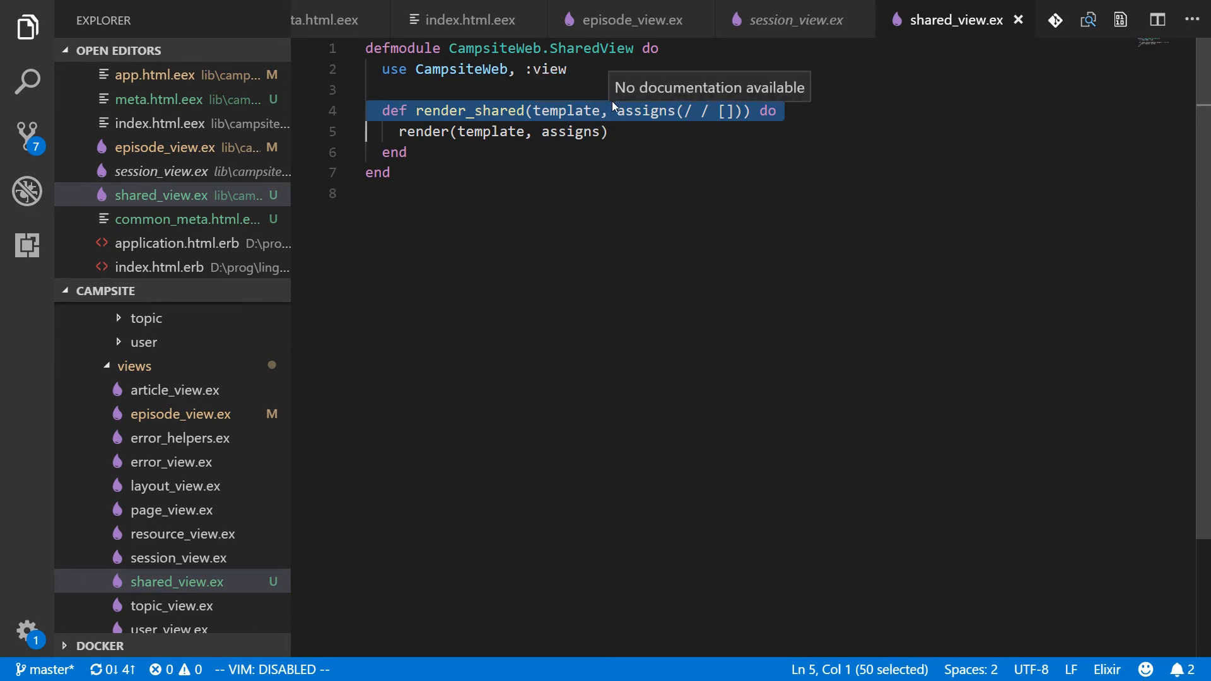
left_click(628, 18)
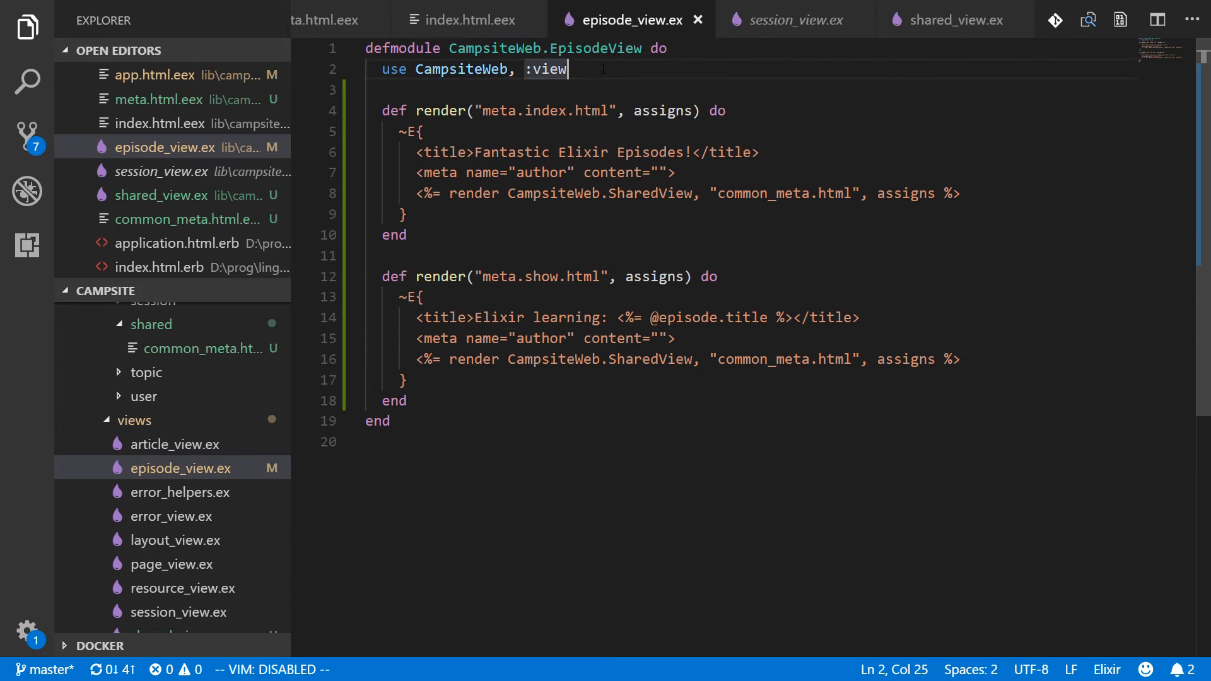
Step: Import CampsiteWeb.SharedView with only: render_shared/2 in episode_view.ex
type("impr")
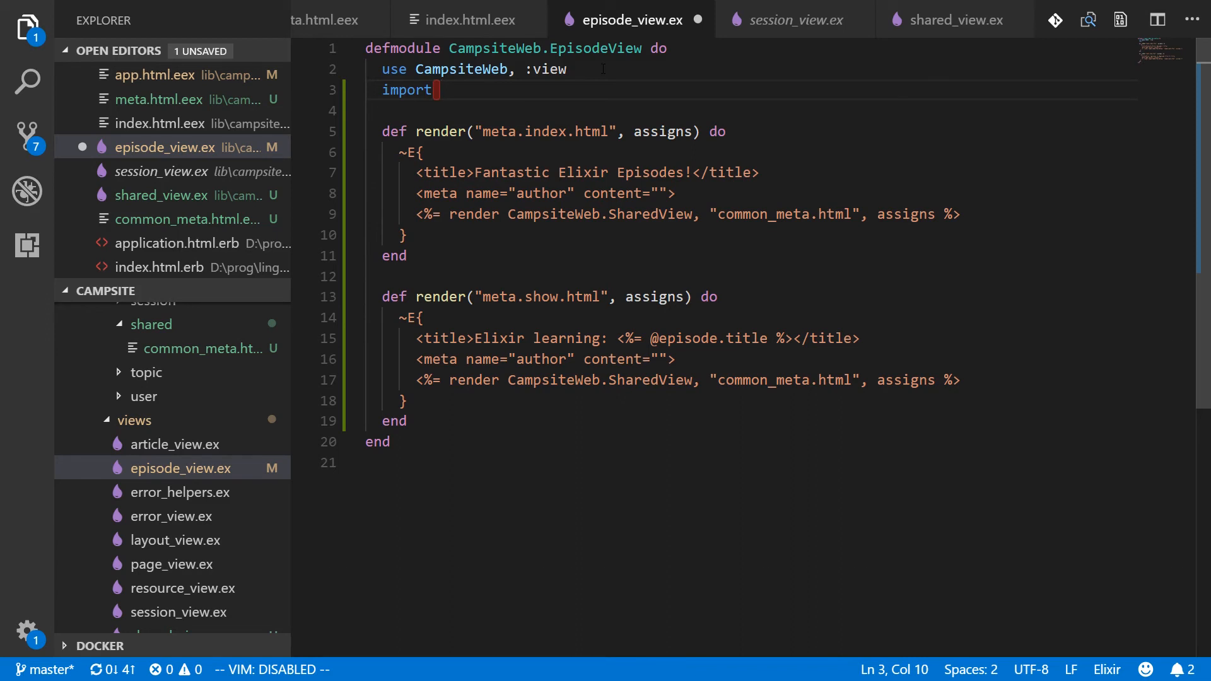
type("CampsiteWeb.SharedView")
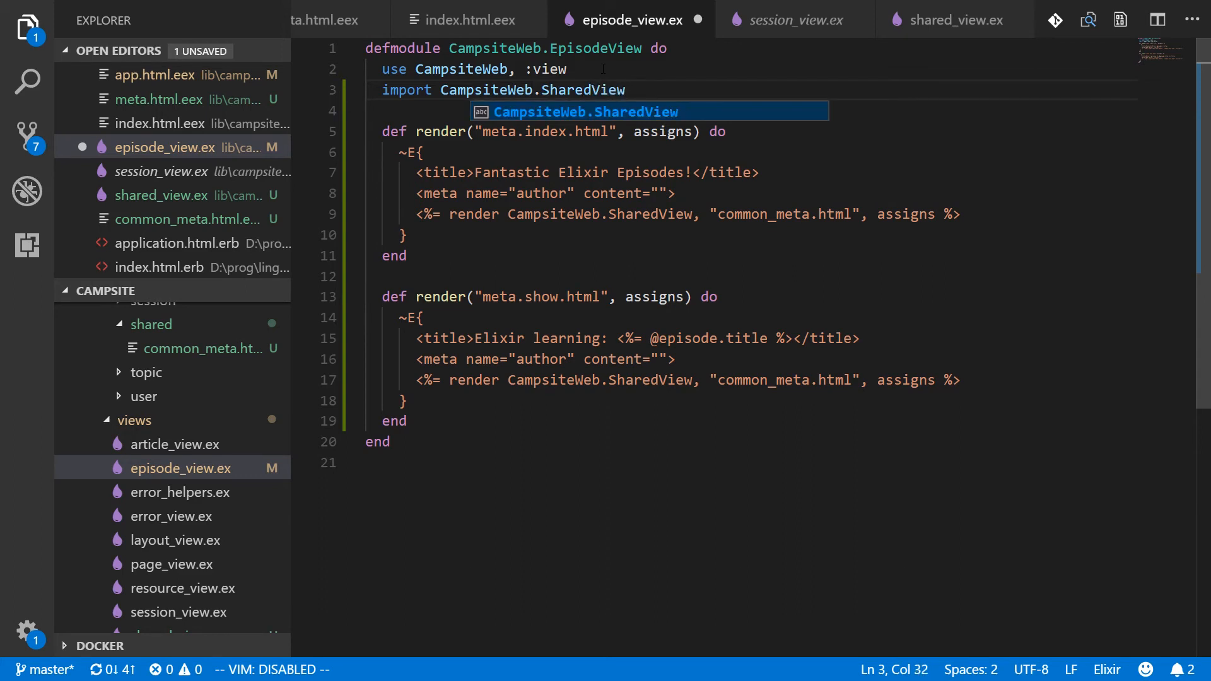
type(", only: [")
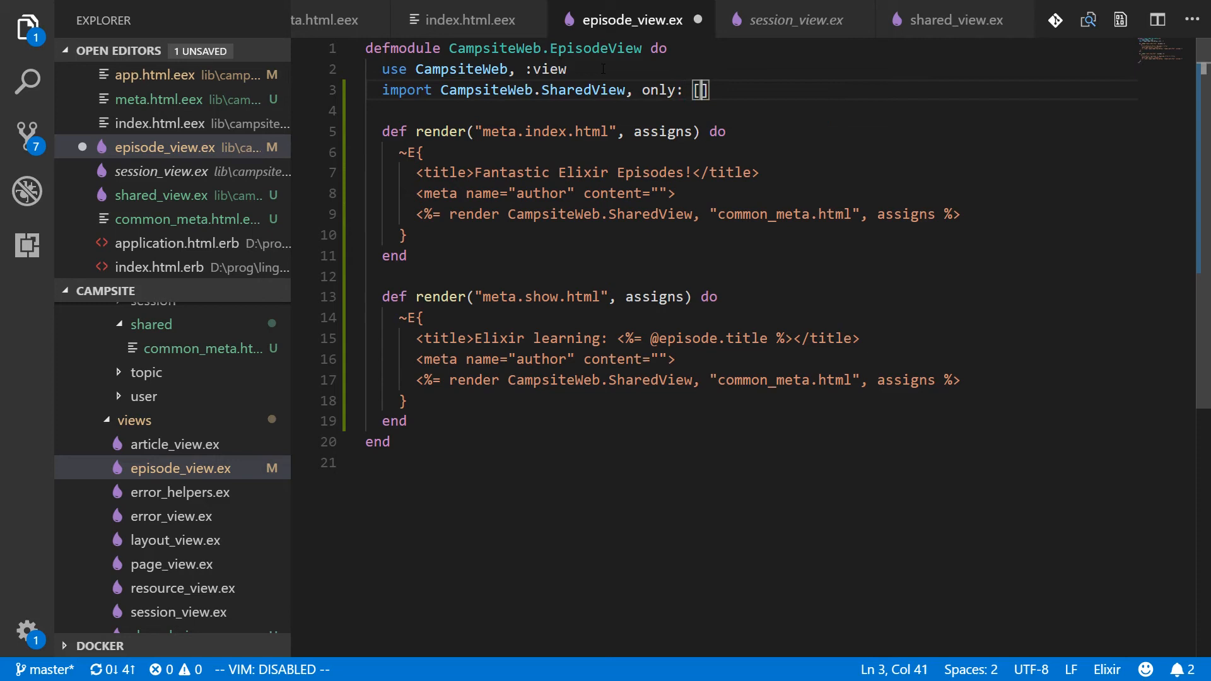
type("rende")
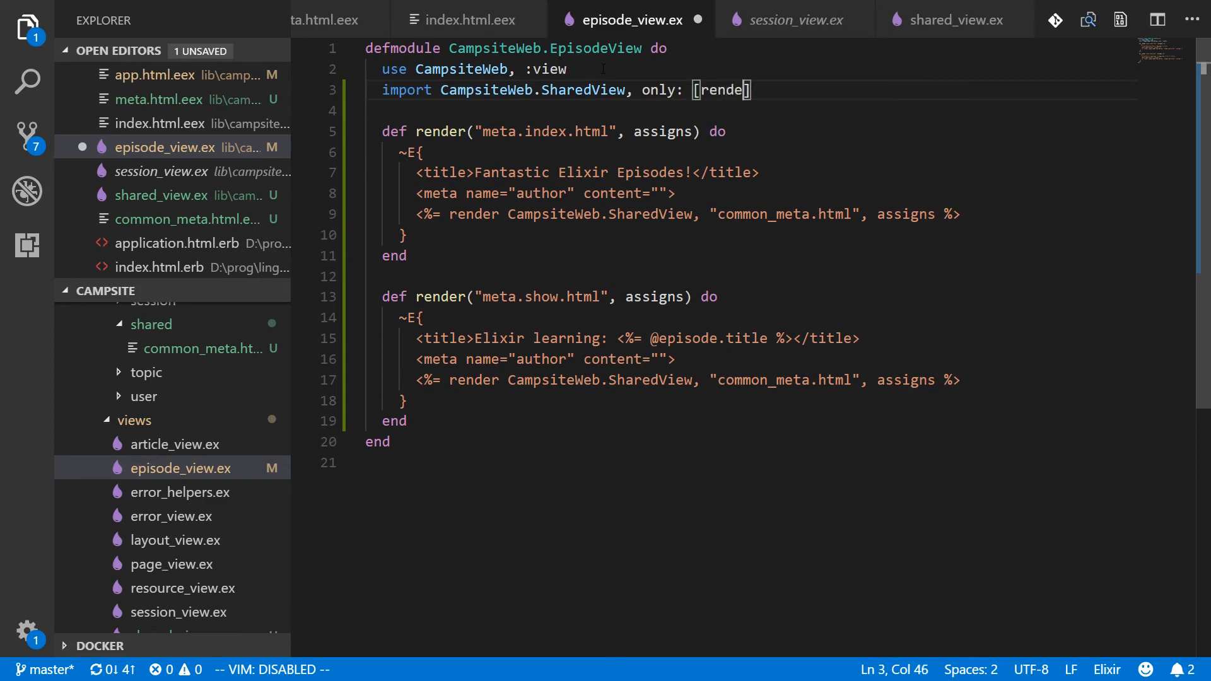
type("r_shared:")
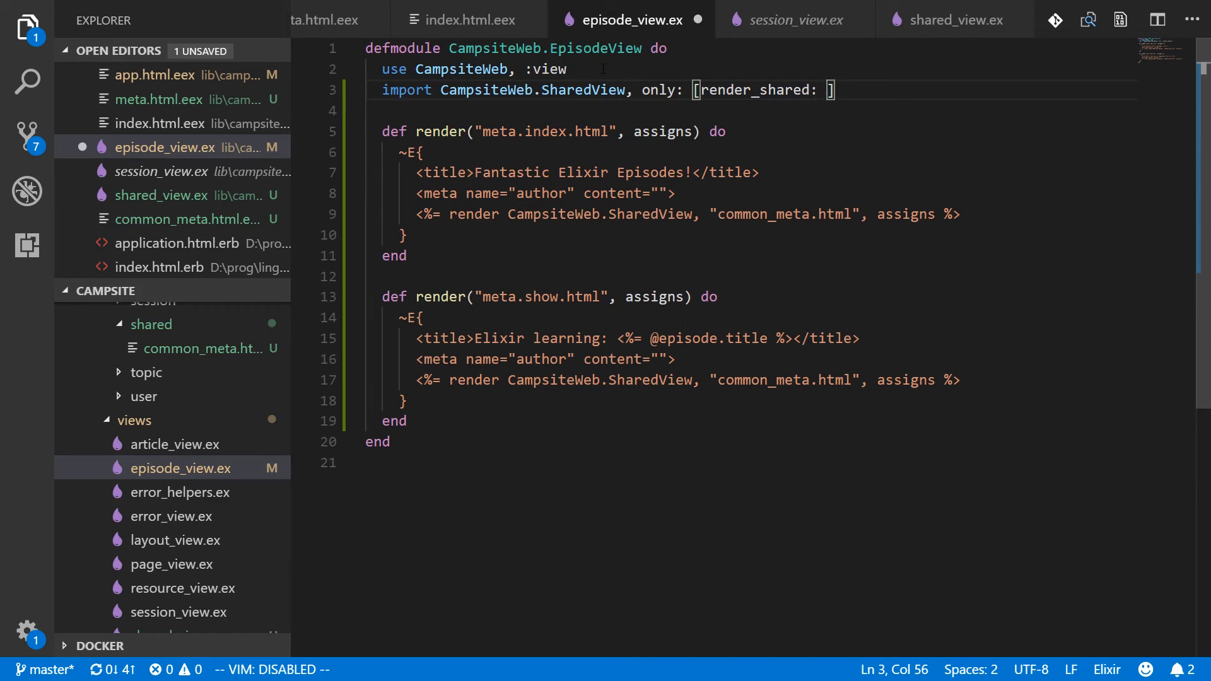
type("2")
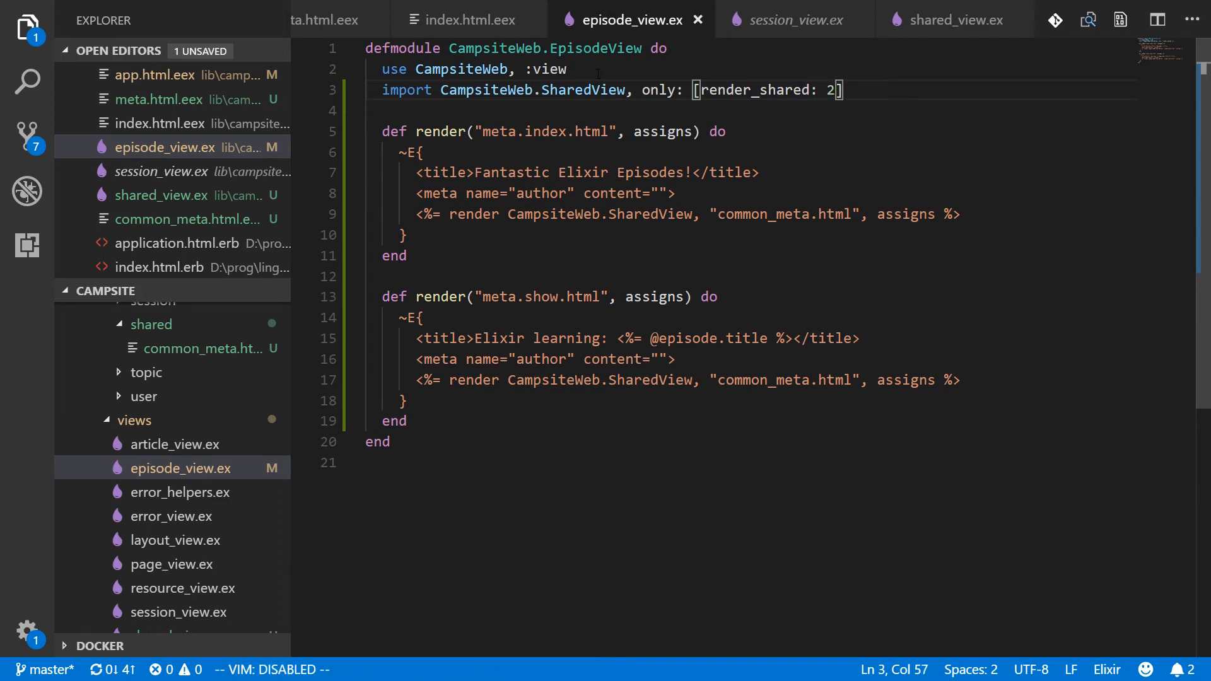
Step: Replace the index clause's render CampsiteWeb.SharedView call with render_shared
left_click_drag(450, 215, 698, 215)
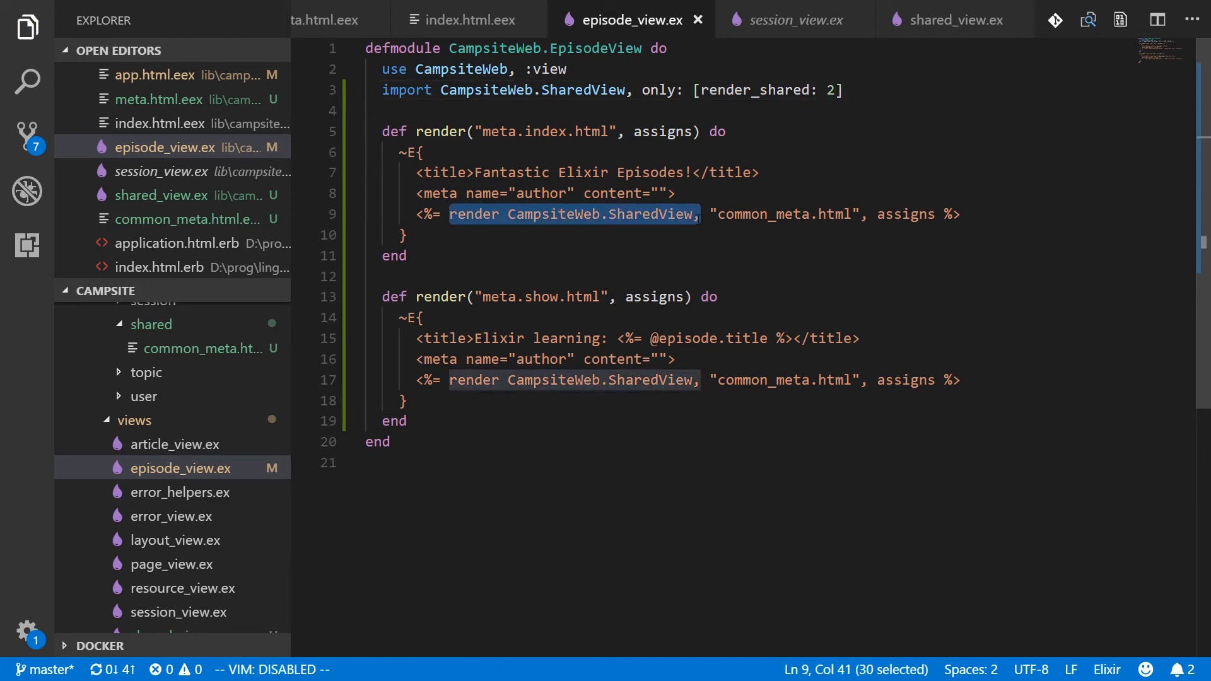
type("render_s")
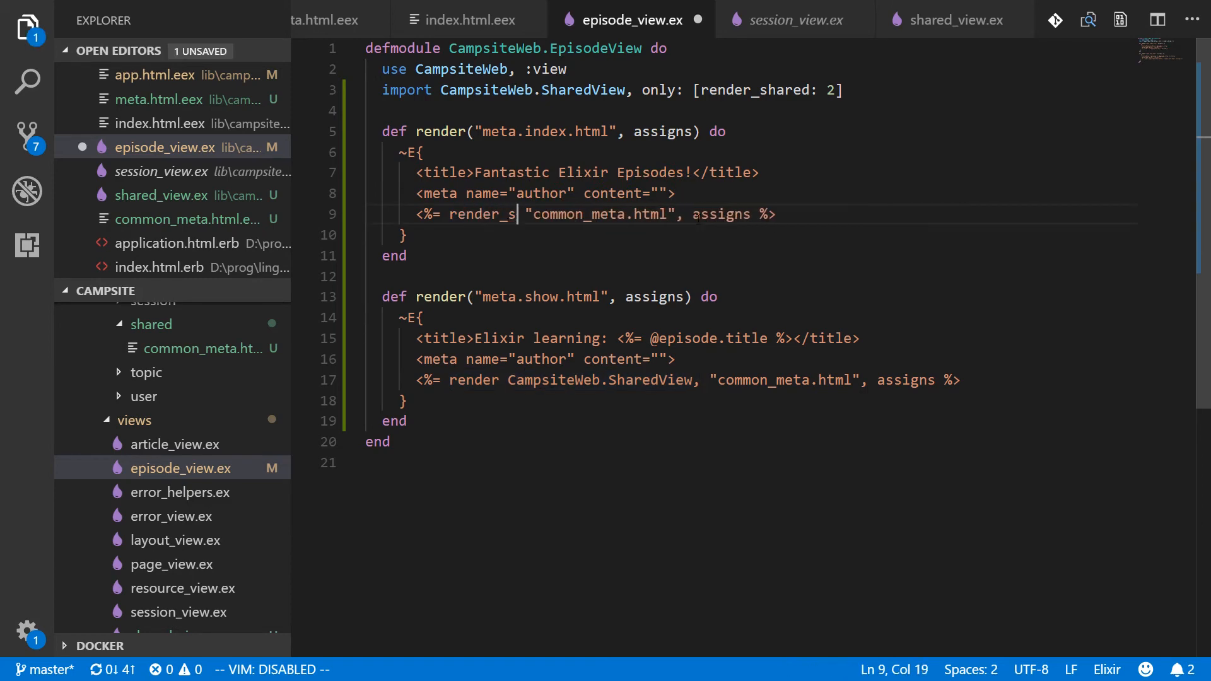
type("hared")
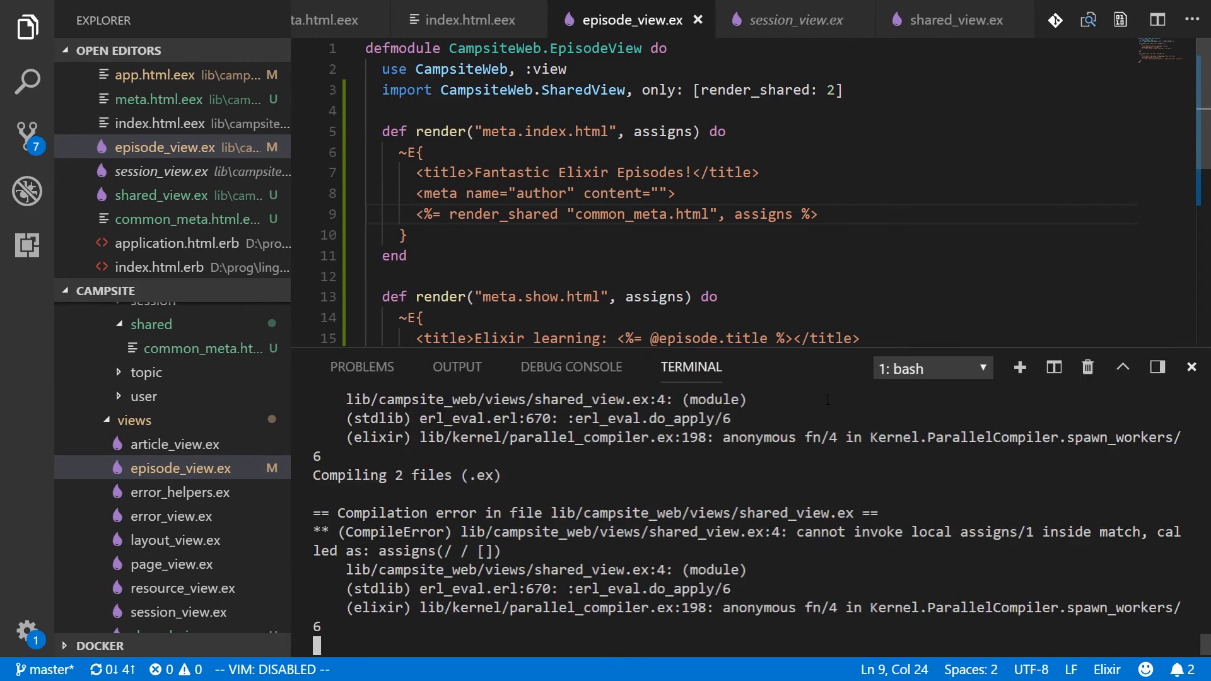
mouse_move(830, 524)
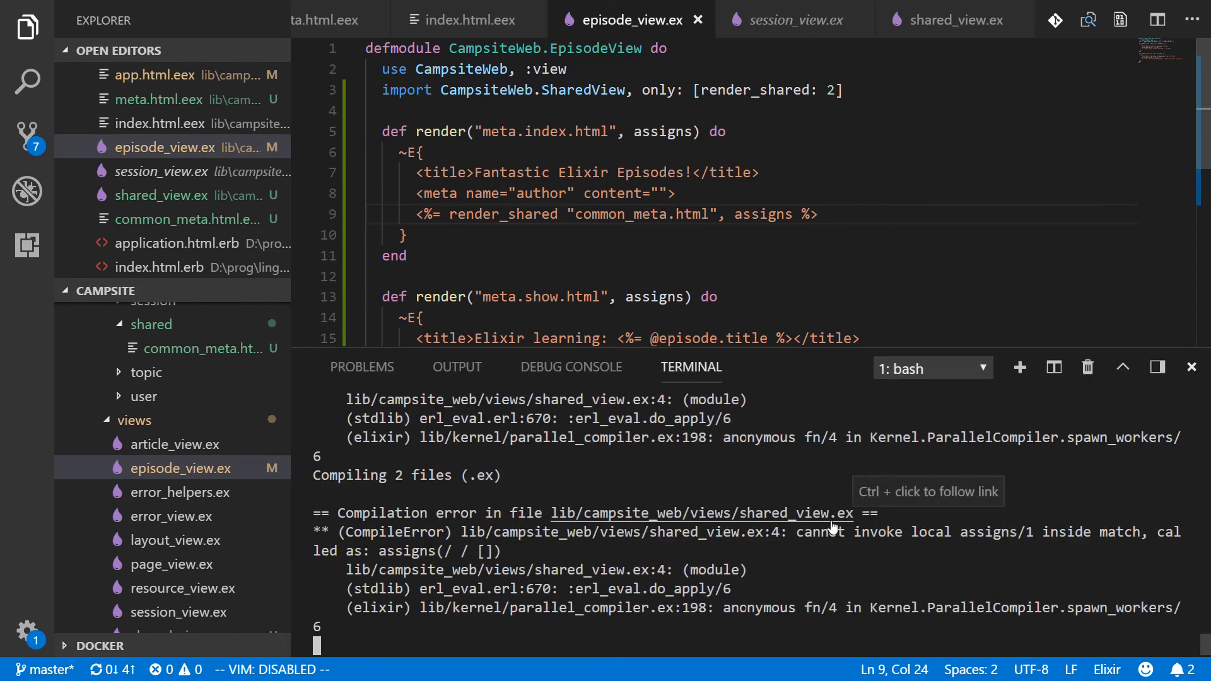
mouse_move(780, 542)
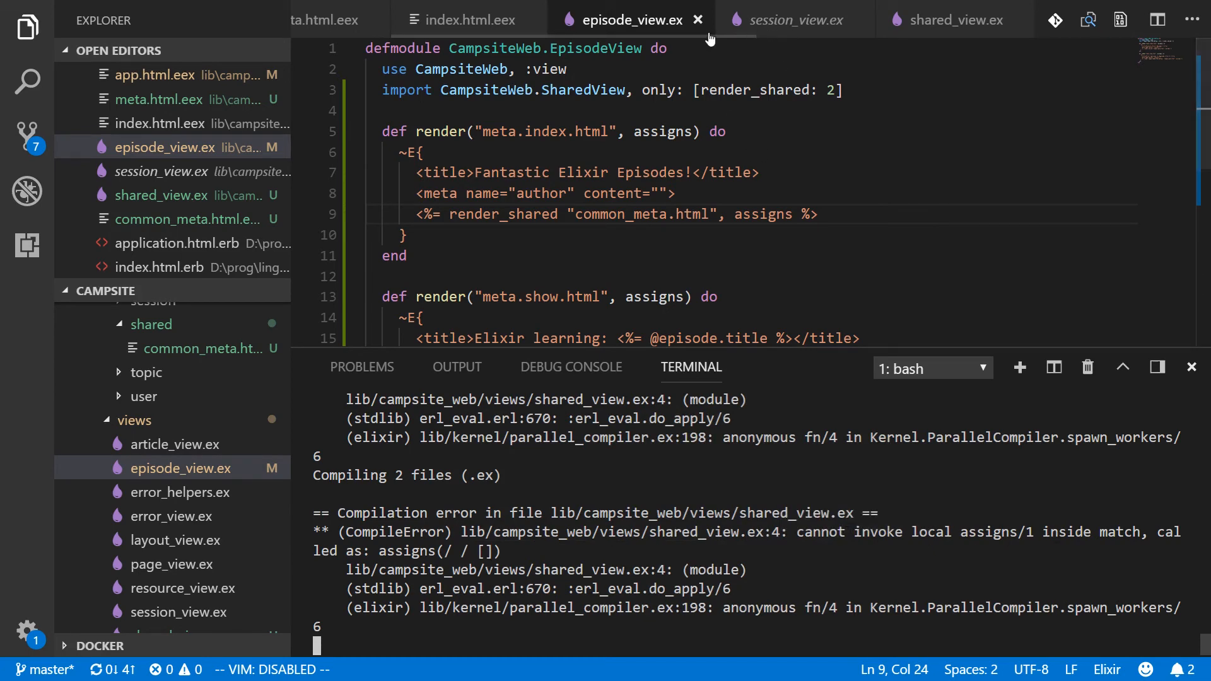
Step: Fix render_shared's default argument to assigns \\ [] in shared_view.ex
left_click(960, 19)
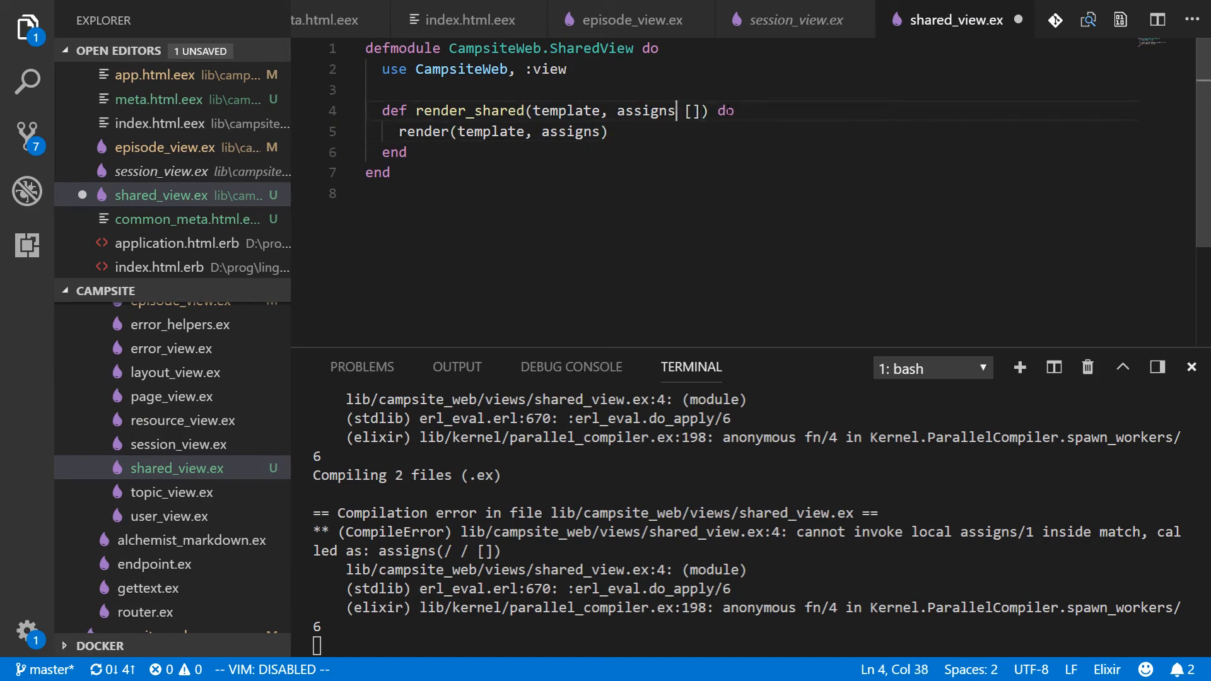
type("\\\\")
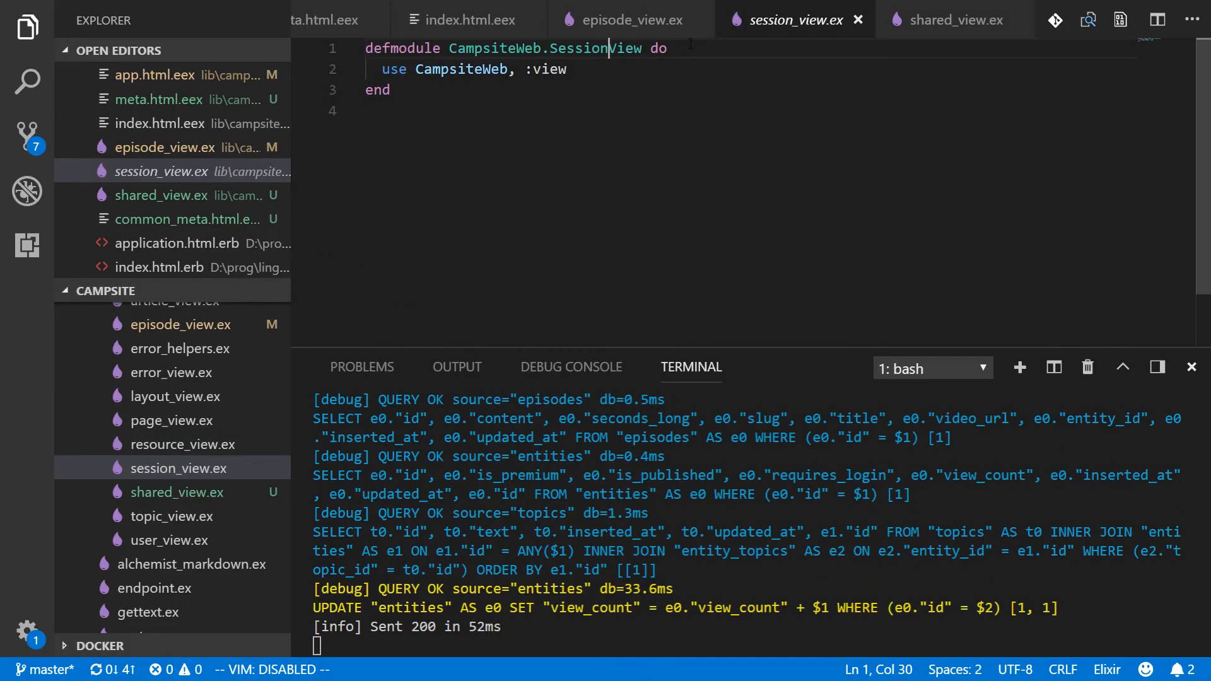
Step: Switch the show clause to render_shared too, save, and search files for 'web'
left_click(618, 19)
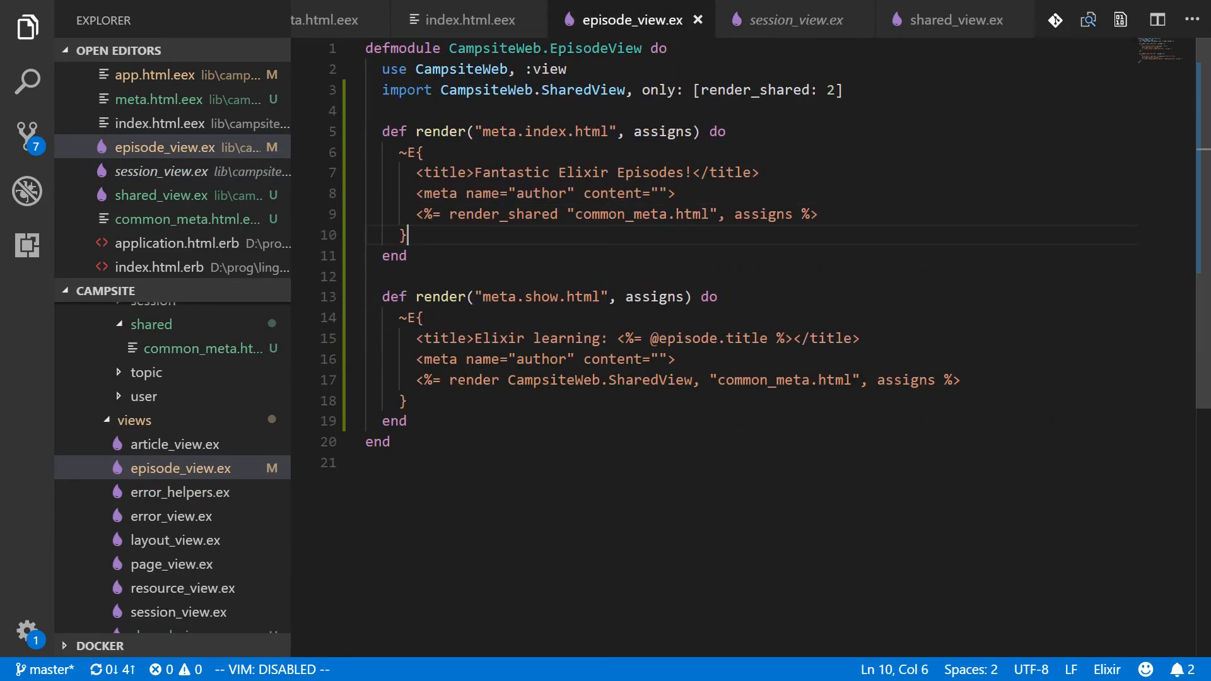
double_click(593, 379)
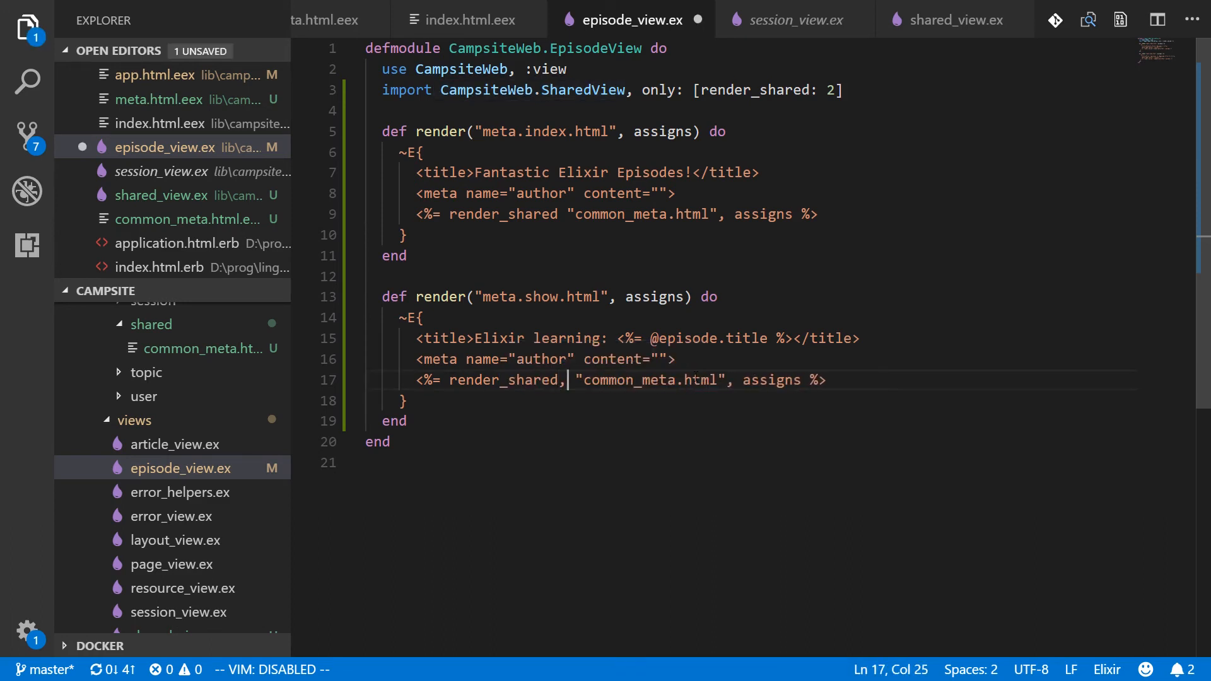
key("Backspace")
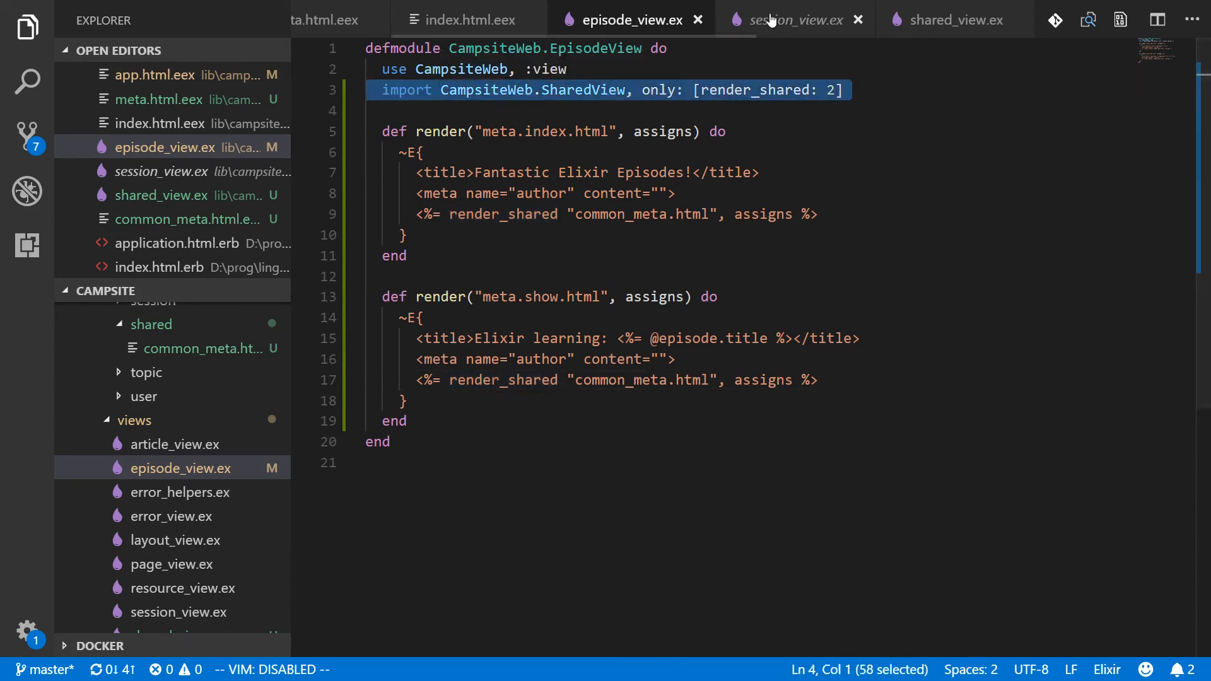
left_click(957, 19)
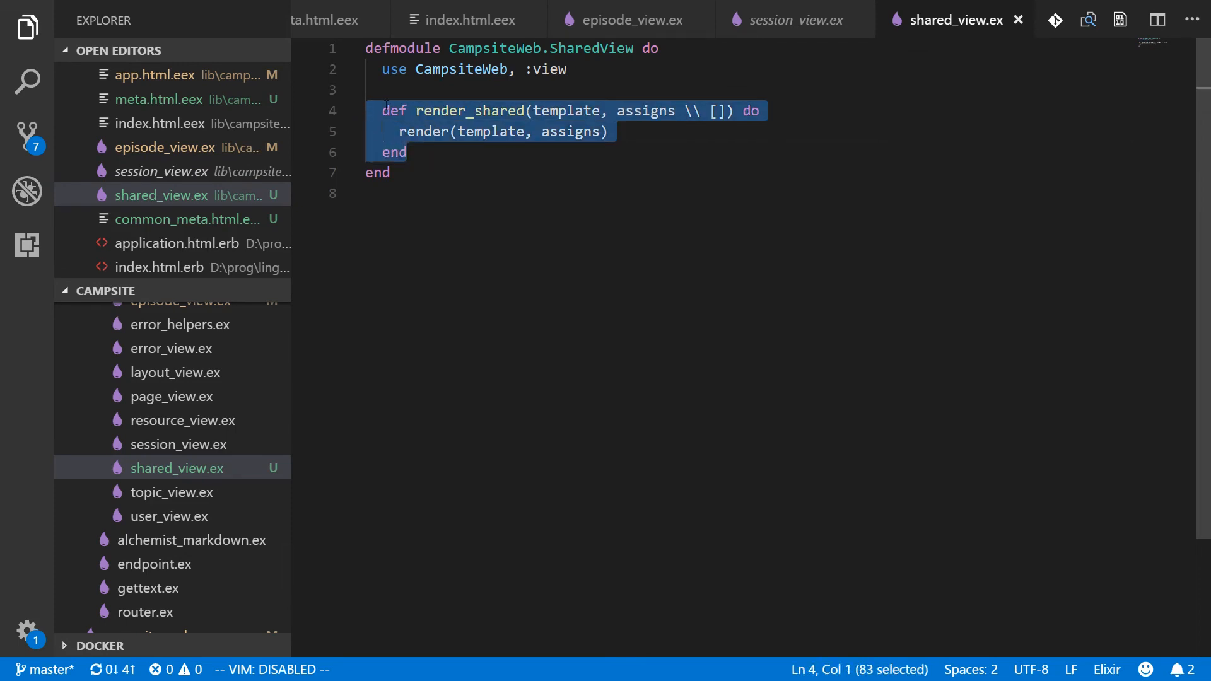
type("web")
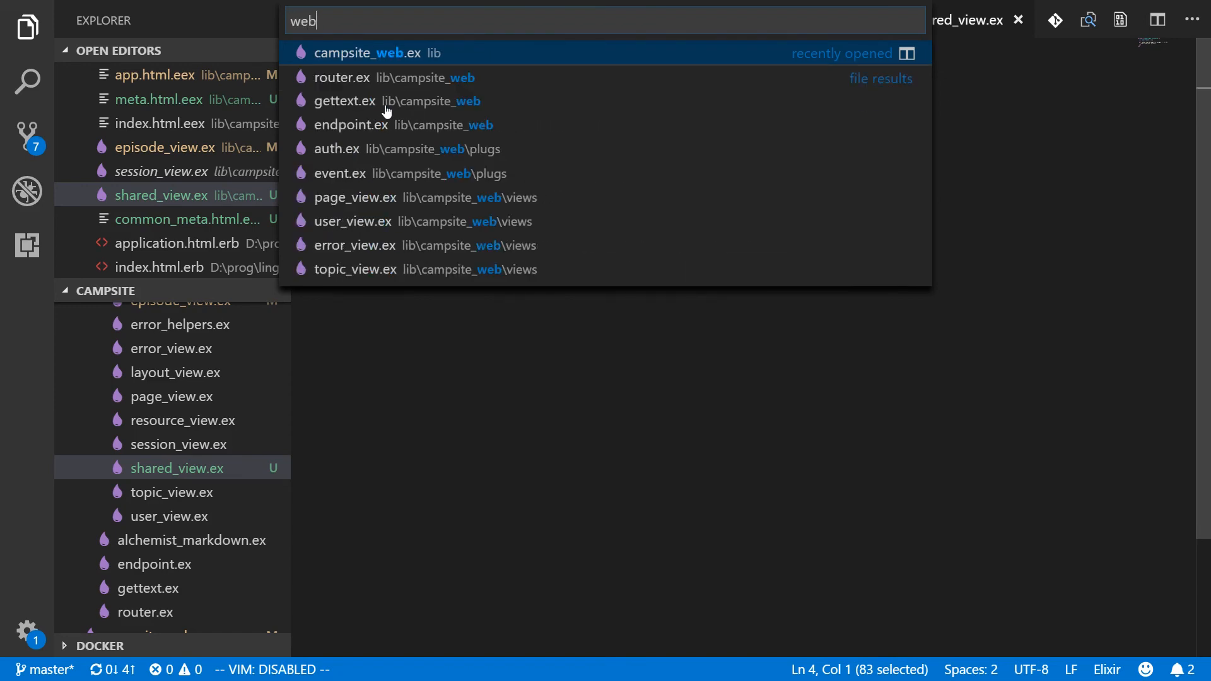
Step: Open campsite_web.ex for the helper and strip render_shared out of shared_view.ex
left_click(376, 53)
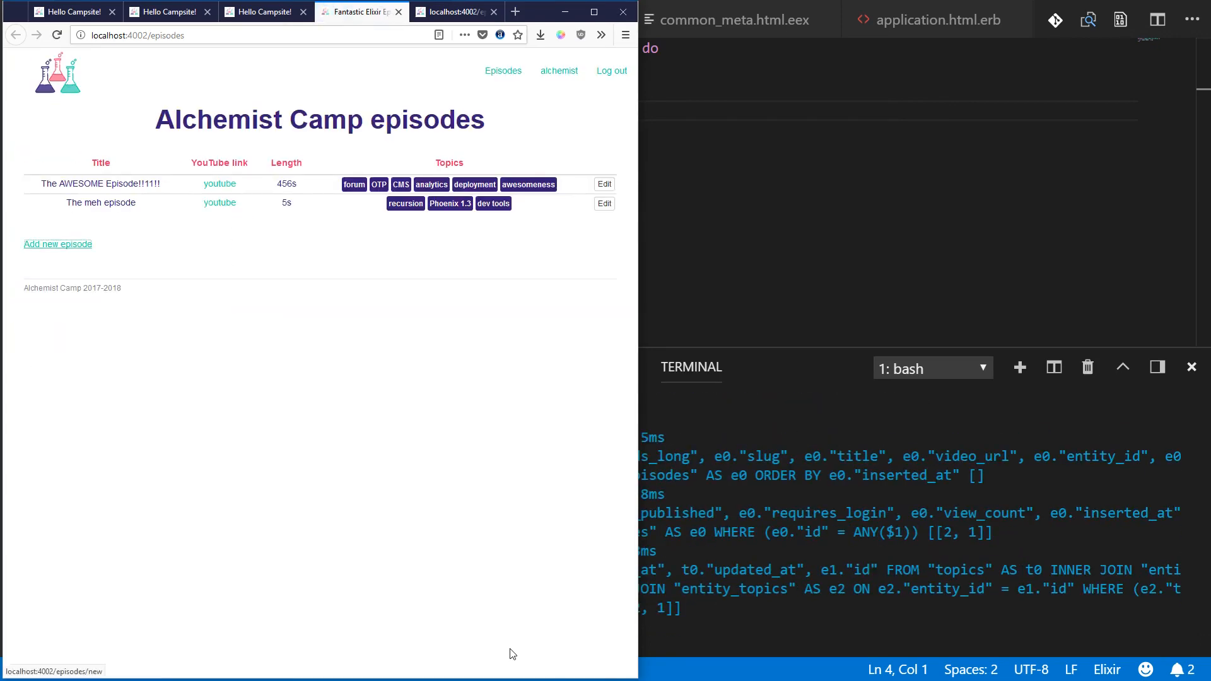
left_click(103, 184)
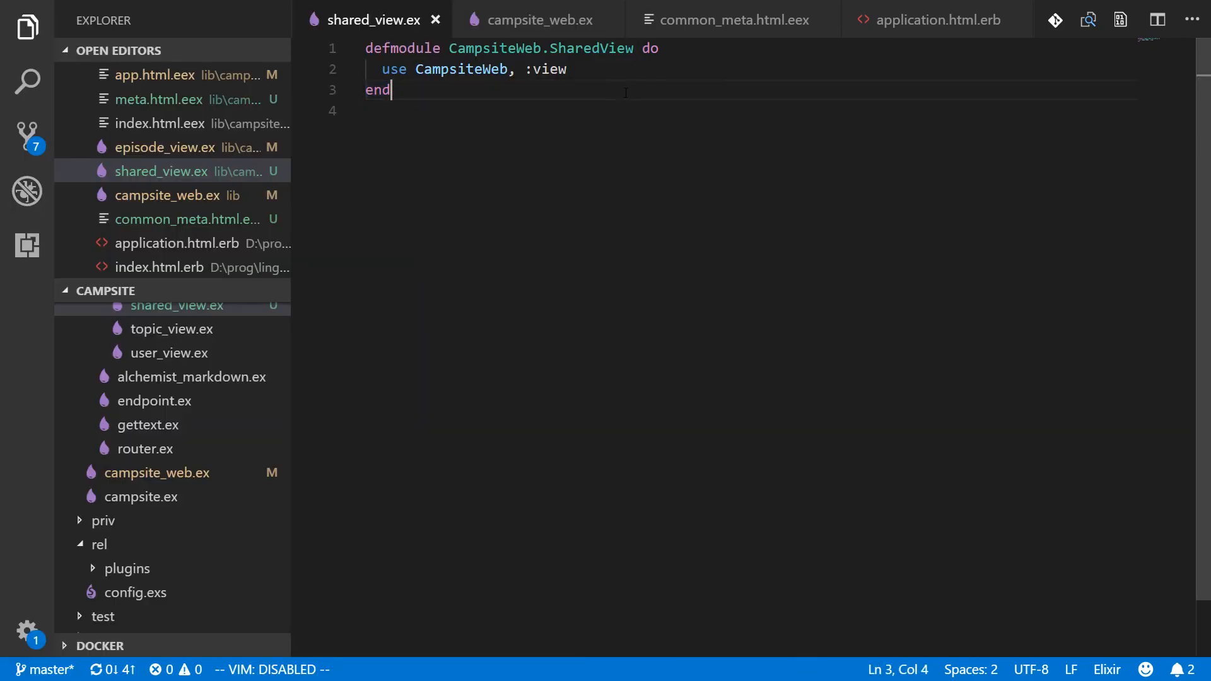
mouse_move(449, 173)
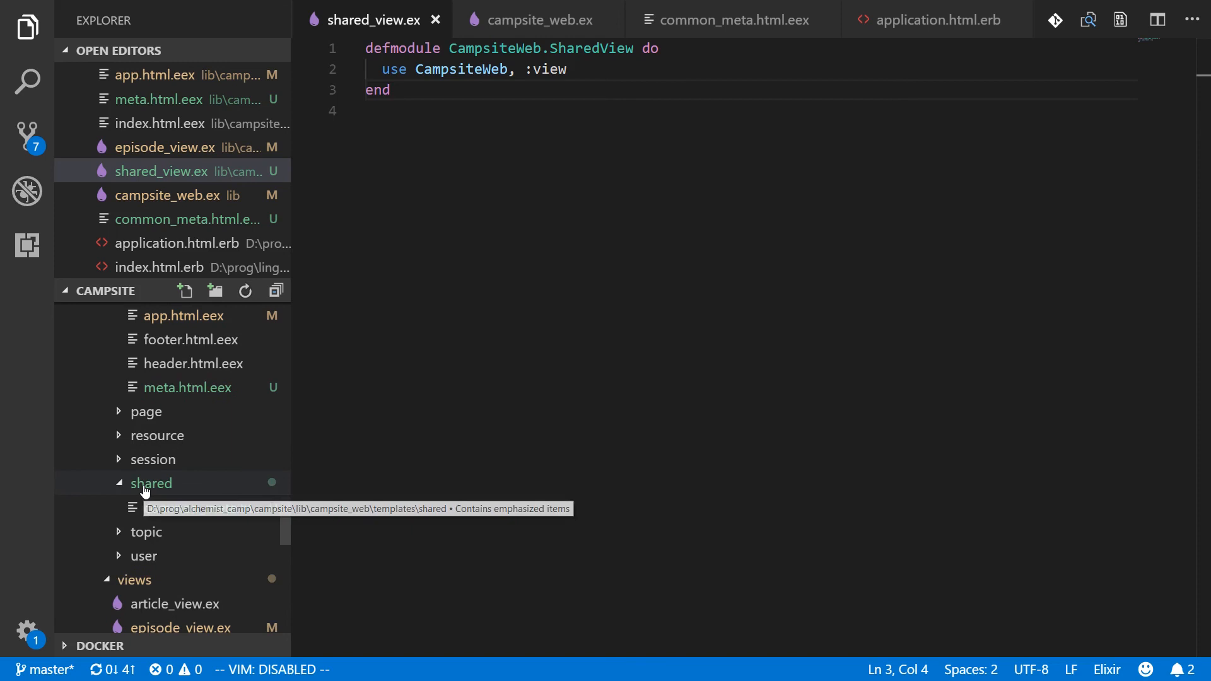
Step: Bring up the layout's meta.html.eex template from the Explorer
left_click(200, 508)
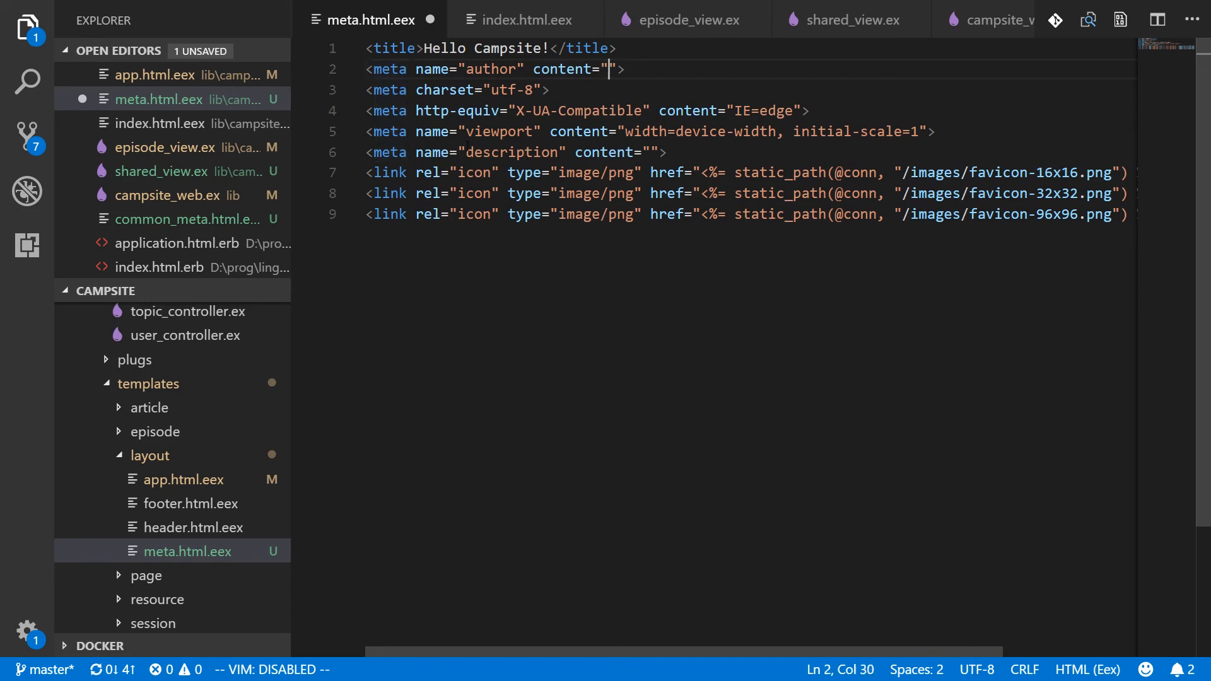
Step: Credit Alchemist Camp as the author in the layout meta tag
type("Alchemist Camp")
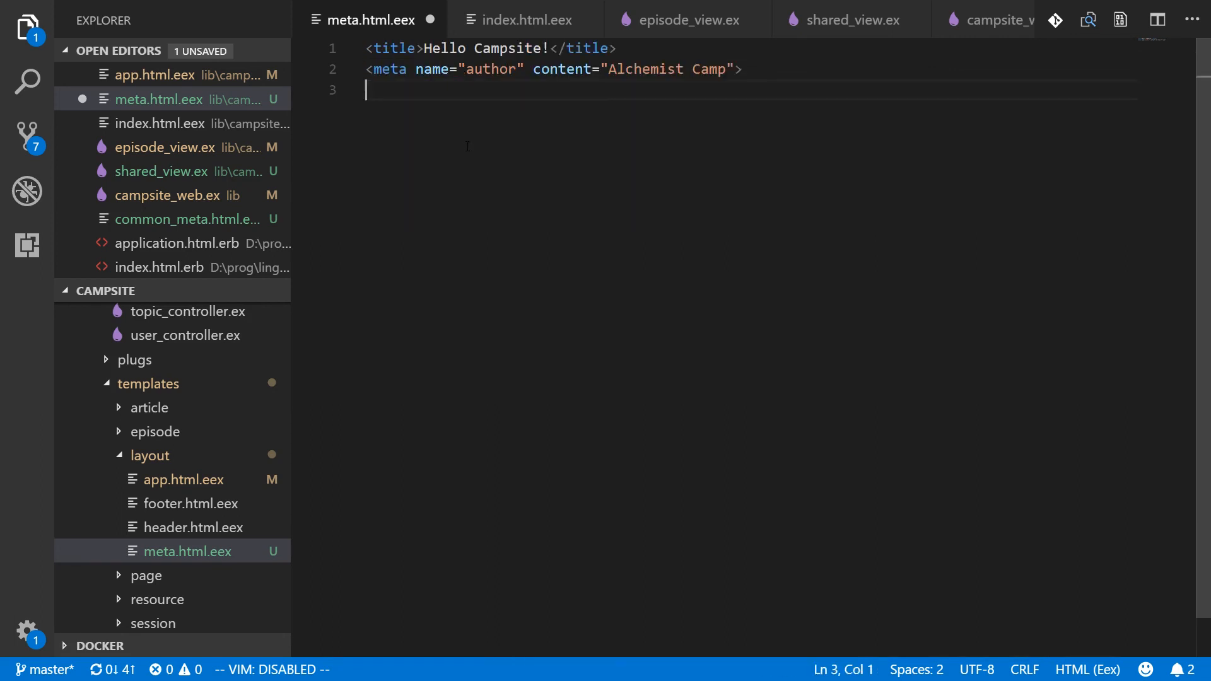
Step: Replace the remaining tags with <%= render_shared "common_meta.html", assigns %>
type("<%%>")
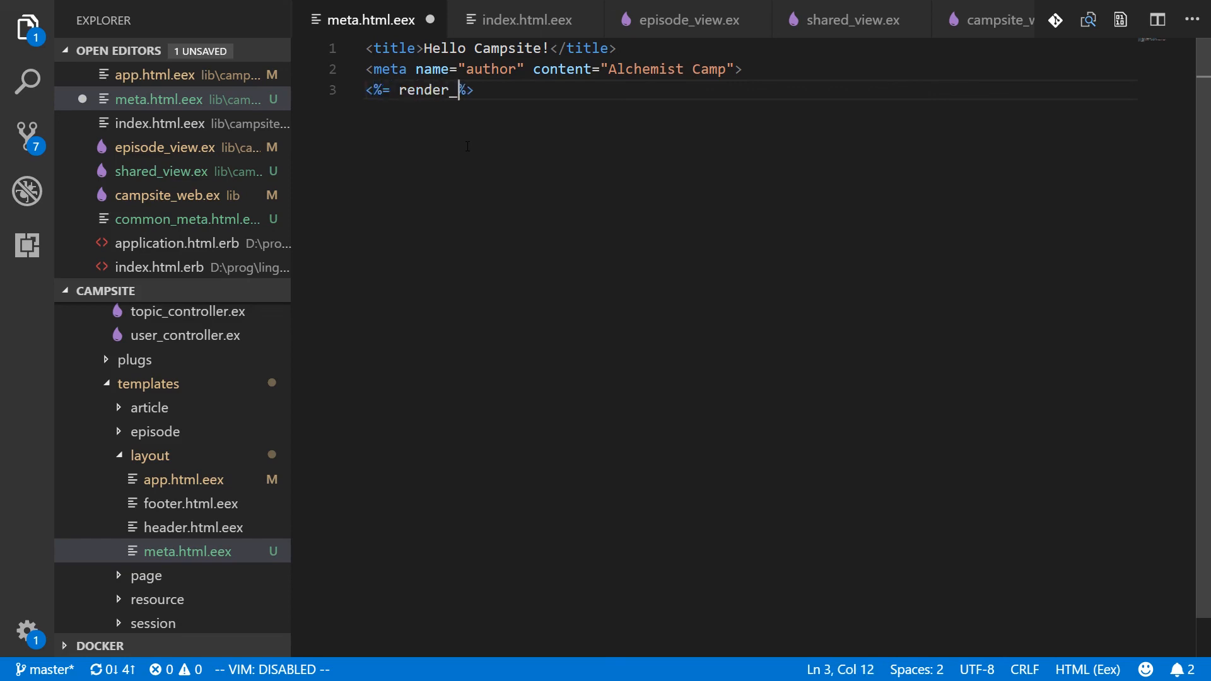
type("shared \"")
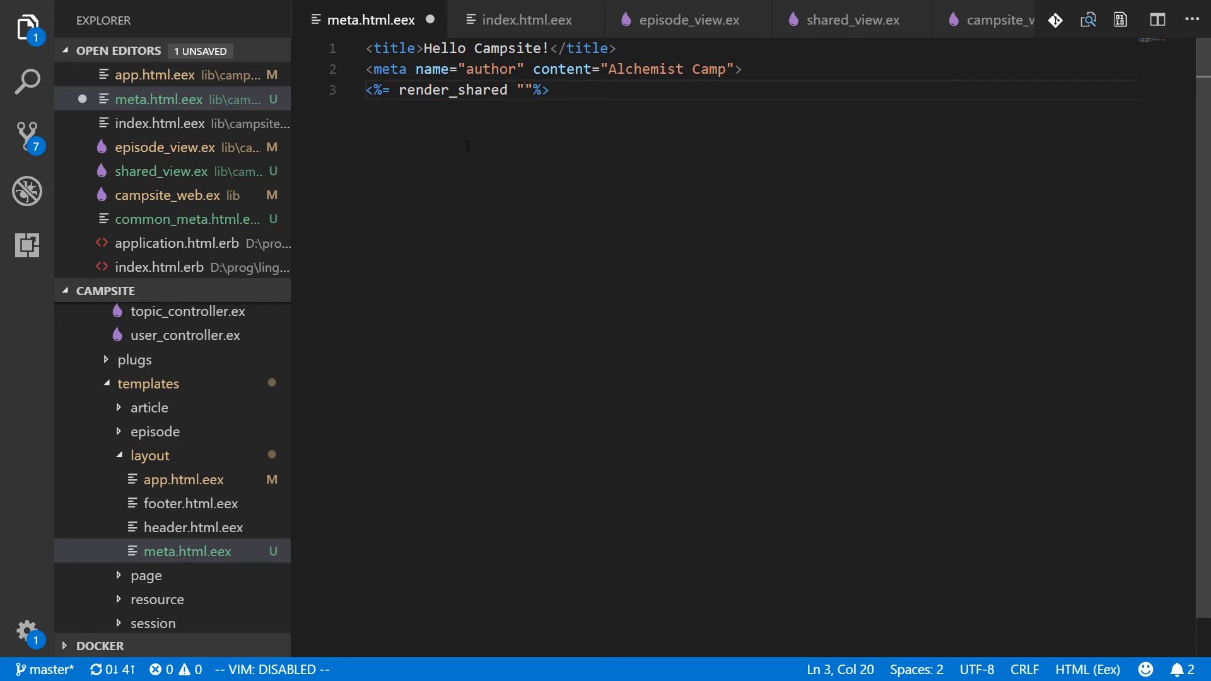
type("co")
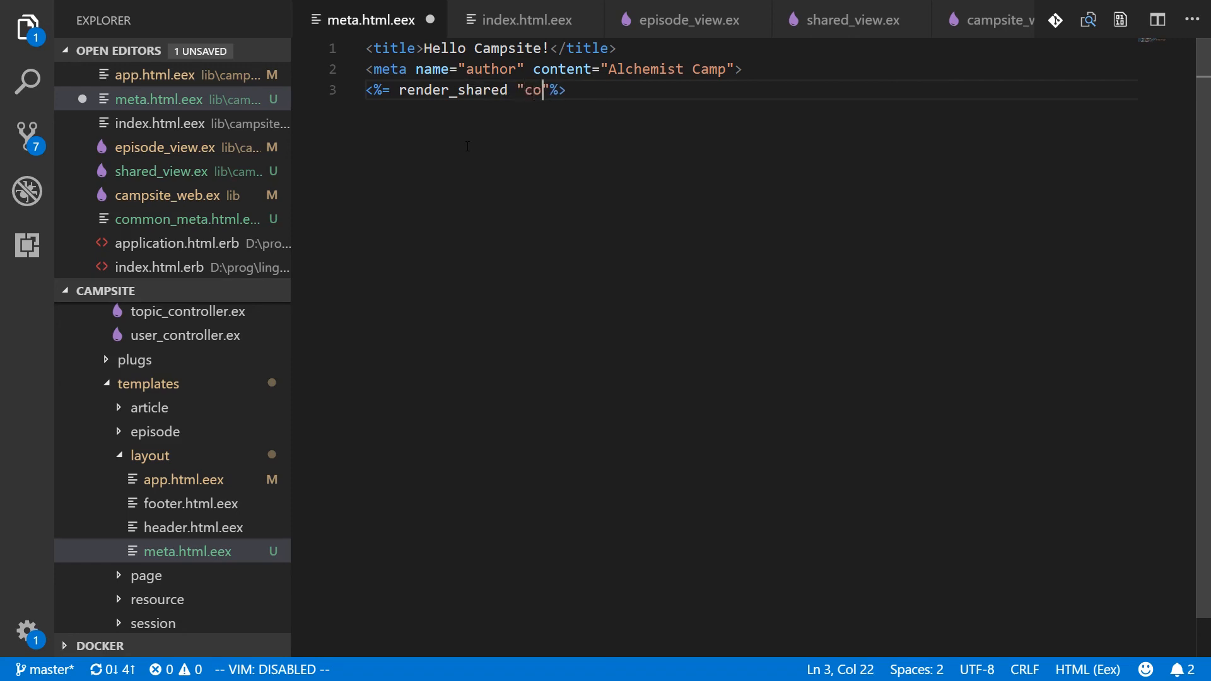
type("mmon_meta")
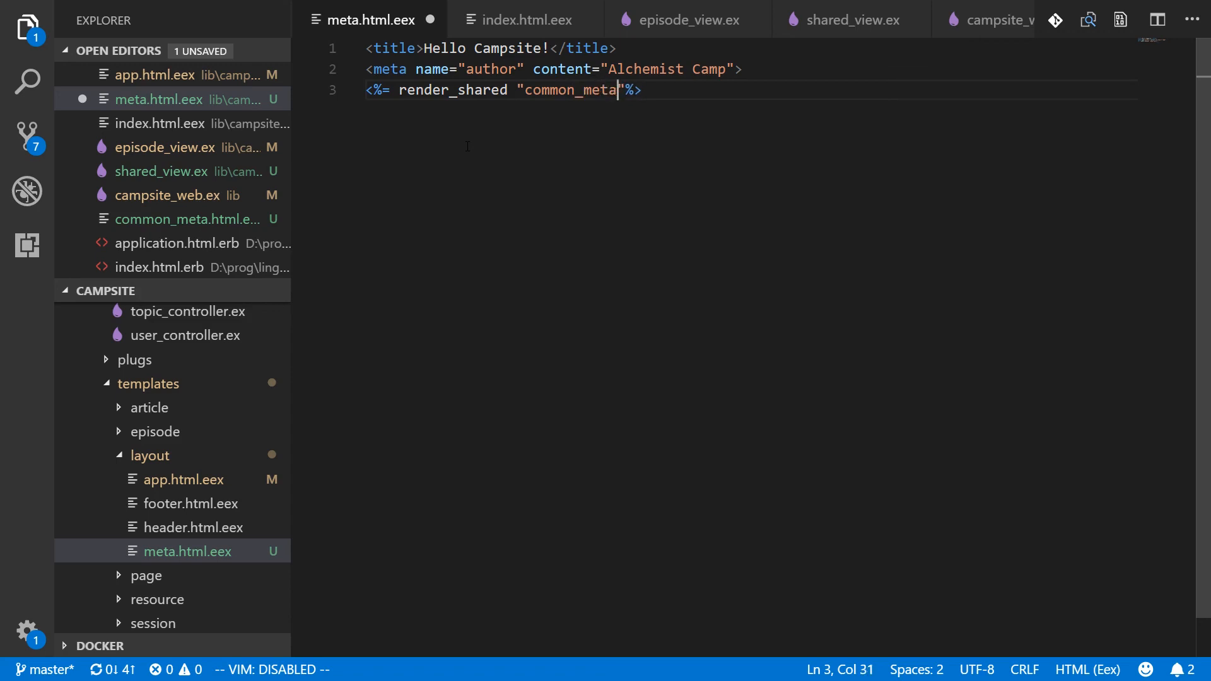
type(".html\",")
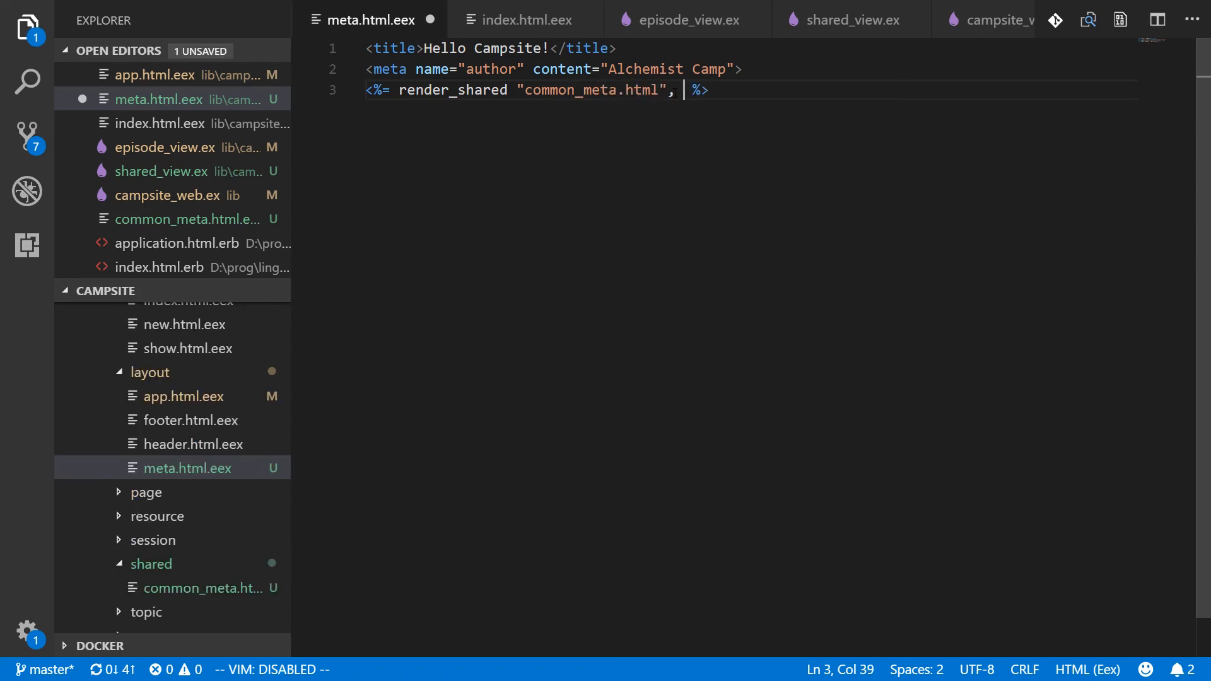
type("assigns %>")
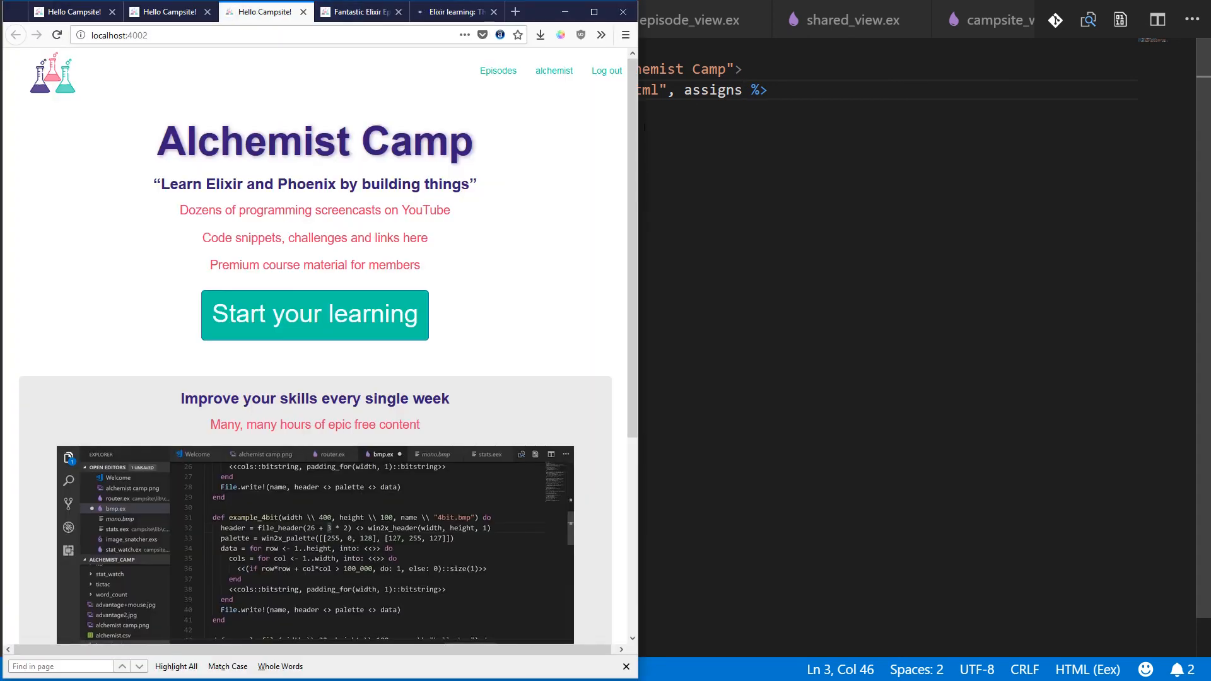
Step: Confirm the home page logo link still works, then return to the Fantastic Elixir Episodes tab
right_click(52, 72)
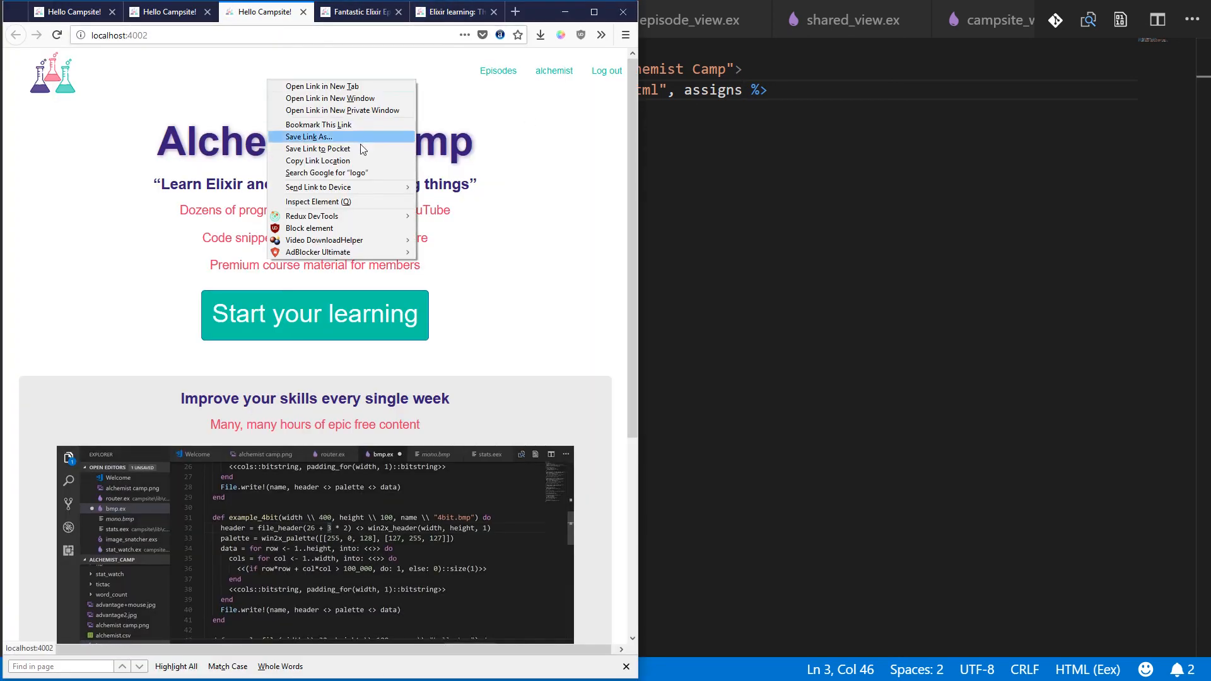
mouse_move(326, 246)
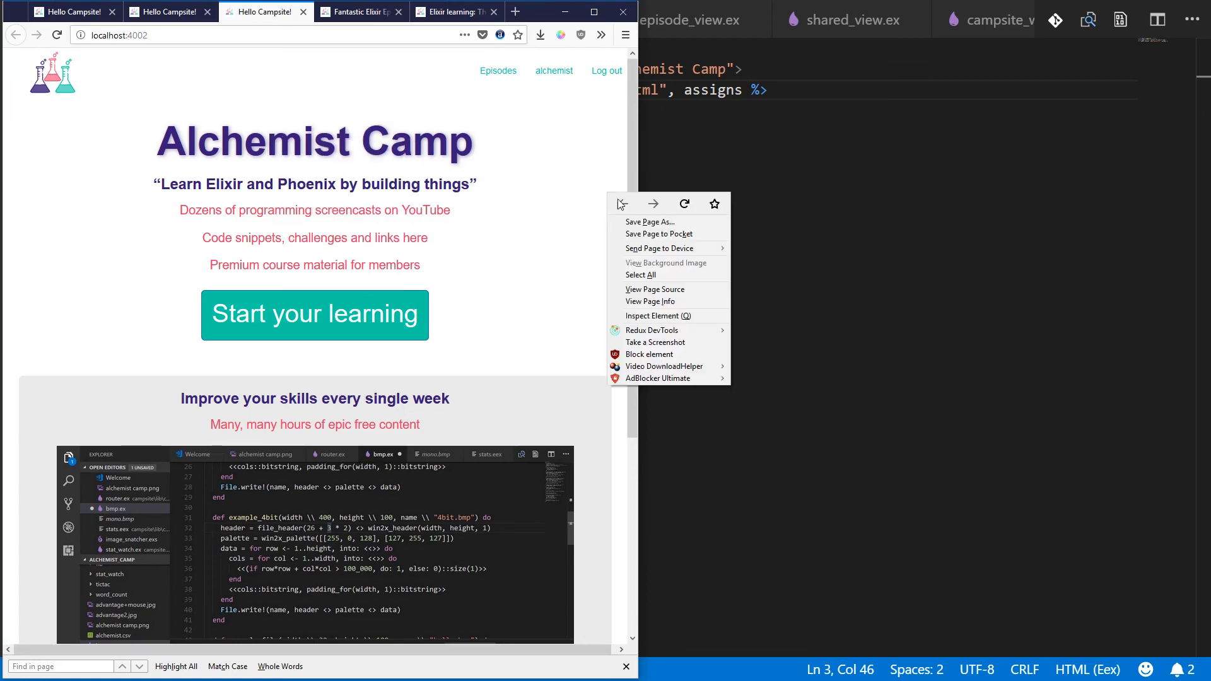
left_click(654, 289)
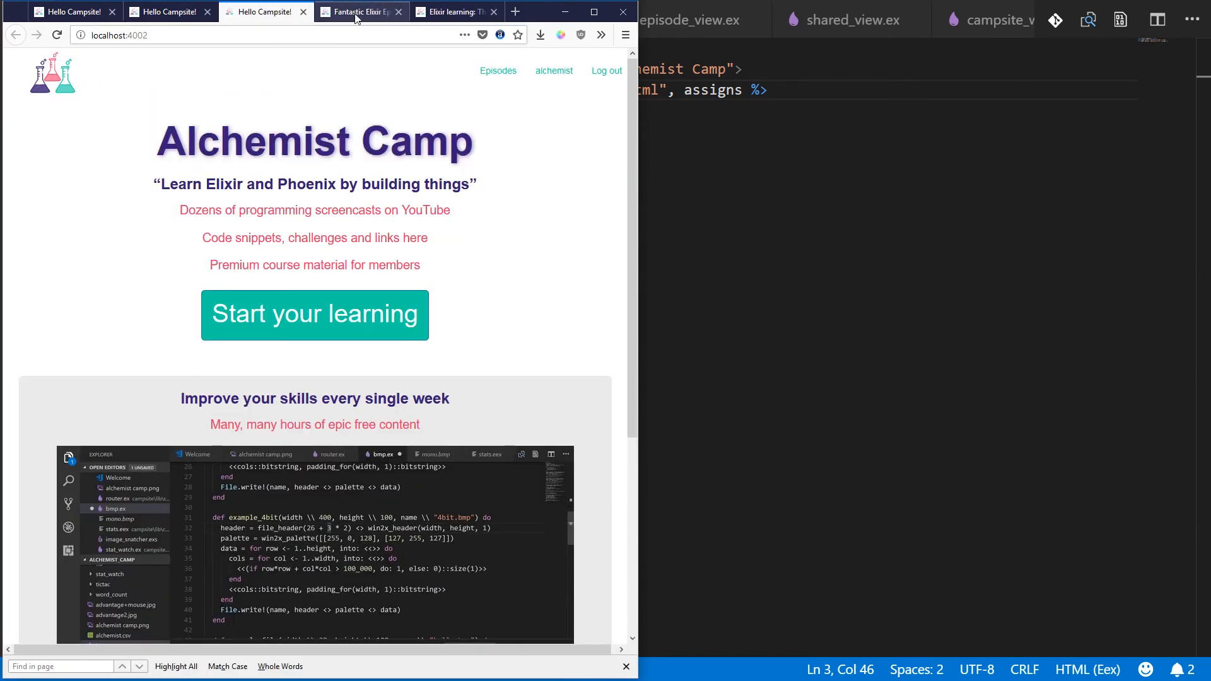
left_click(497, 71)
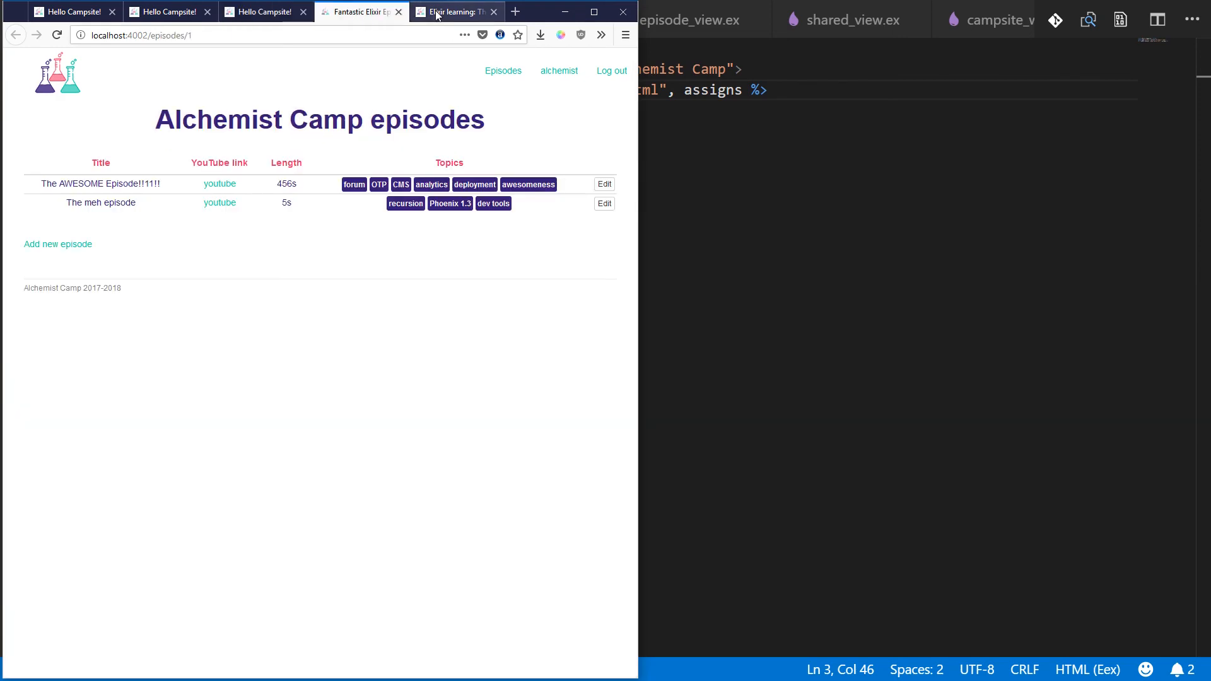